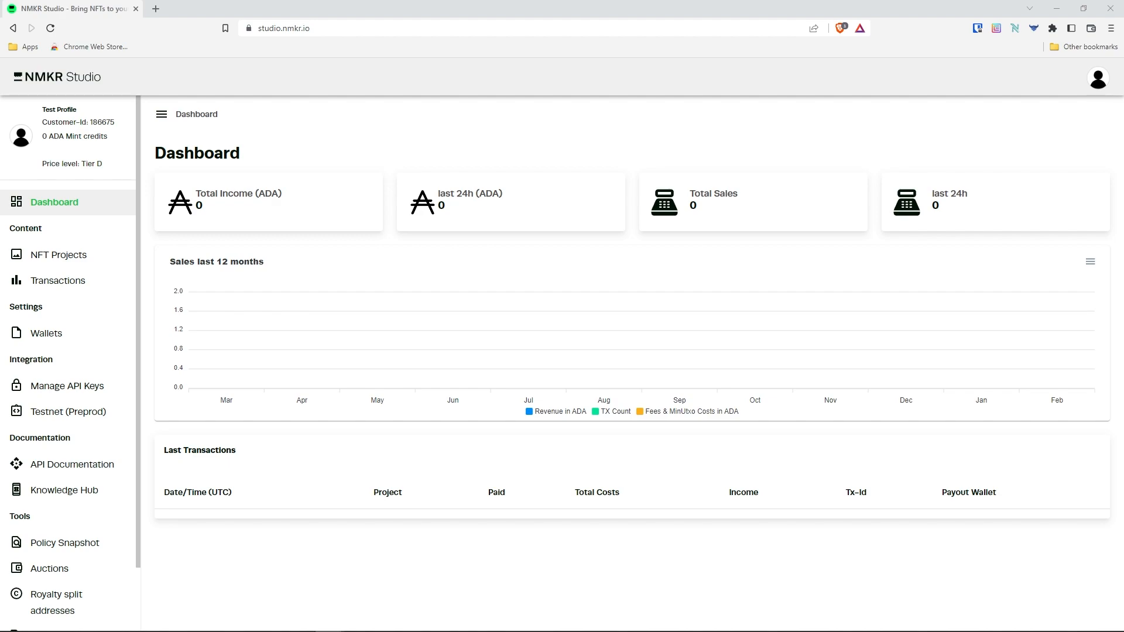
mouse_move(46, 333)
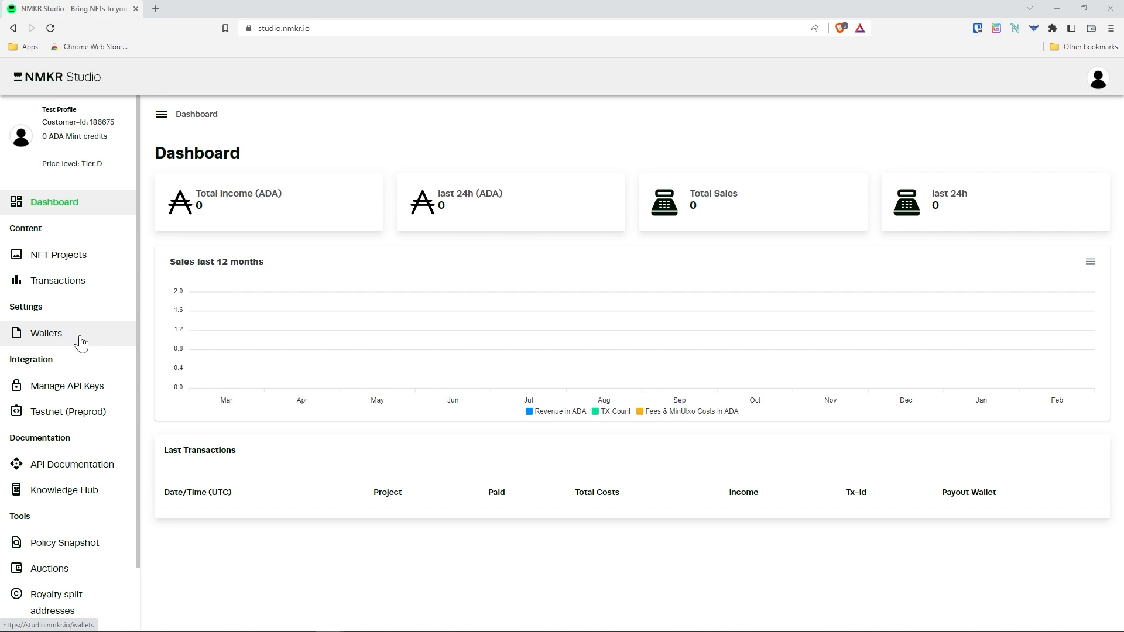
- Show the Wallets page listing the confirmed Cardano address commented Nami Wallet
left_click(46, 333)
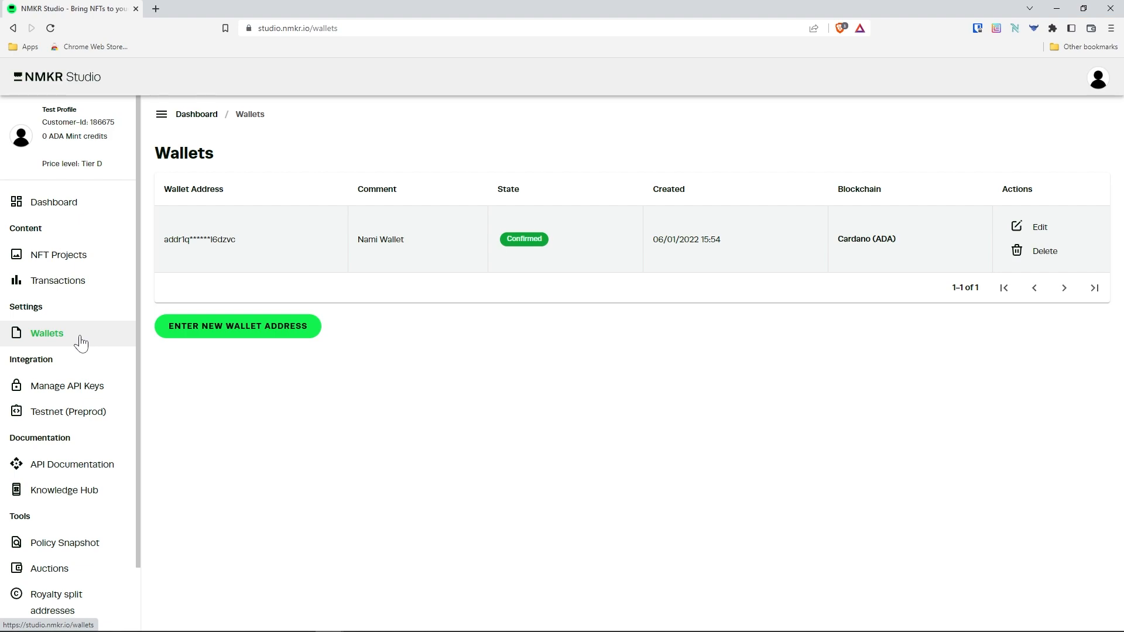
- Start a new wallet entry and copy the receiving address from the Nami extension
left_click(238, 326)
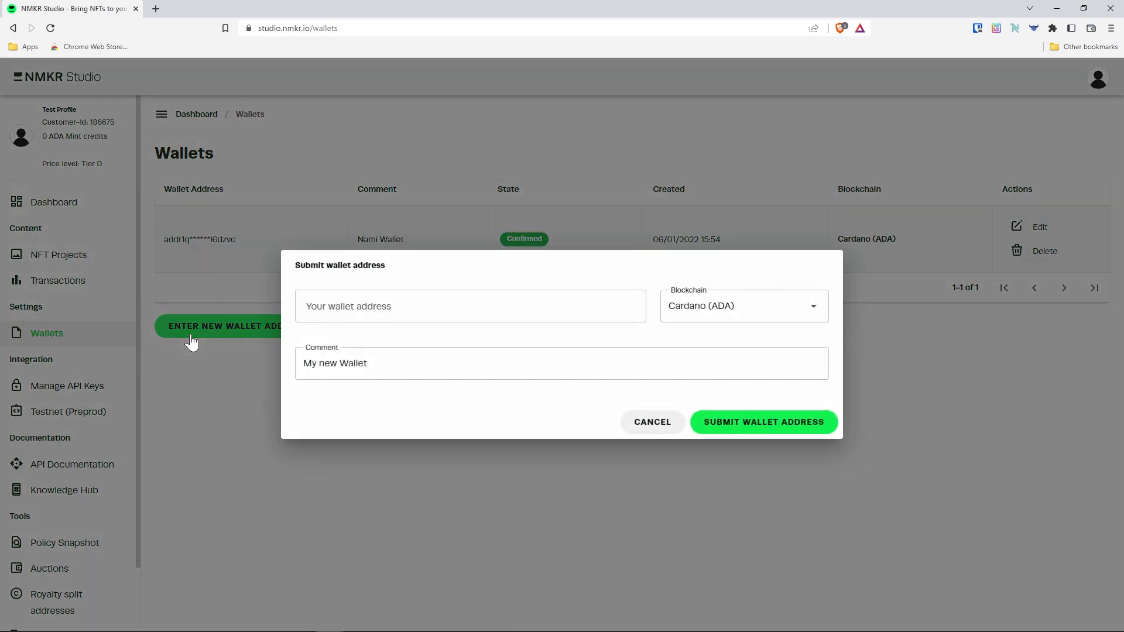
mouse_move(201, 339)
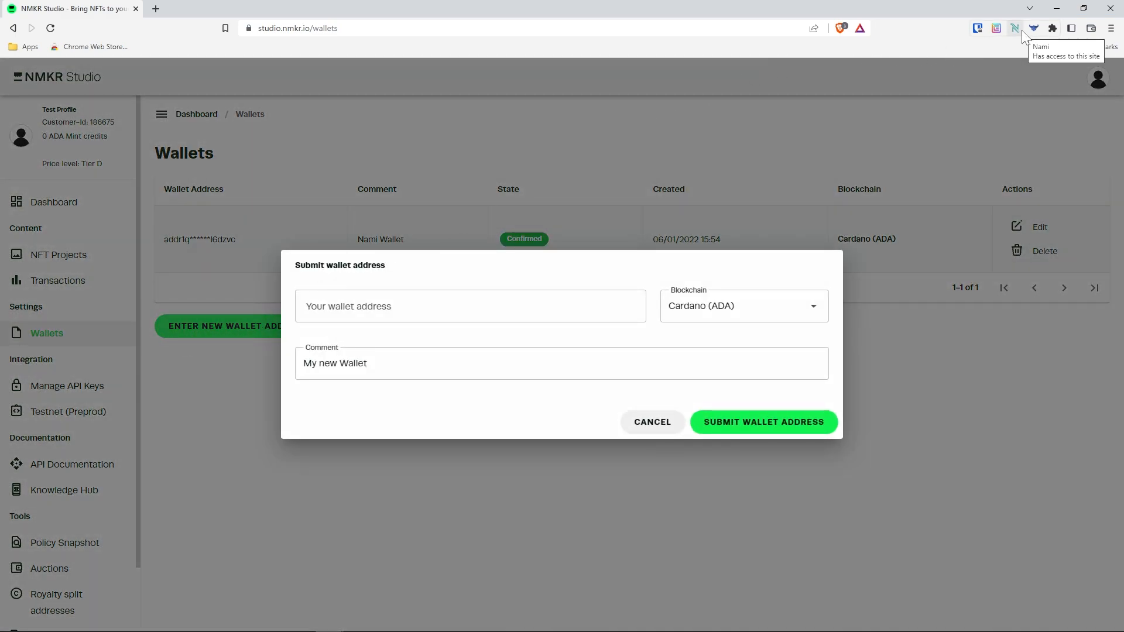
left_click(1015, 28)
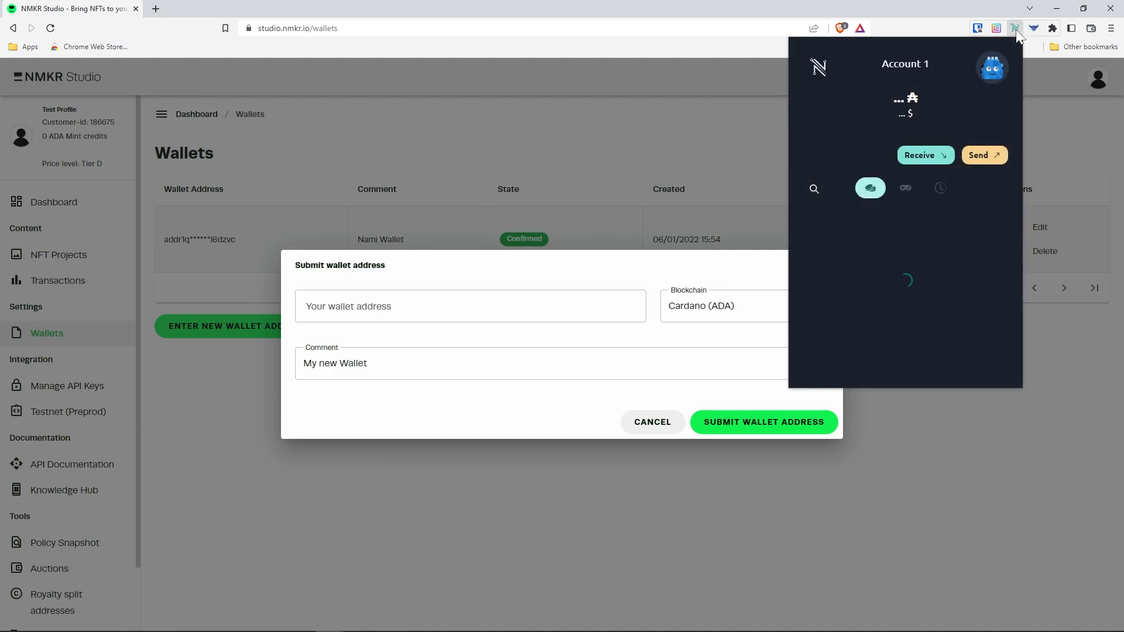
left_click(925, 155)
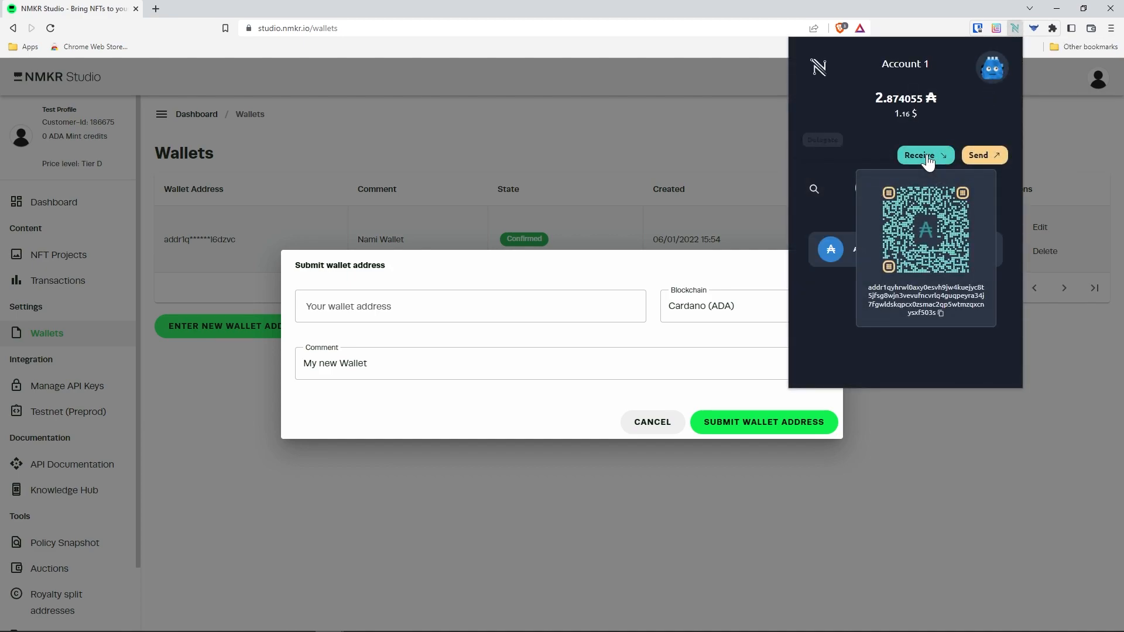
left_click(925, 300)
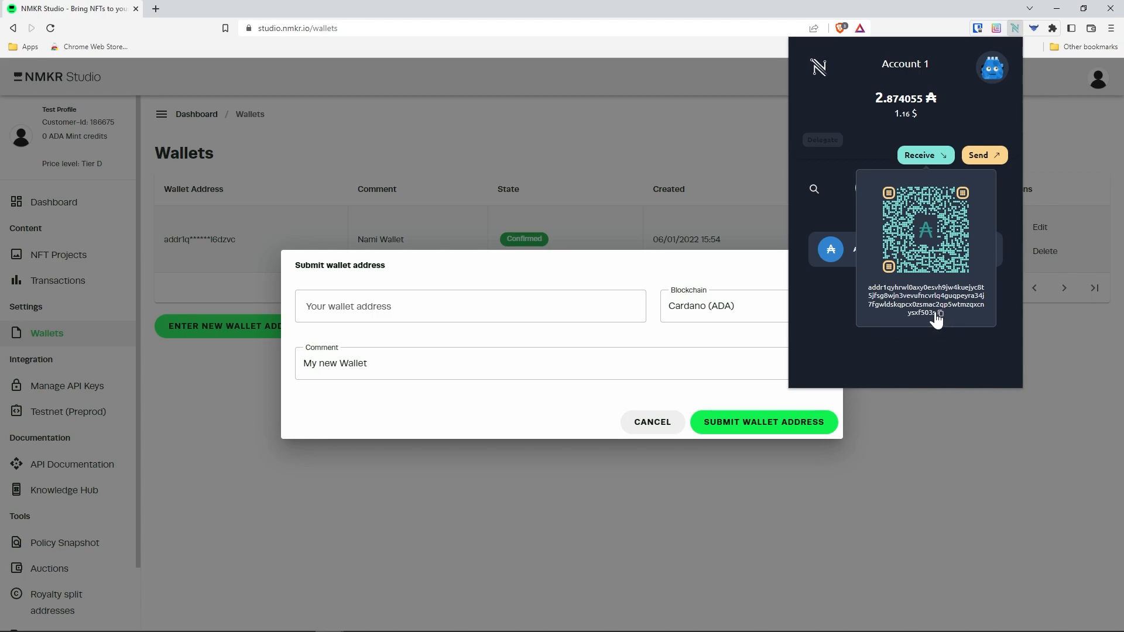
- Paste the address, comment it 'Nami Wallet 2', and submit it
left_click(470, 306)
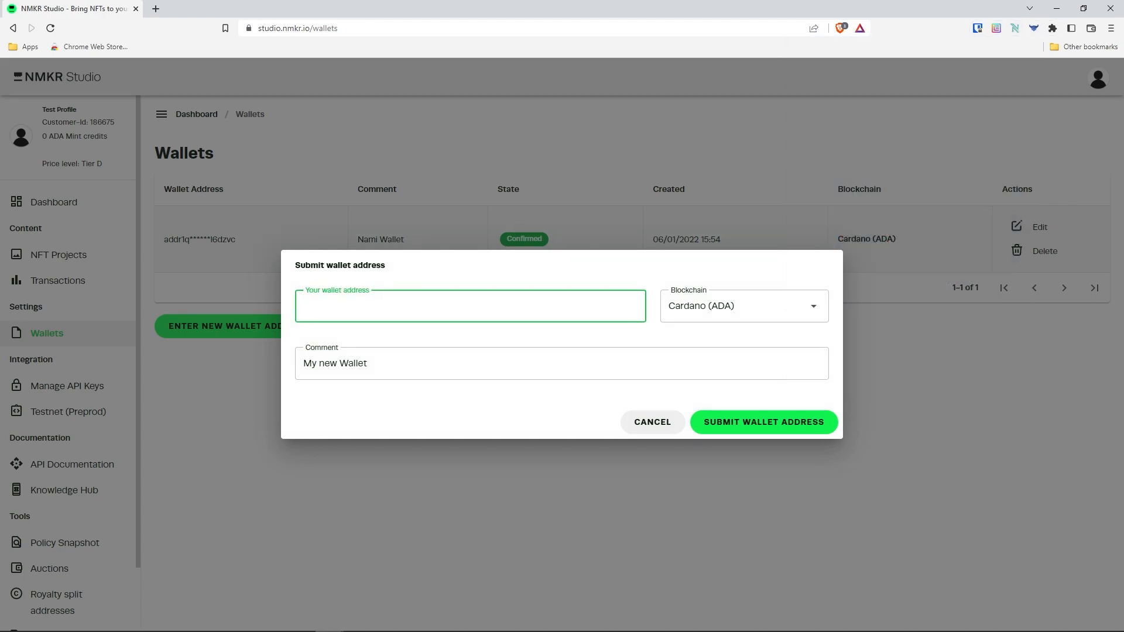
type("8wjn3vevufncvrlq4guqpeyra34j7fgwldskqpcx0zsmac2qp5wtmzqxcnysxf503s")
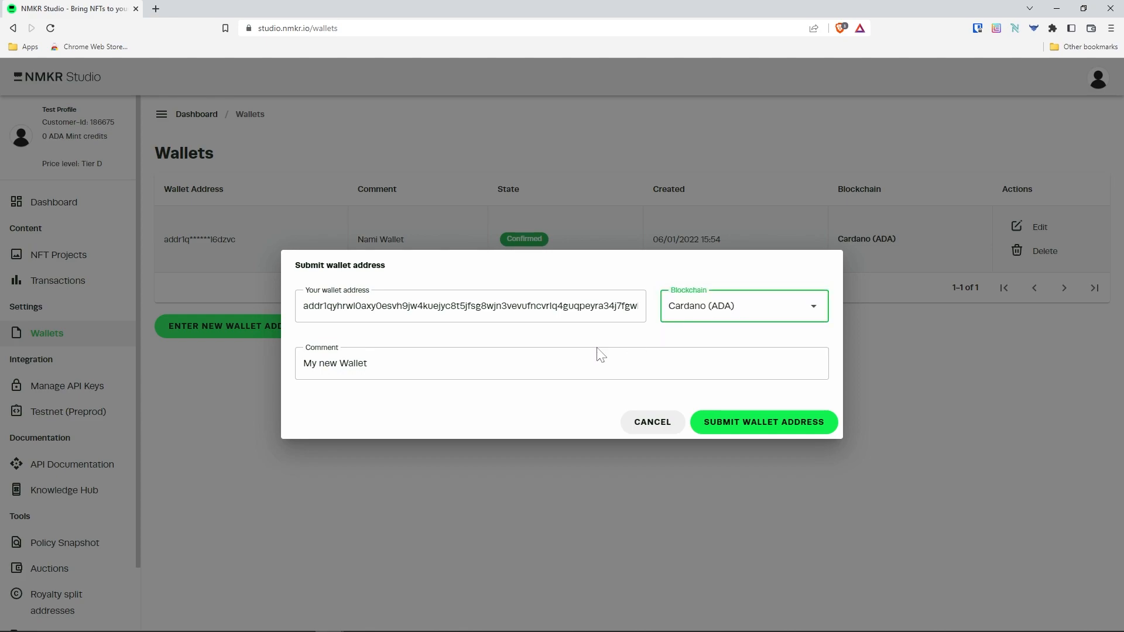
triple_click(334, 363)
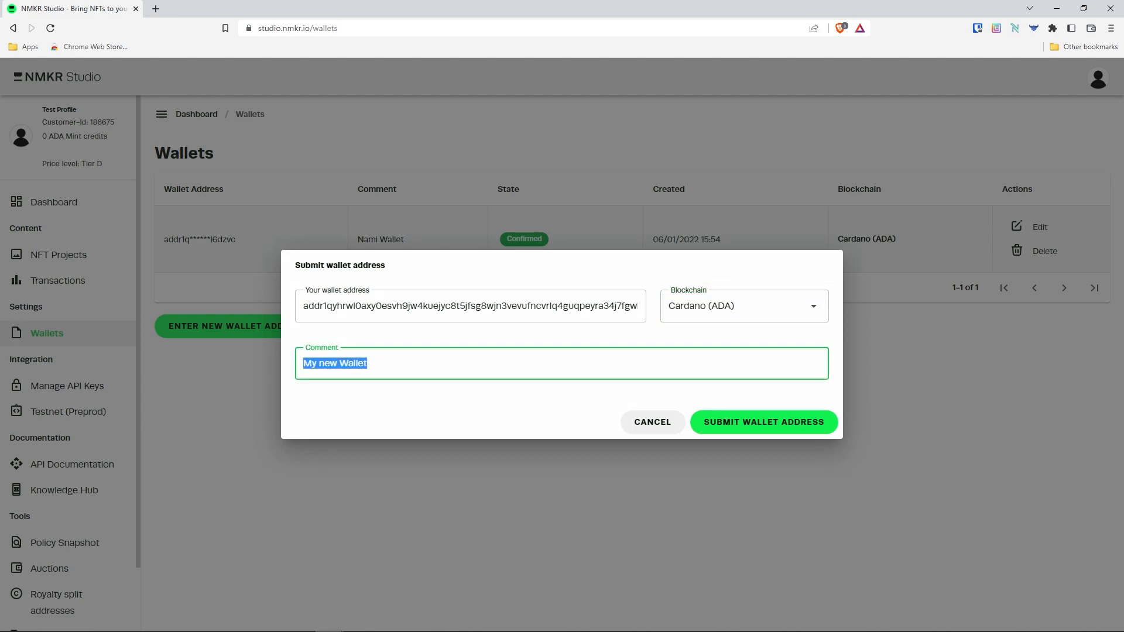
type("Nami")
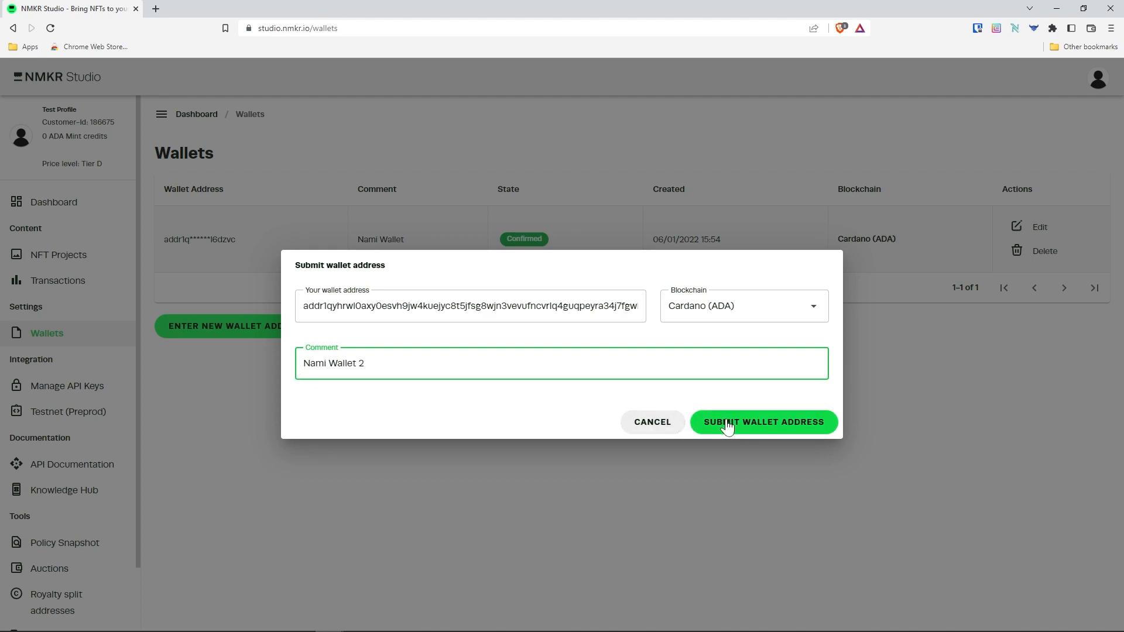
left_click(763, 422)
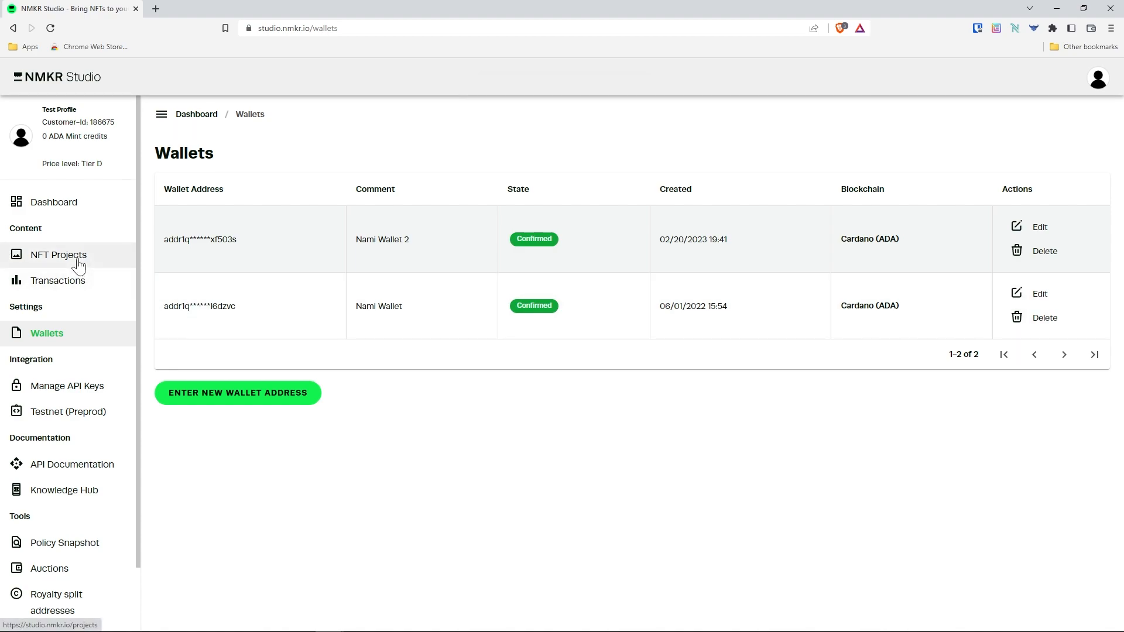
- Create a new NFT project named 'NMKR Logos' with the NMKR Playground banner image
left_click(58, 255)
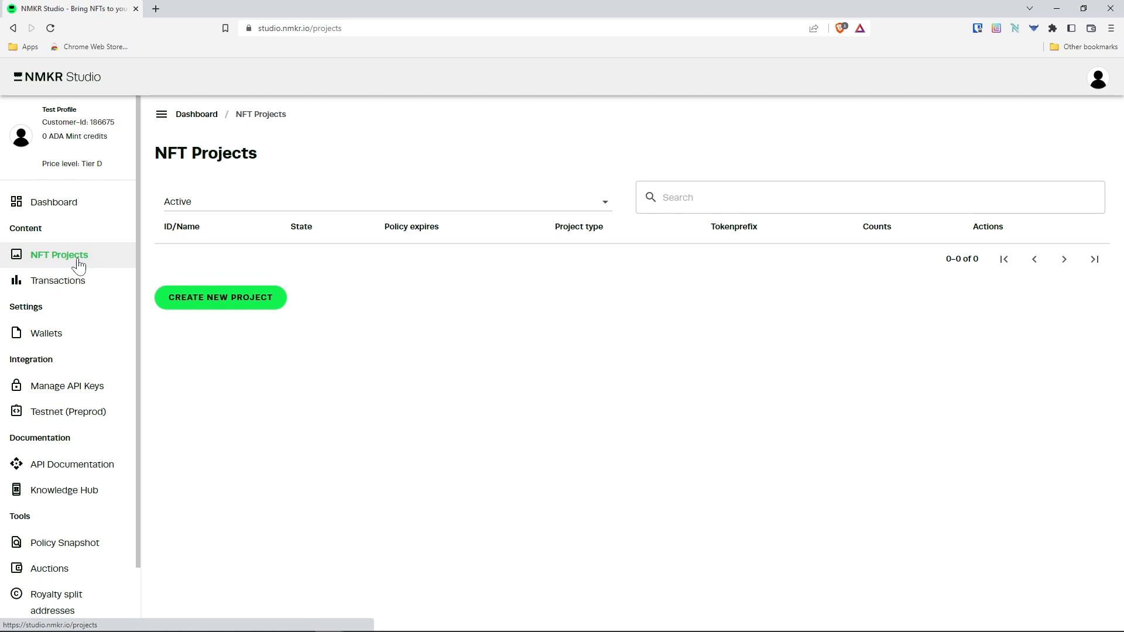
left_click(220, 297)
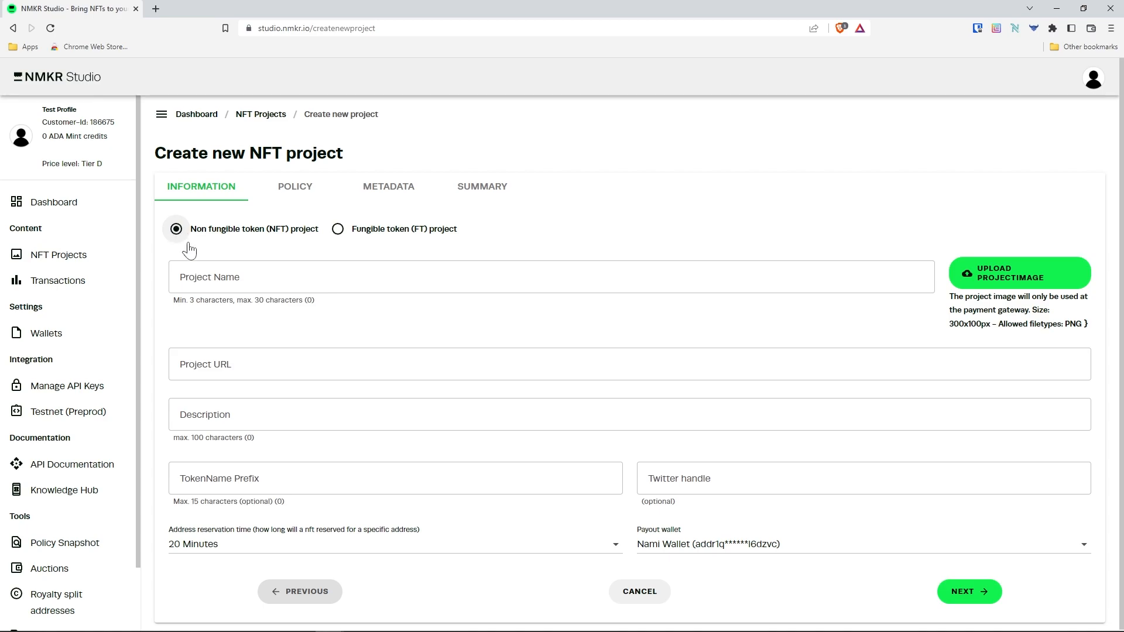
left_click(551, 277)
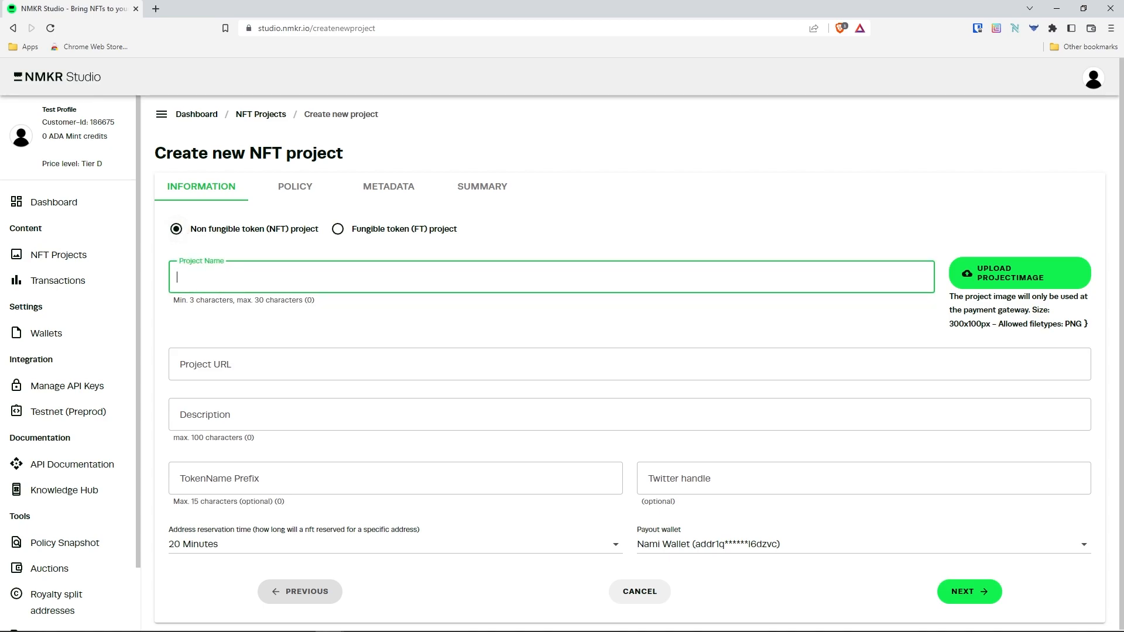
type("NMKR Logos")
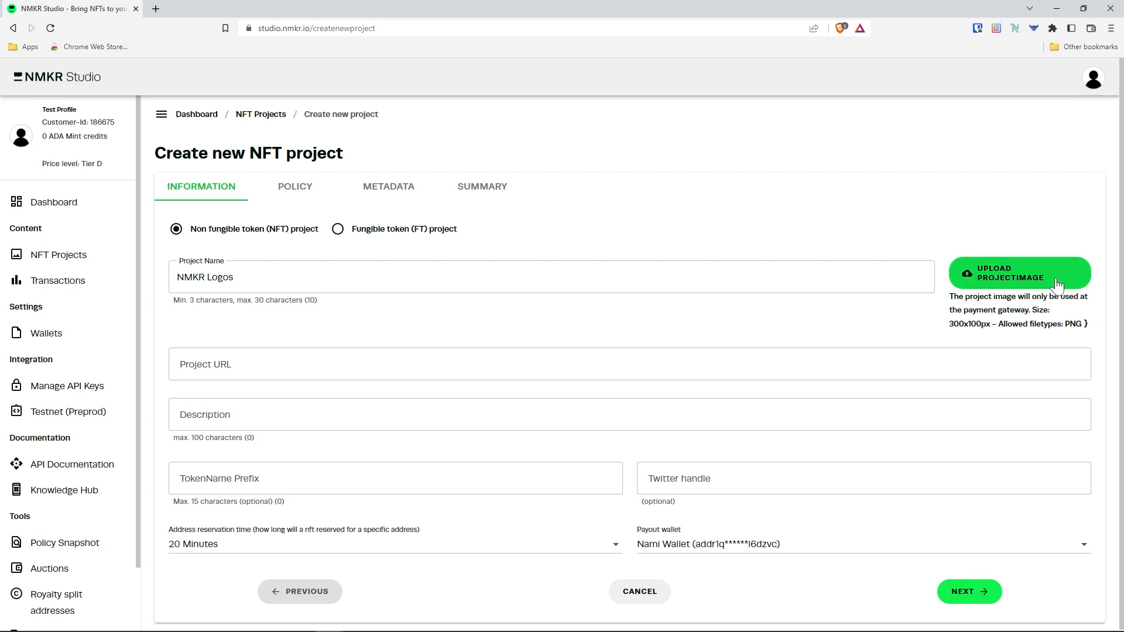
left_click(1019, 274)
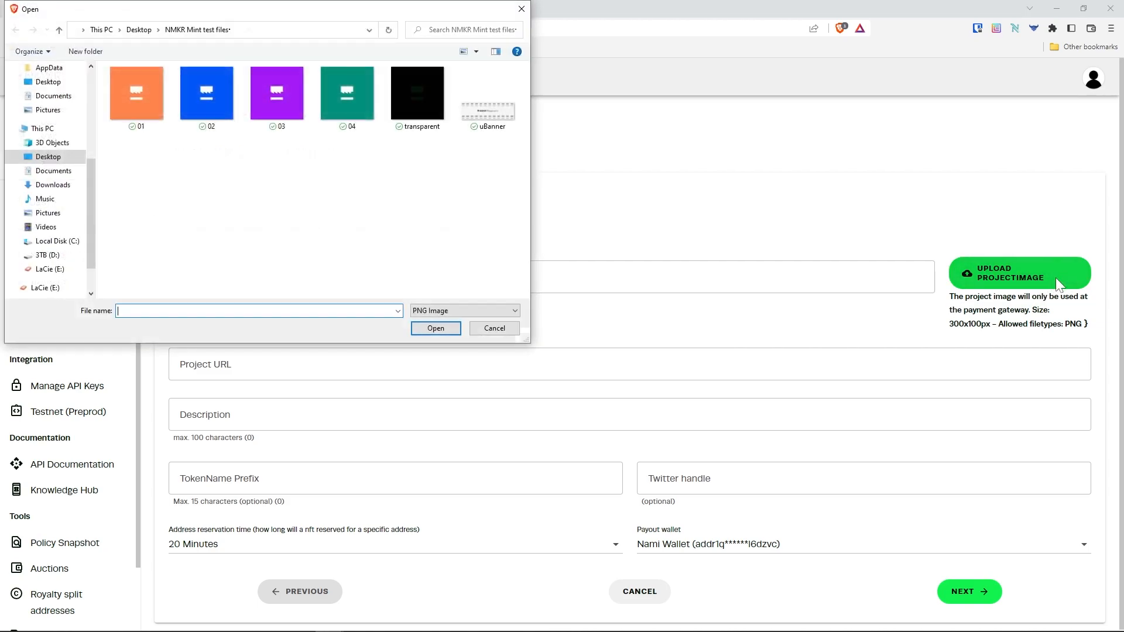
left_click(488, 94)
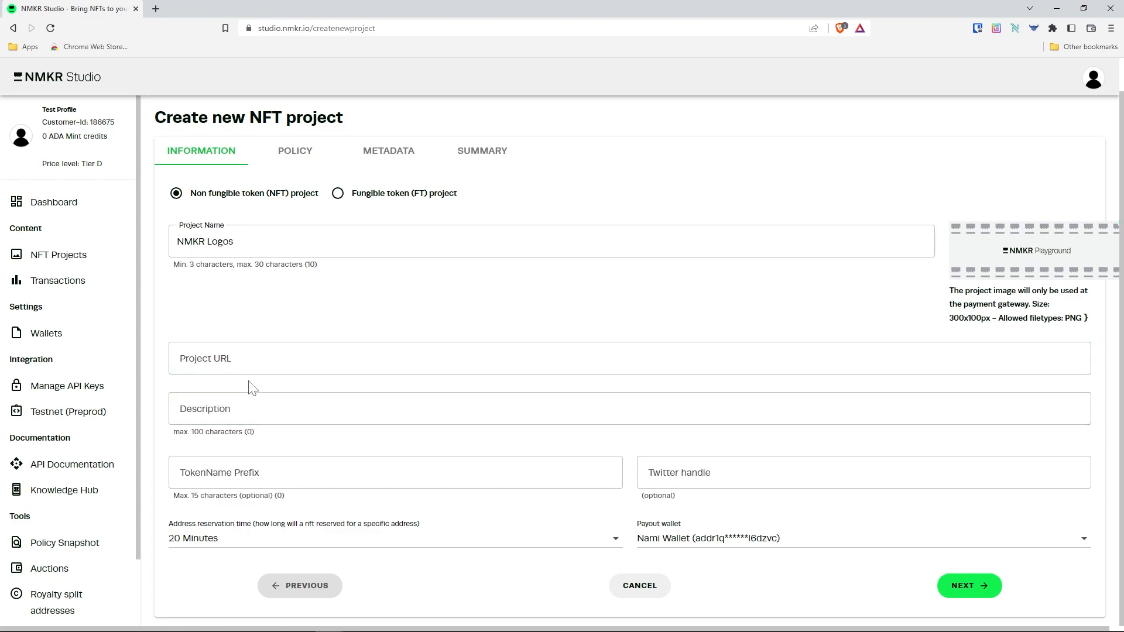
mouse_move(256, 389)
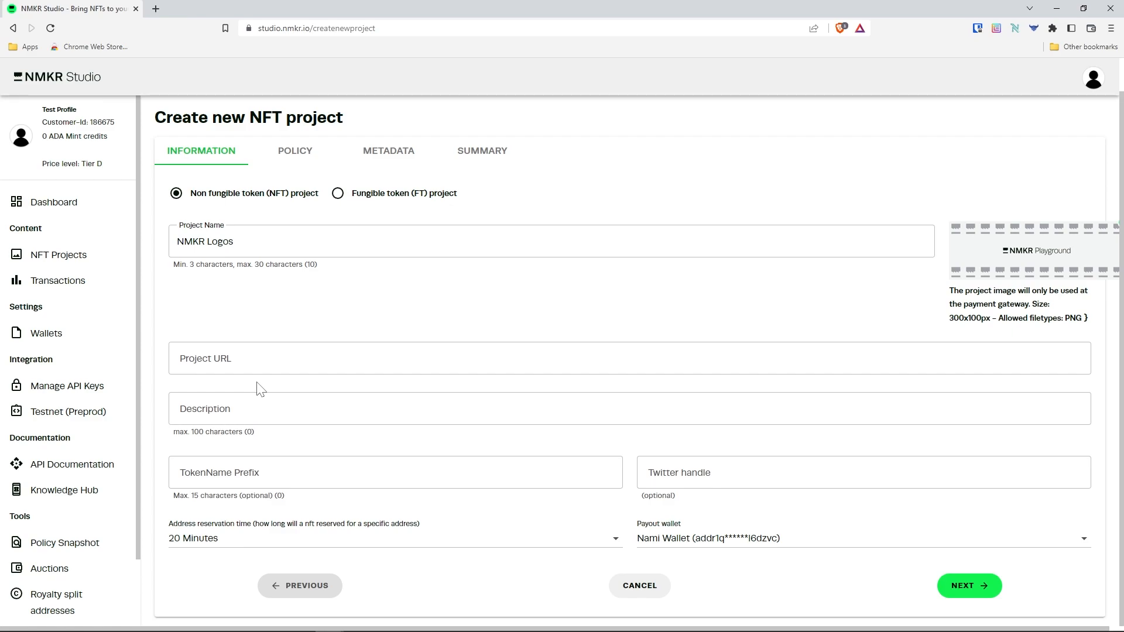
- Add the description 'A small collection of various NMKR logos' and token prefix 'NMKRLogos'
type("A small collection of")
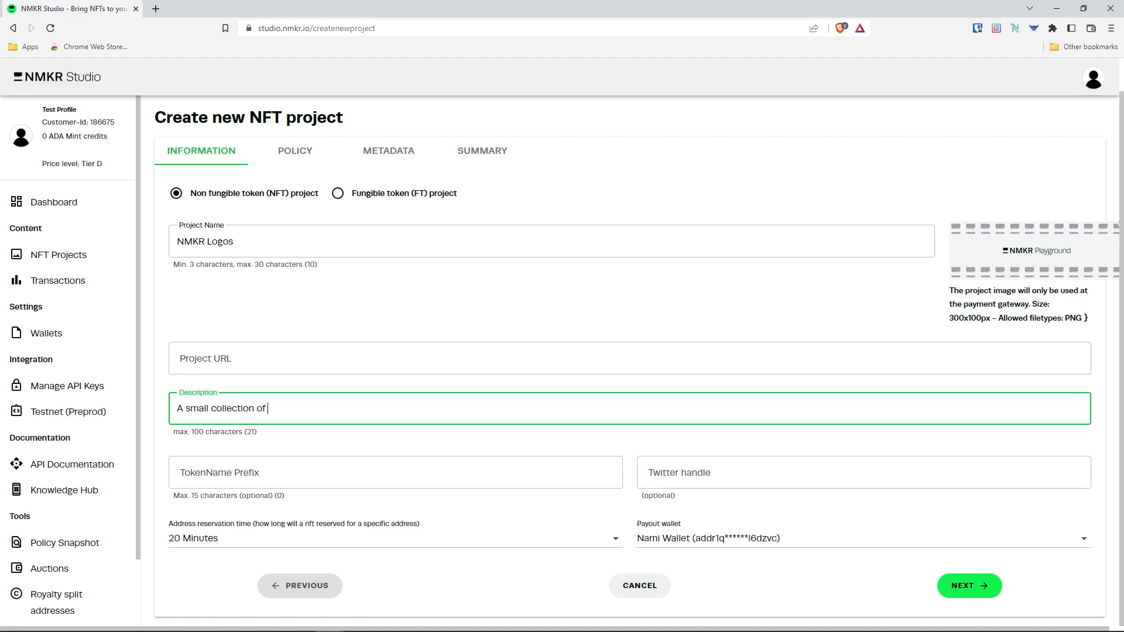
type("various NMKR logos")
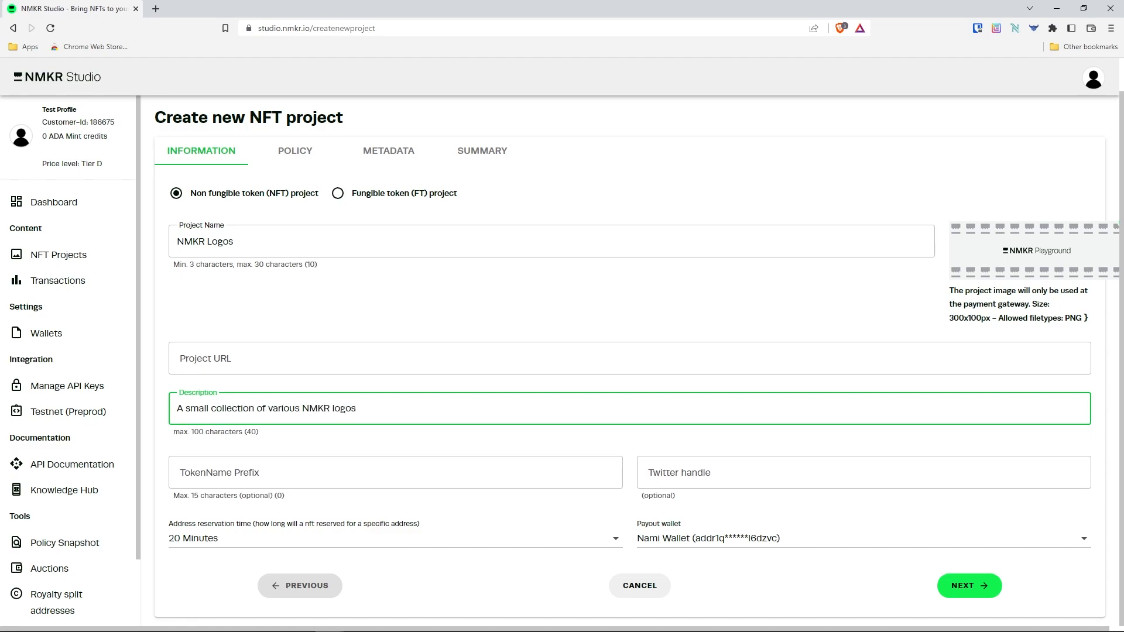
left_click(394, 472)
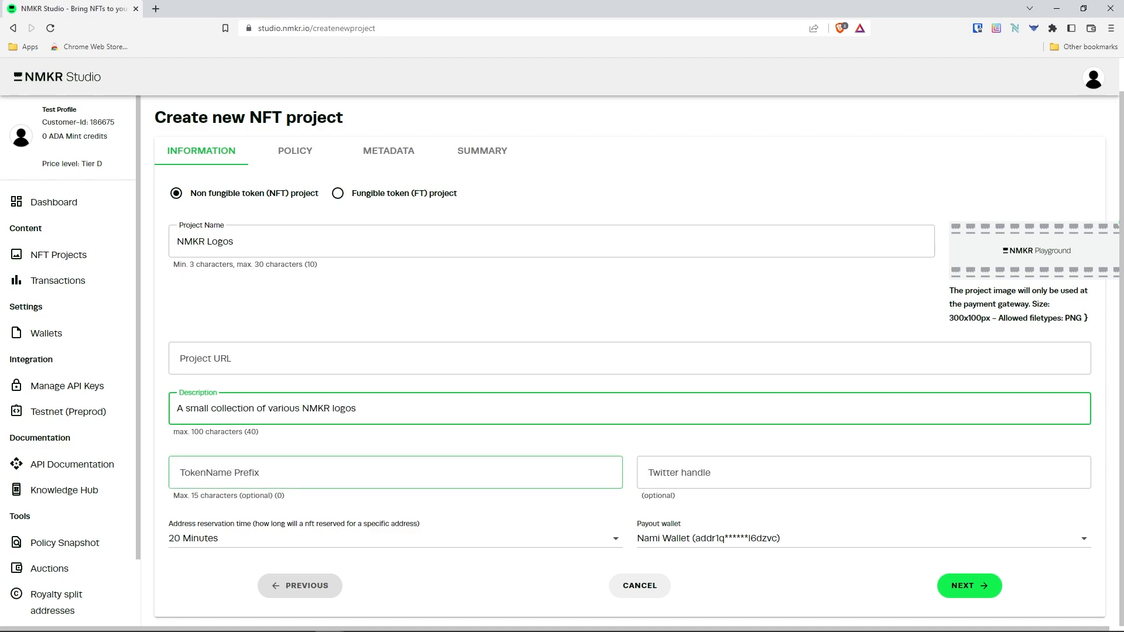
left_click(395, 471)
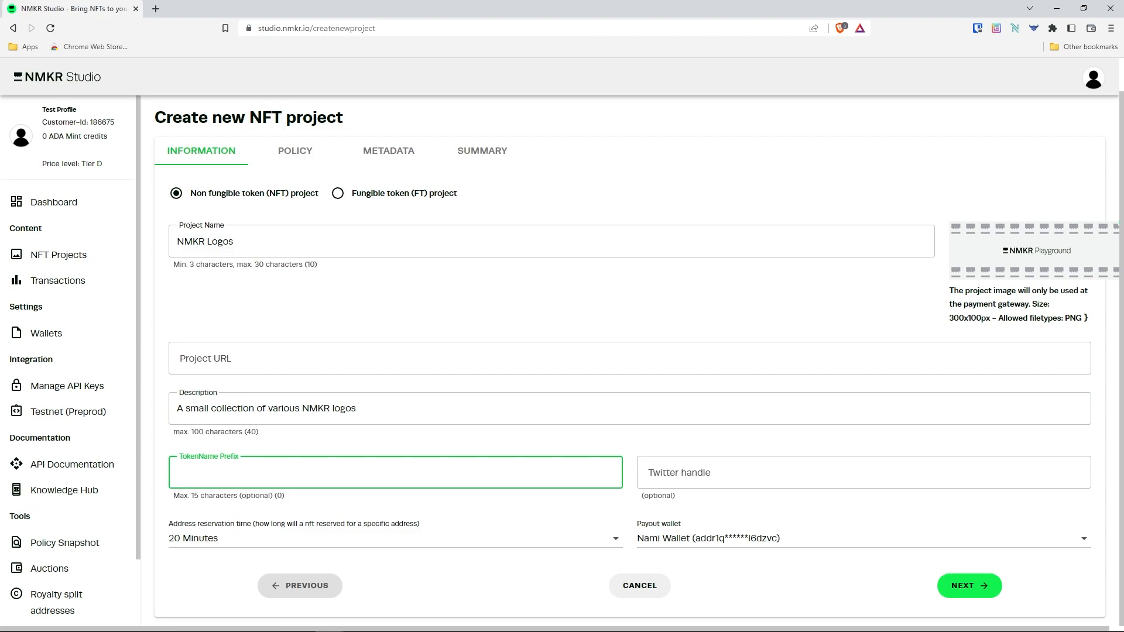
type("NMKRLogos")
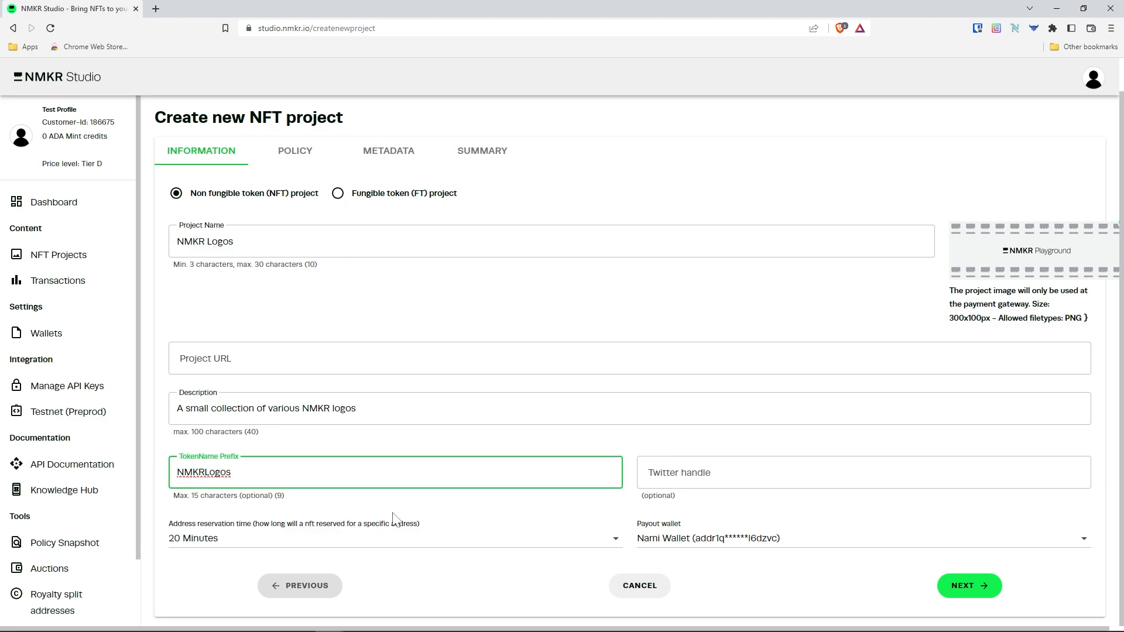
left_click(863, 473)
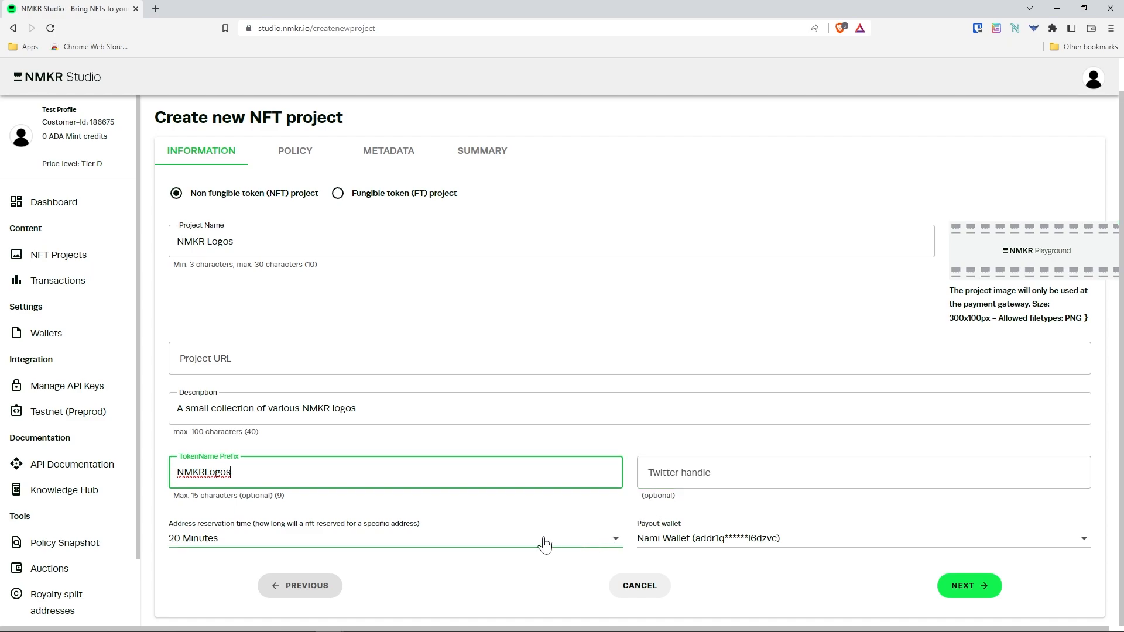
mouse_move(530, 543)
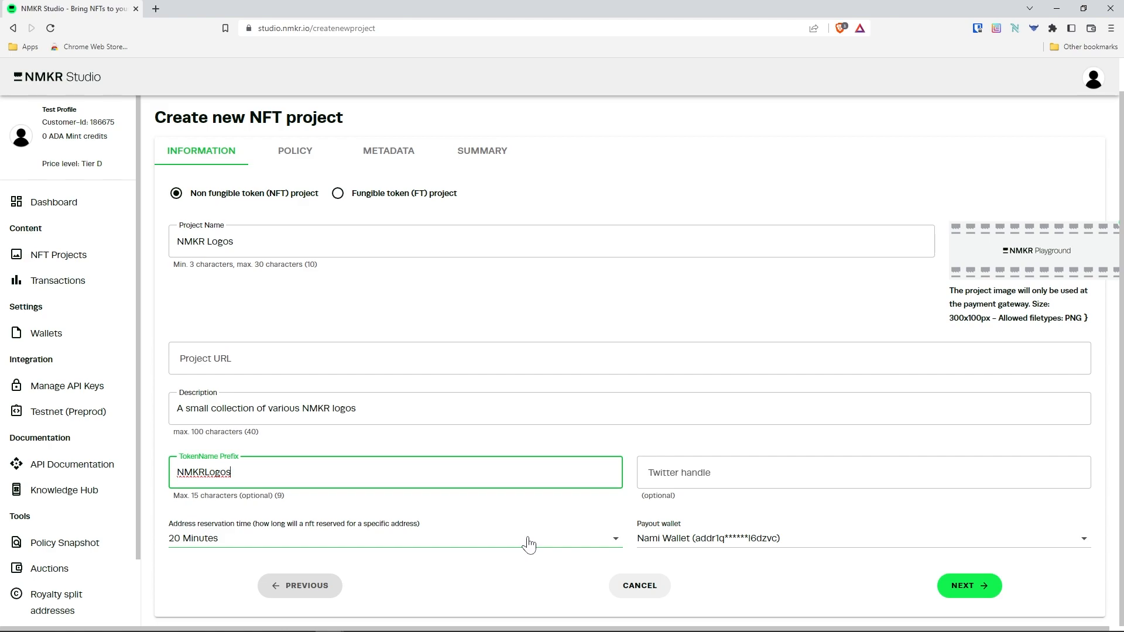
- Keep the 20-minute reservation time, choose Nami Wallet 2 for payouts, and continue
left_click(394, 538)
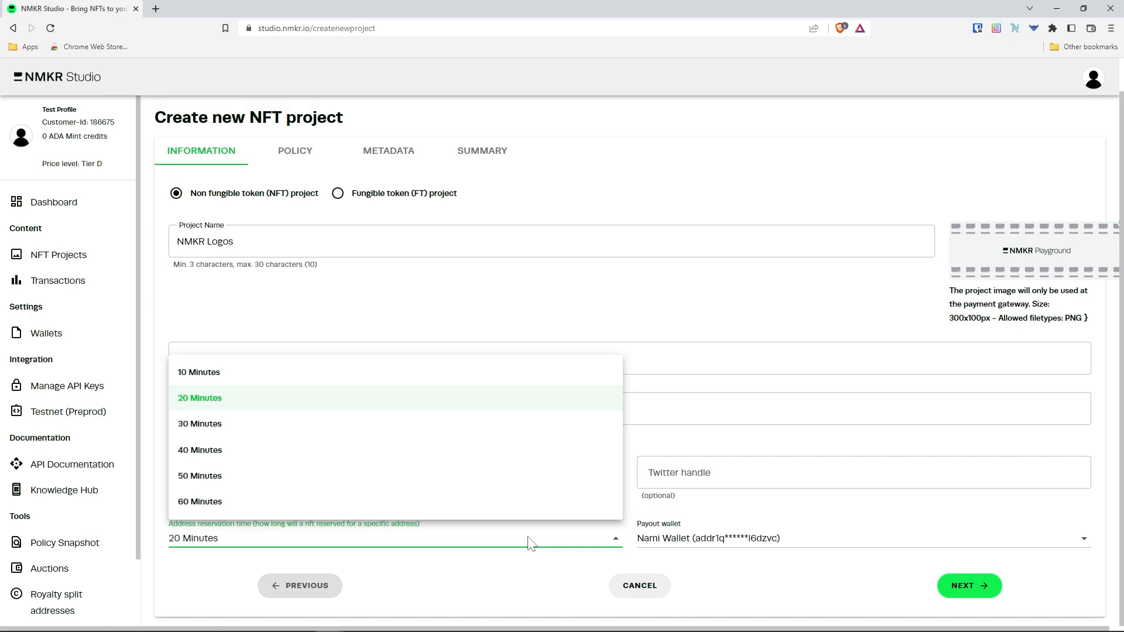
mouse_move(394, 485)
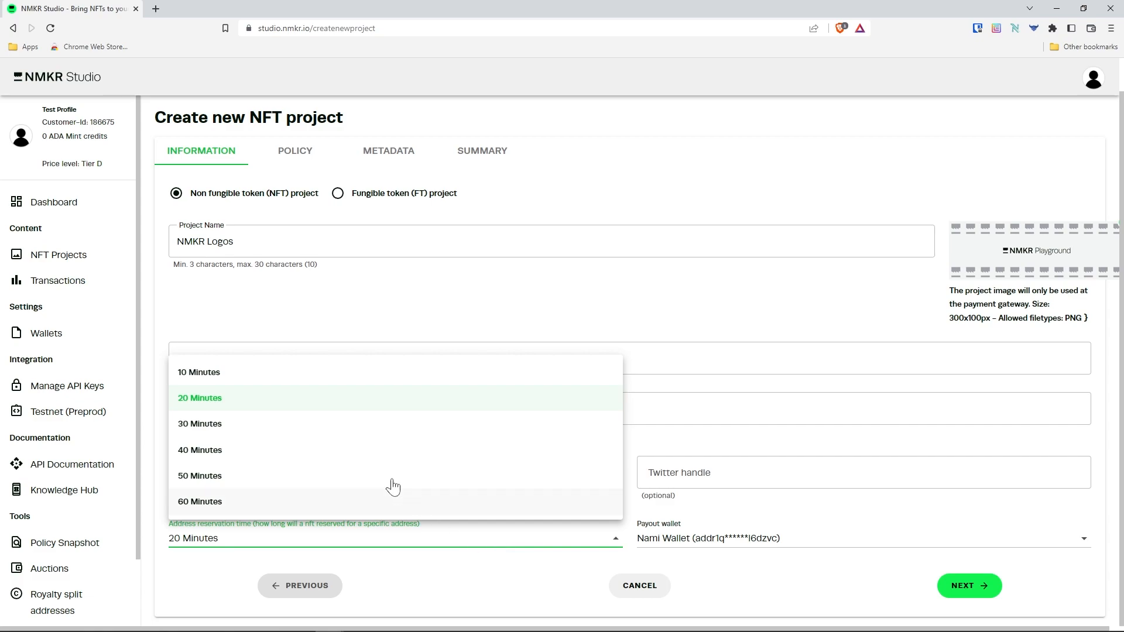
left_click(200, 398)
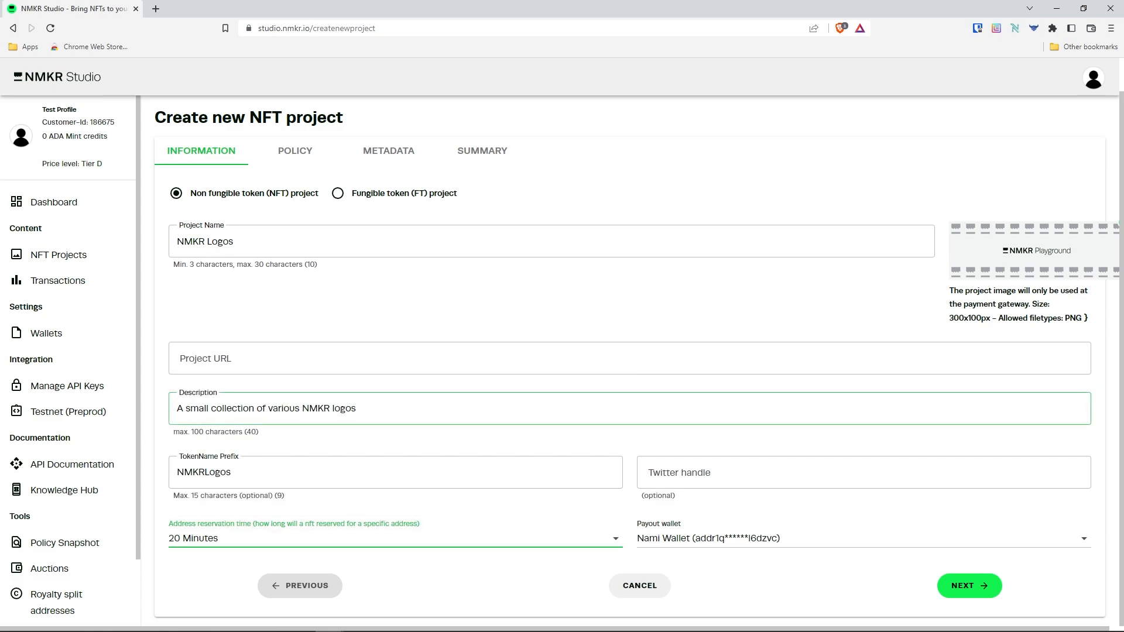
mouse_move(692, 539)
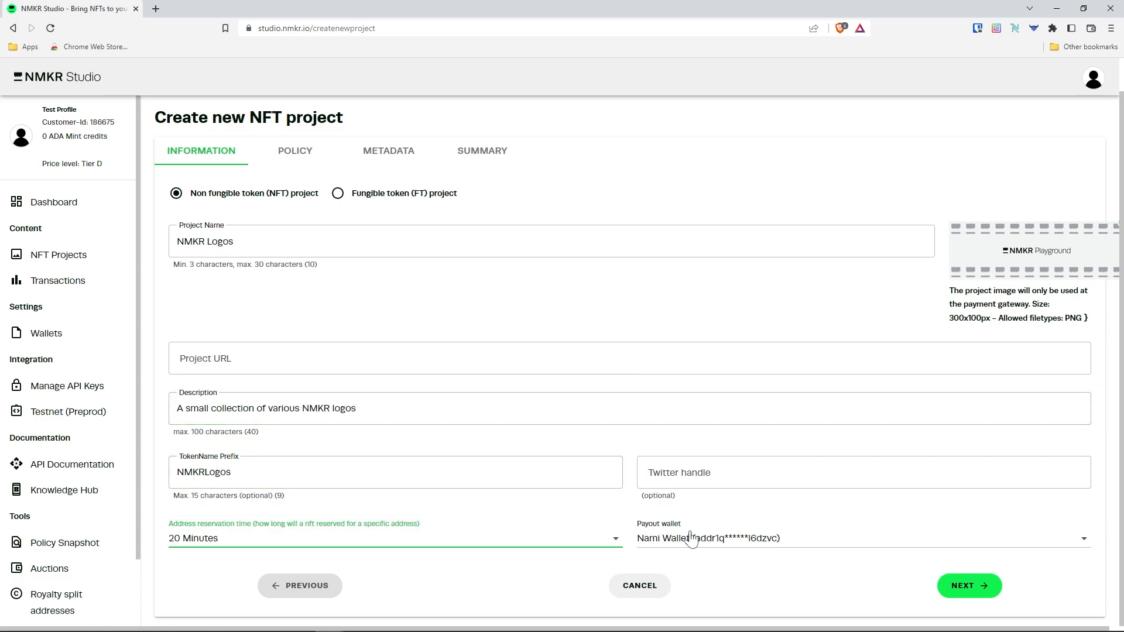
left_click(860, 538)
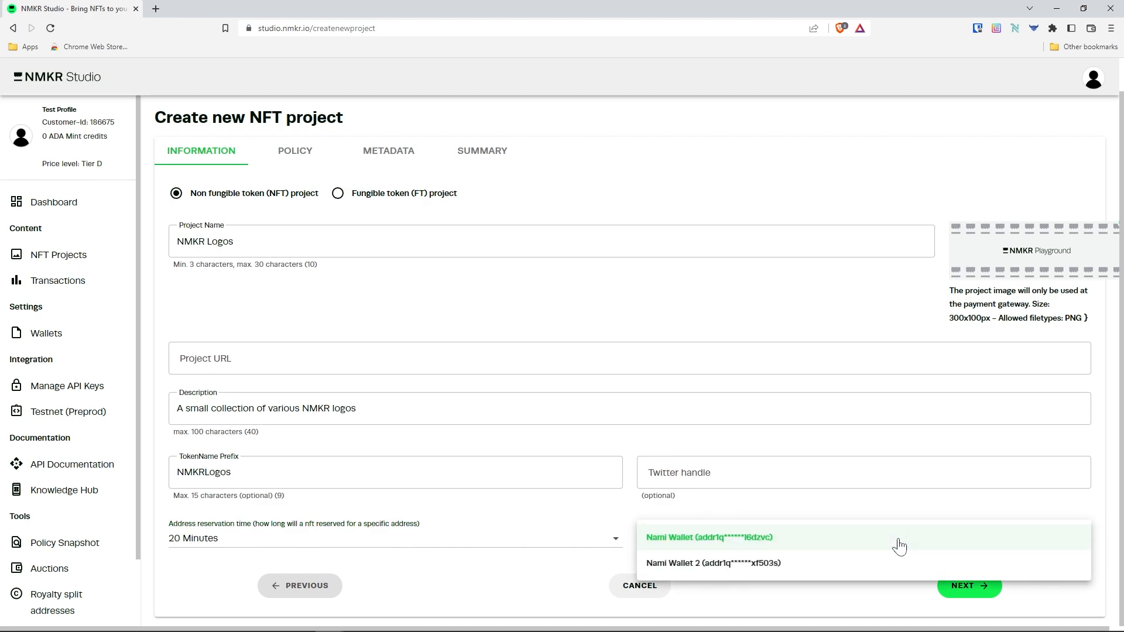
mouse_move(785, 568)
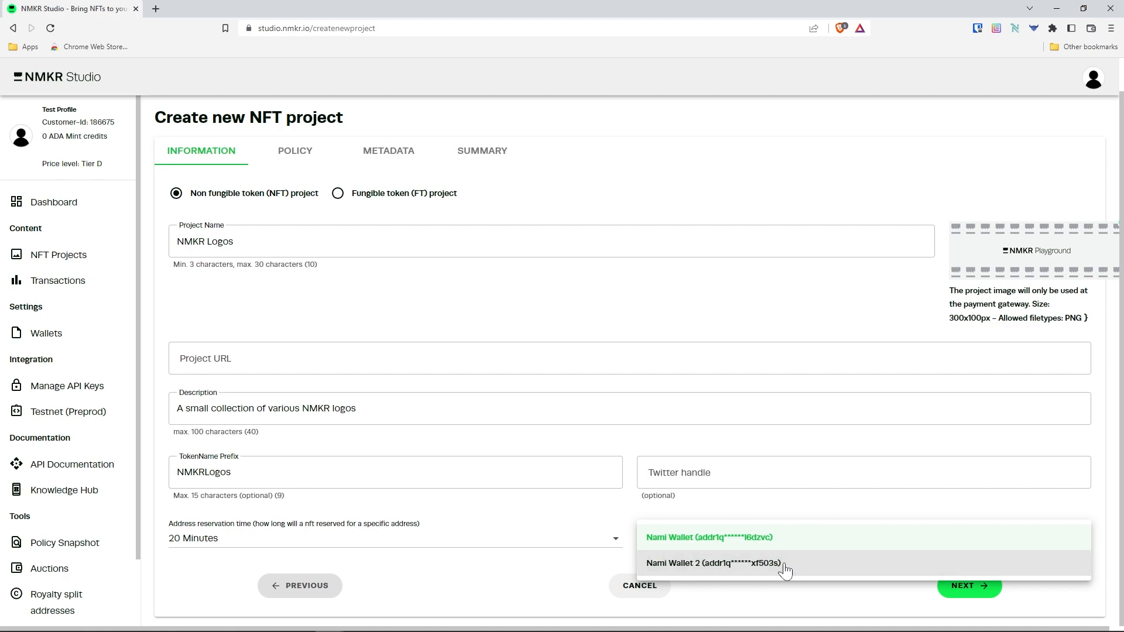
left_click(712, 562)
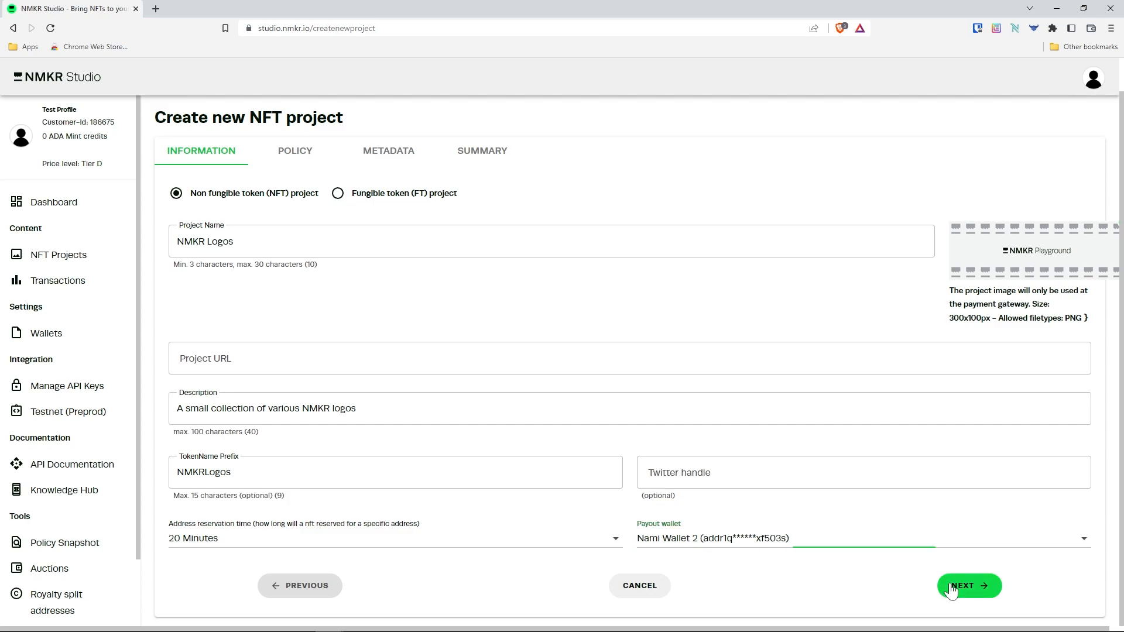
left_click(969, 585)
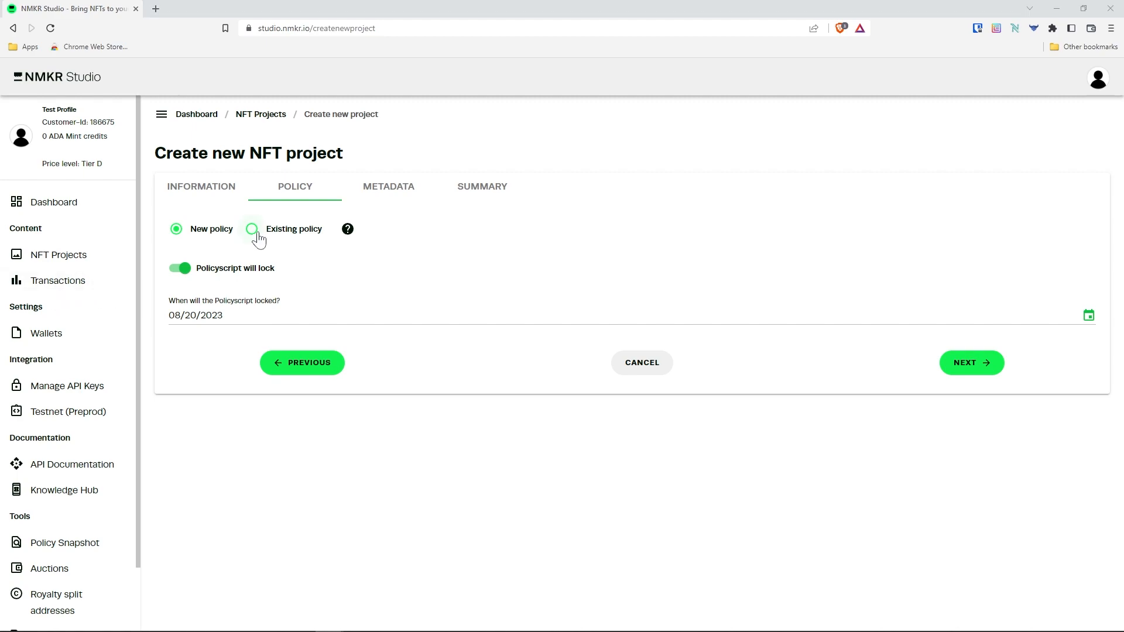
left_click(252, 229)
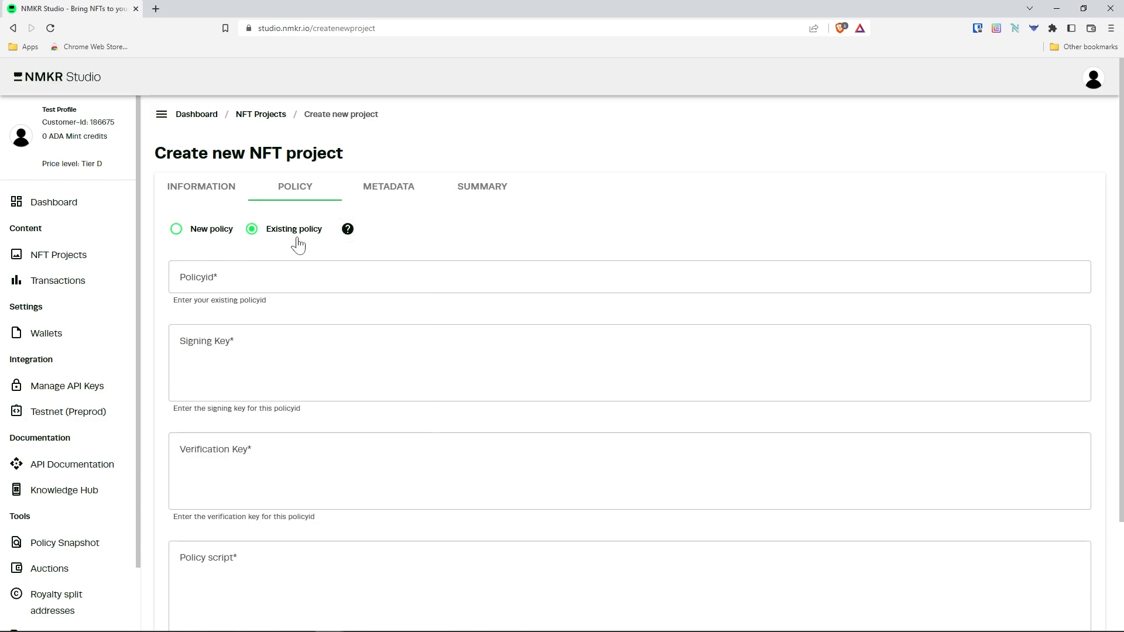
left_click(176, 229)
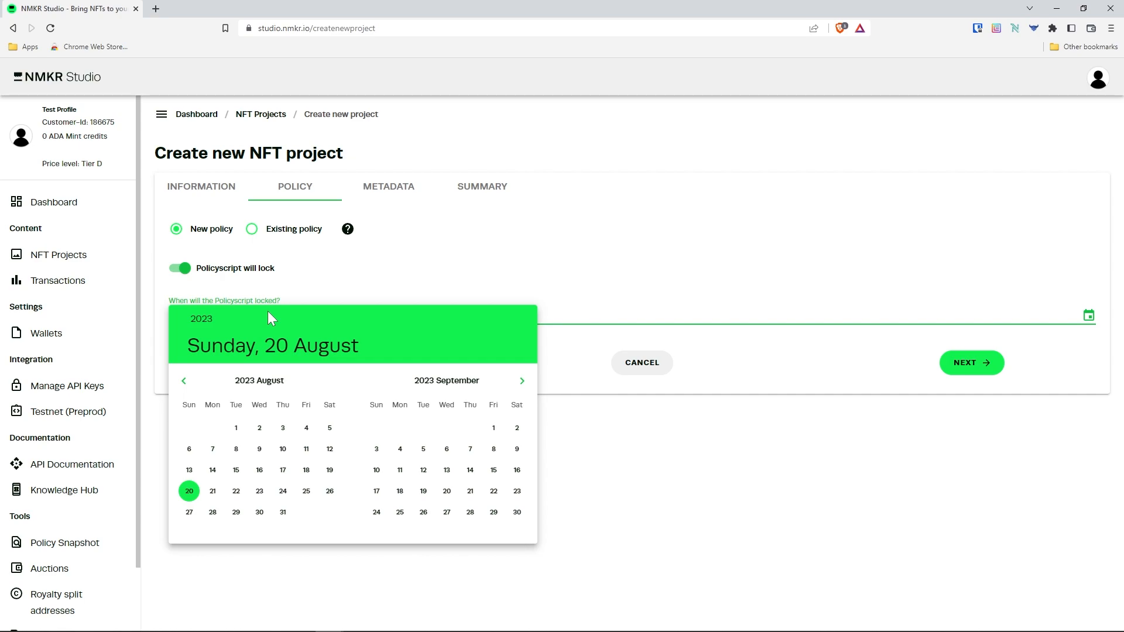
left_click(189, 491)
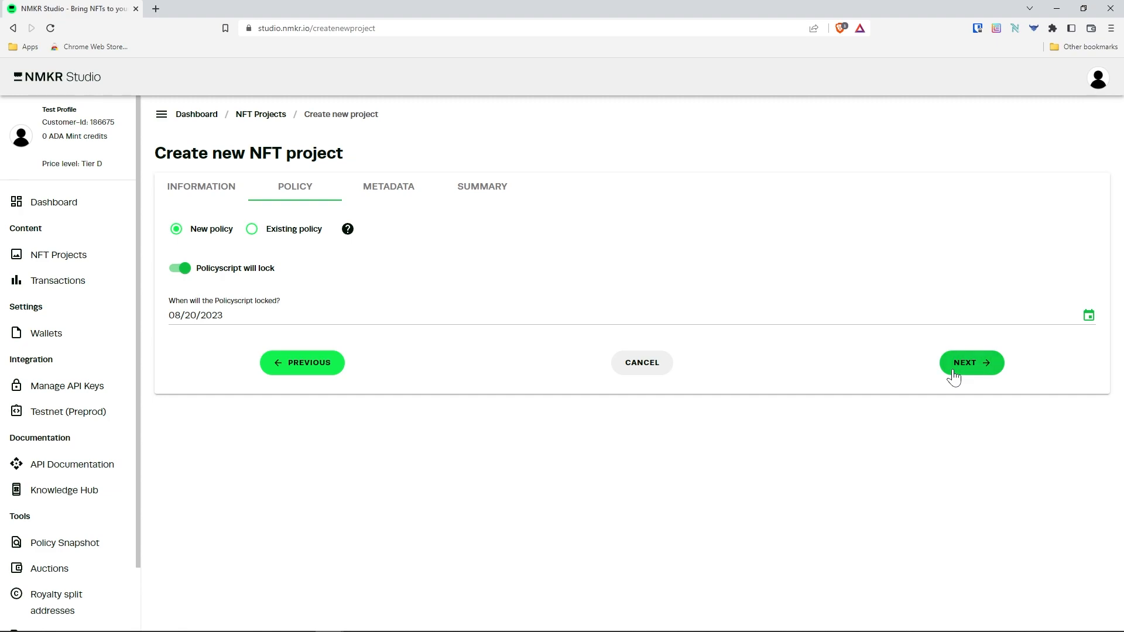
- Advance the project setup to the default metadata template step
left_click(970, 362)
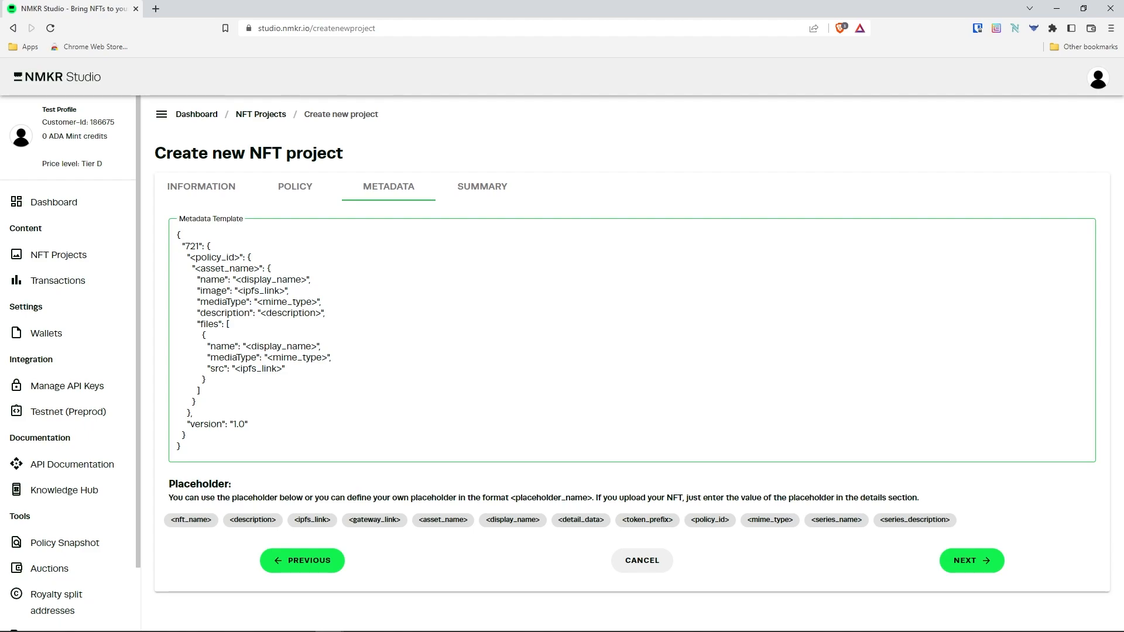
mouse_move(243, 629)
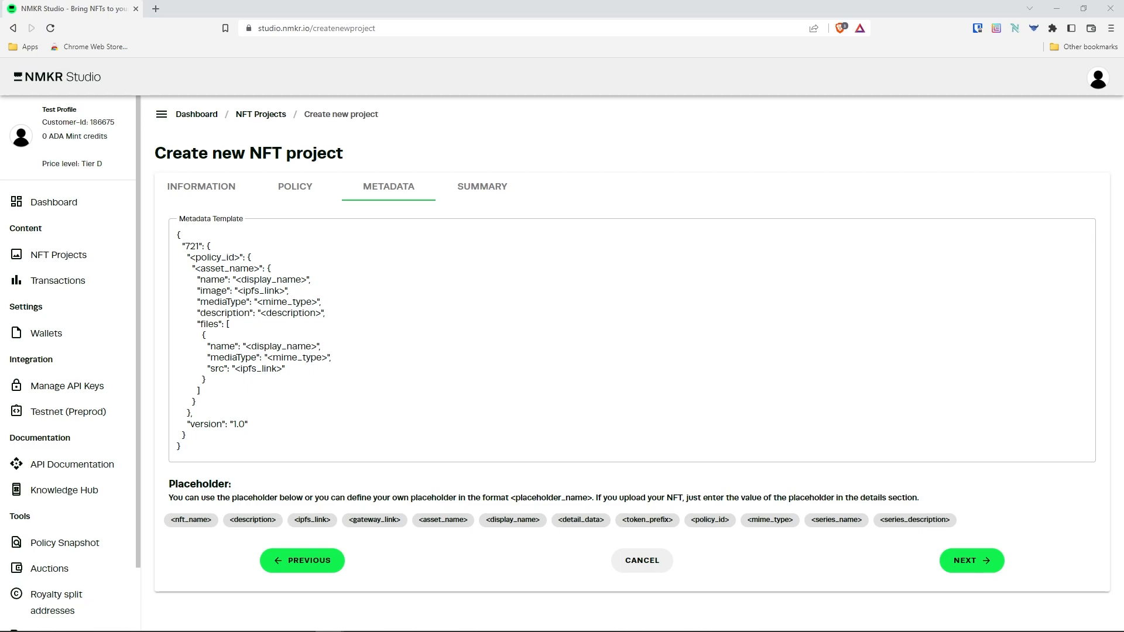
- Save the NMKR Logos project from the Summary tab
left_click(972, 561)
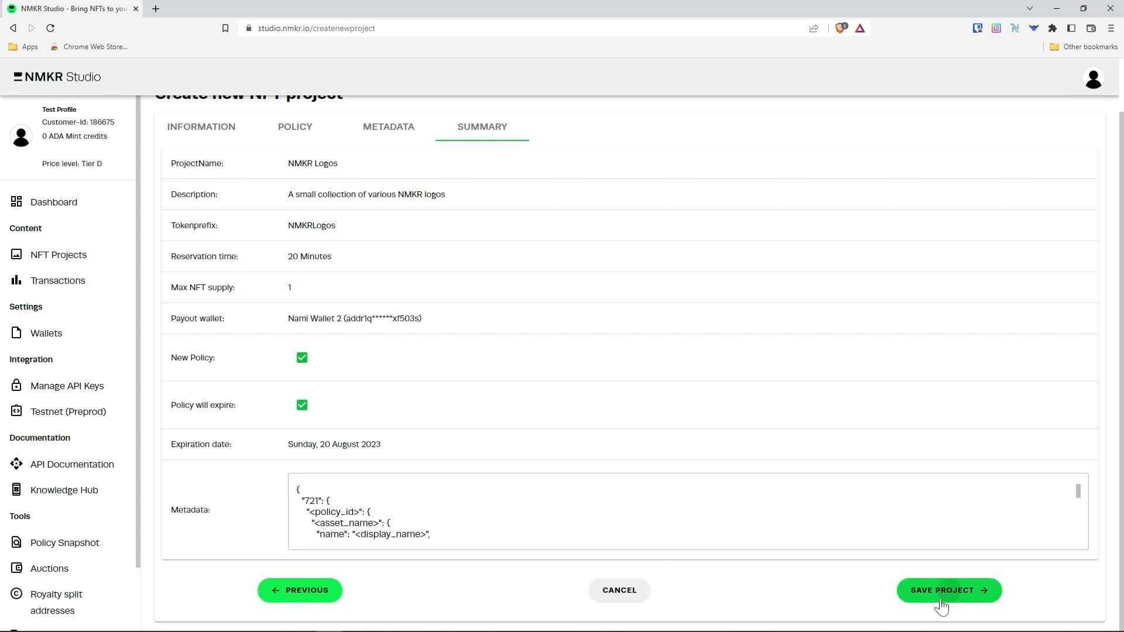
left_click(948, 590)
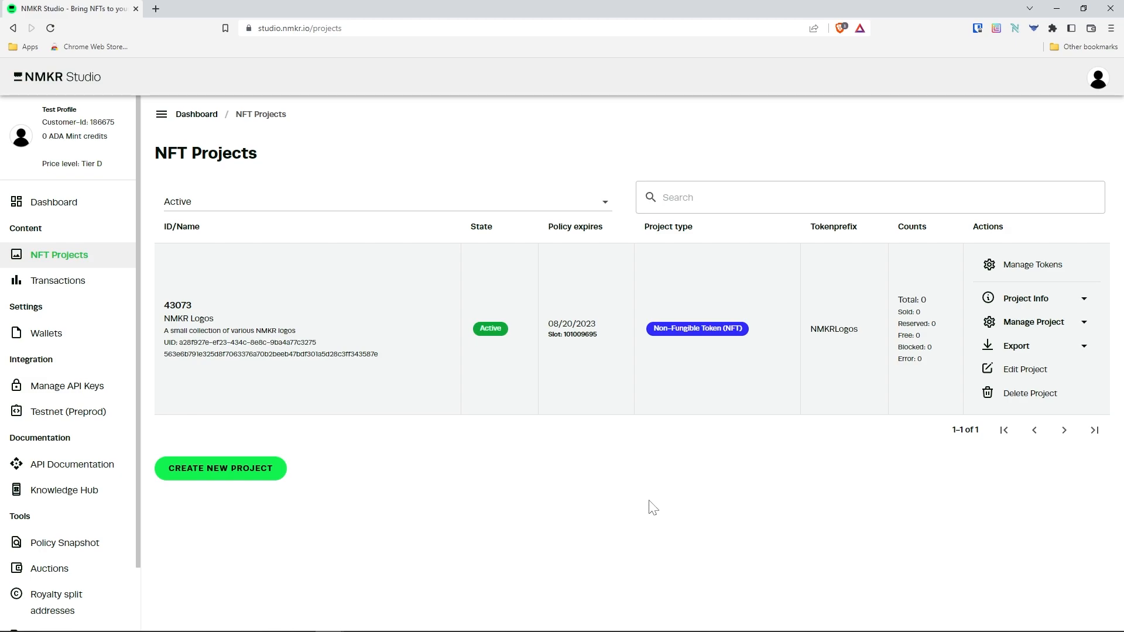
mouse_move(1098, 79)
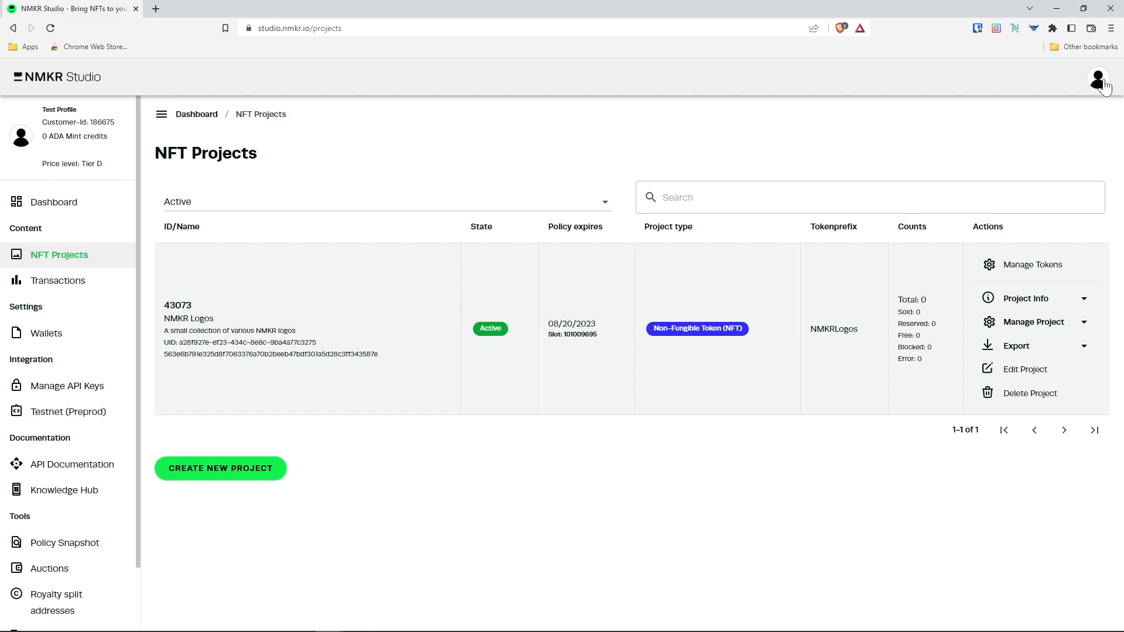
left_click(1098, 77)
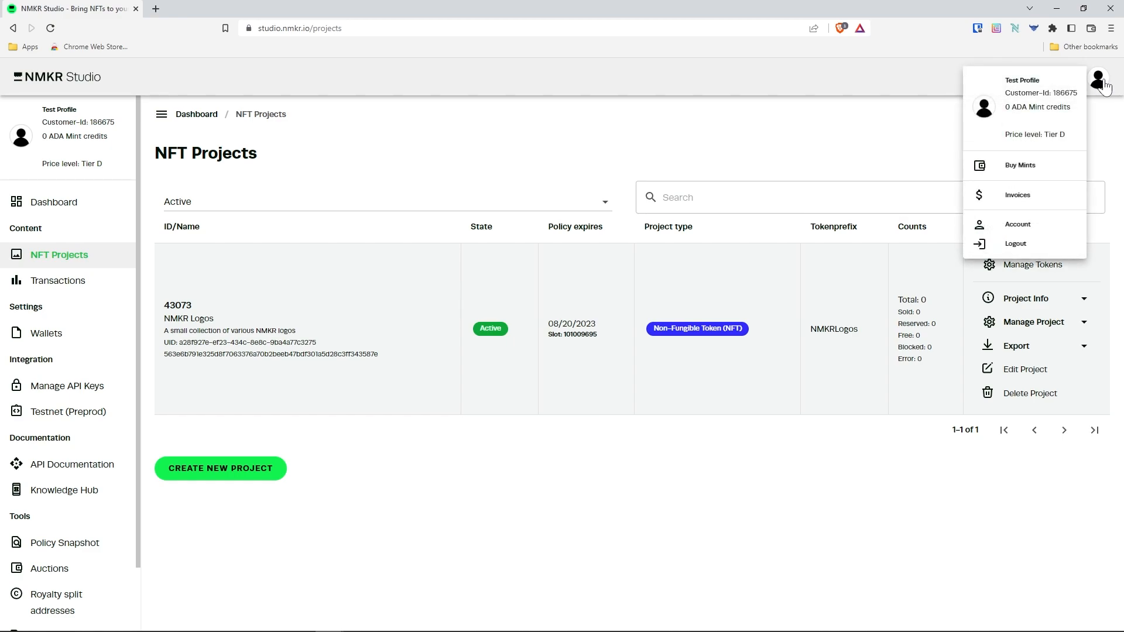
- Open the Buy Mints offer for 3 mints at 13.5 ADA and copy its payment address
left_click(1019, 165)
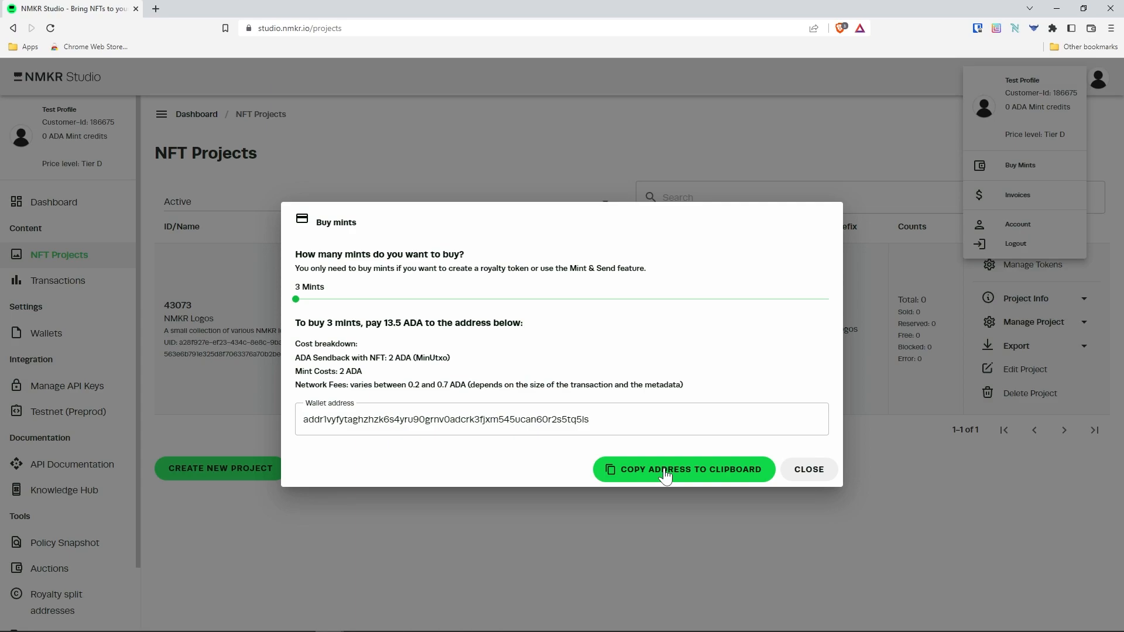
left_click(684, 469)
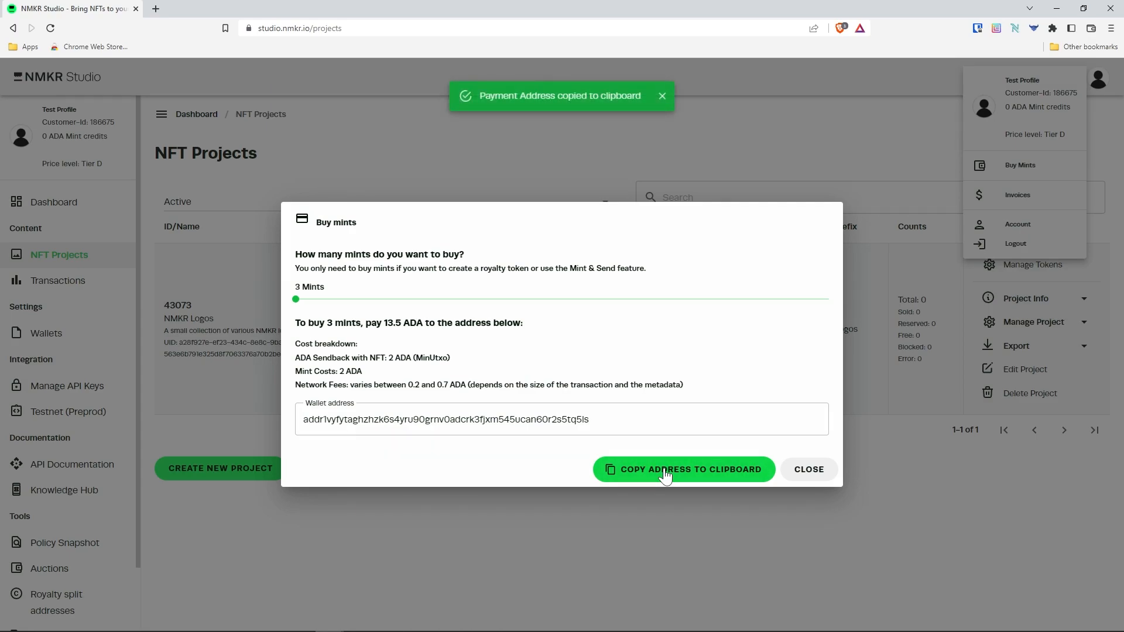
left_click(1016, 28)
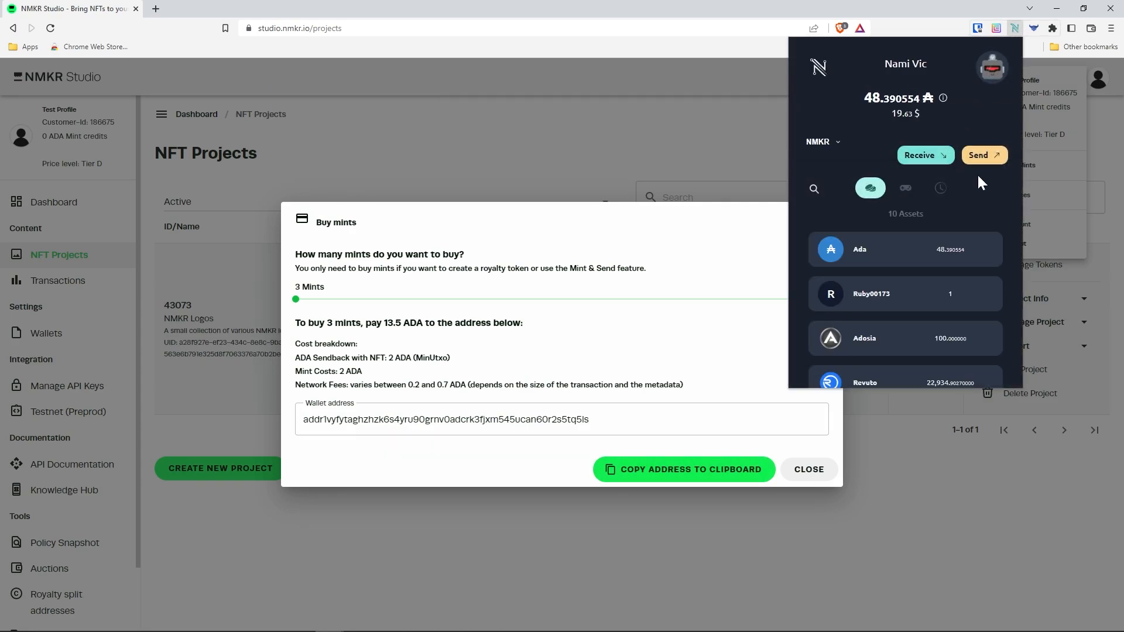
- Send 13.5 ADA from Nami to the mint payment address and close the purchase window
left_click(983, 155)
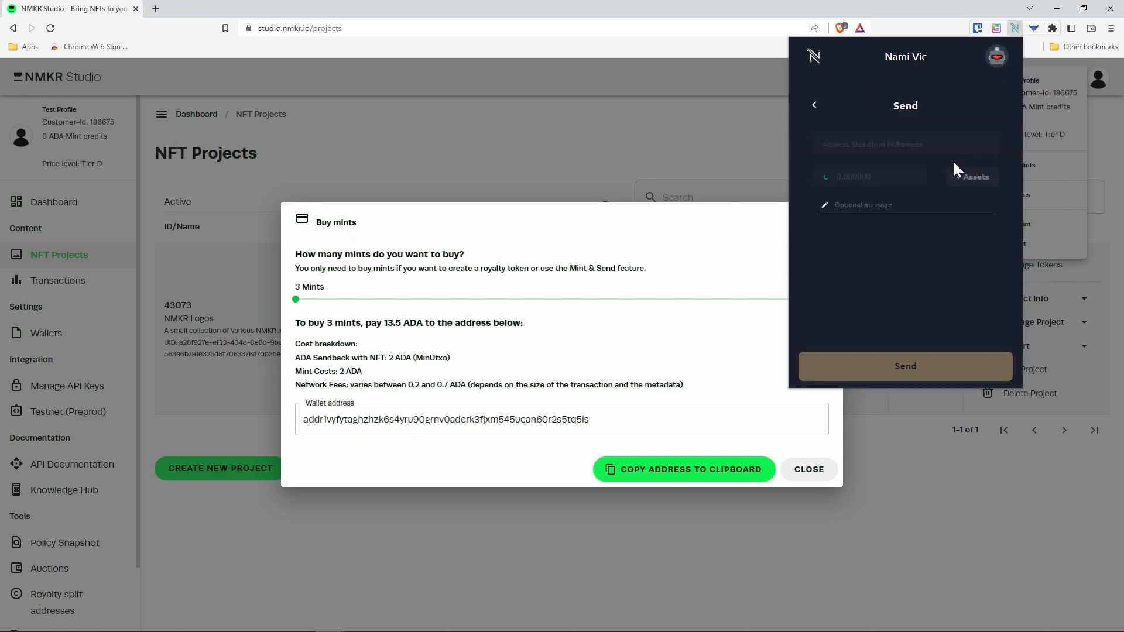
left_click(905, 144)
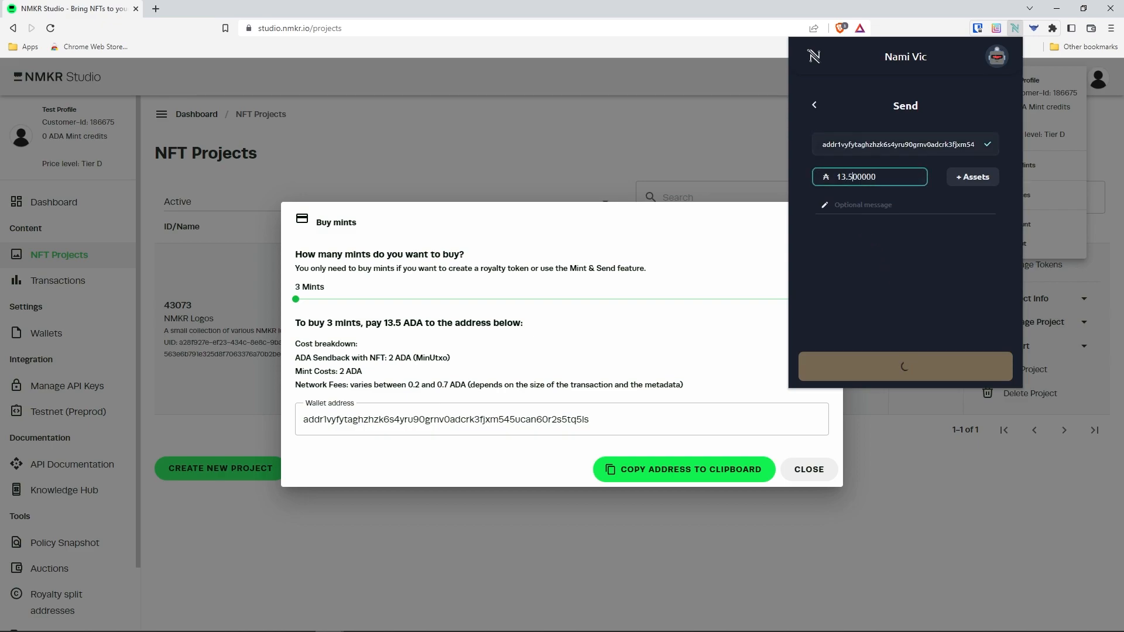
left_click(904, 366)
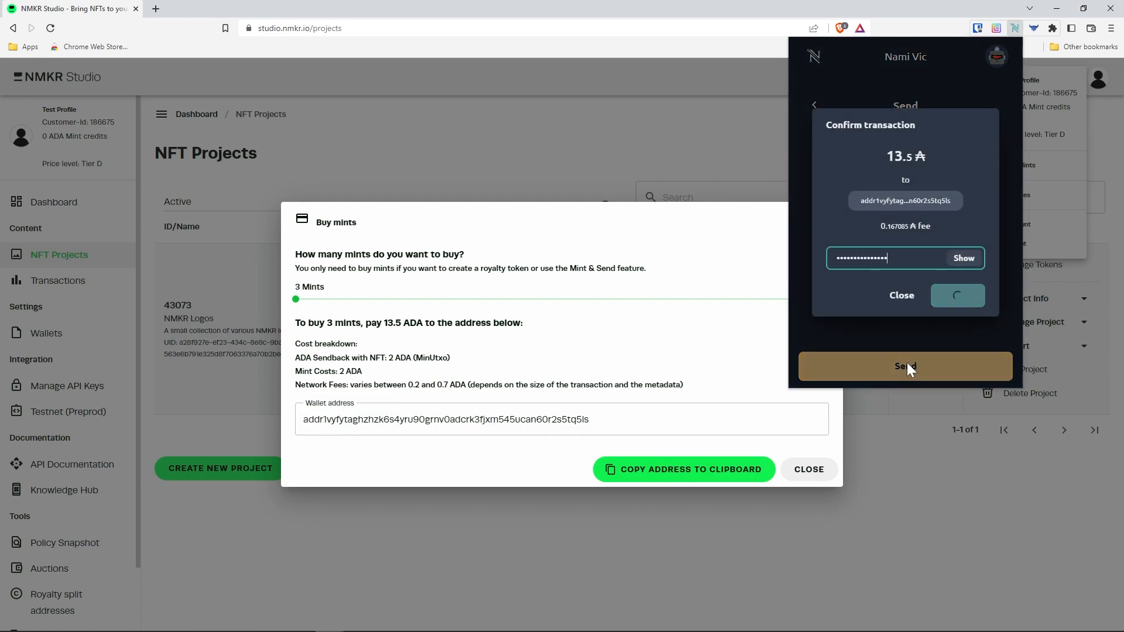
left_click(1097, 79)
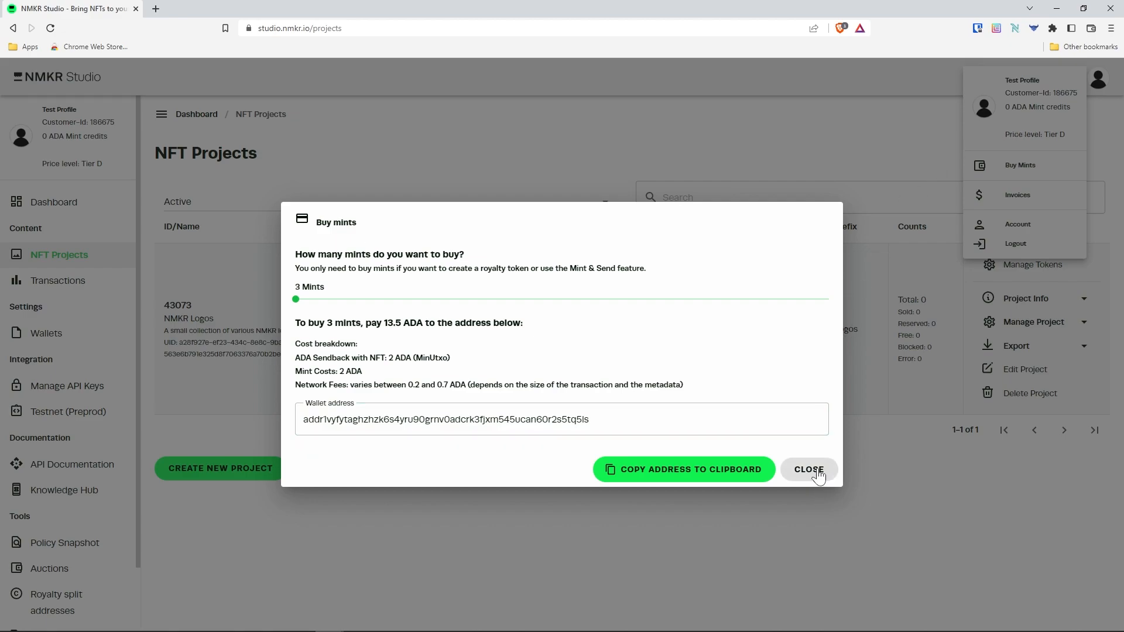
left_click(808, 469)
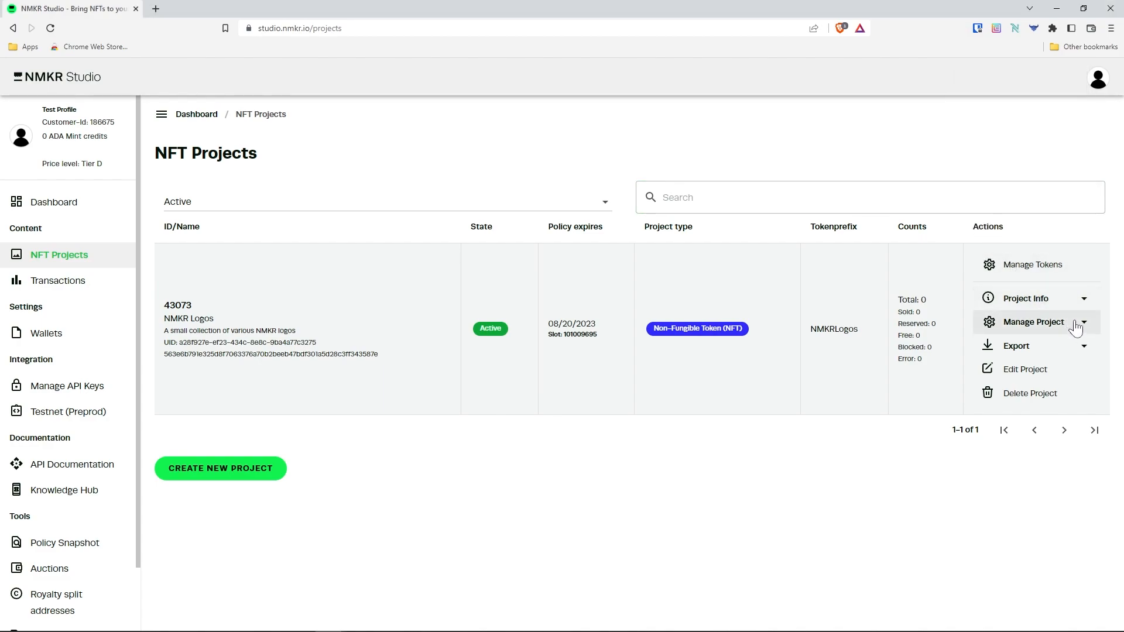
- Open the Collection Token form for NMKR Logos and set royalty to 5.0 percent
left_click(1033, 322)
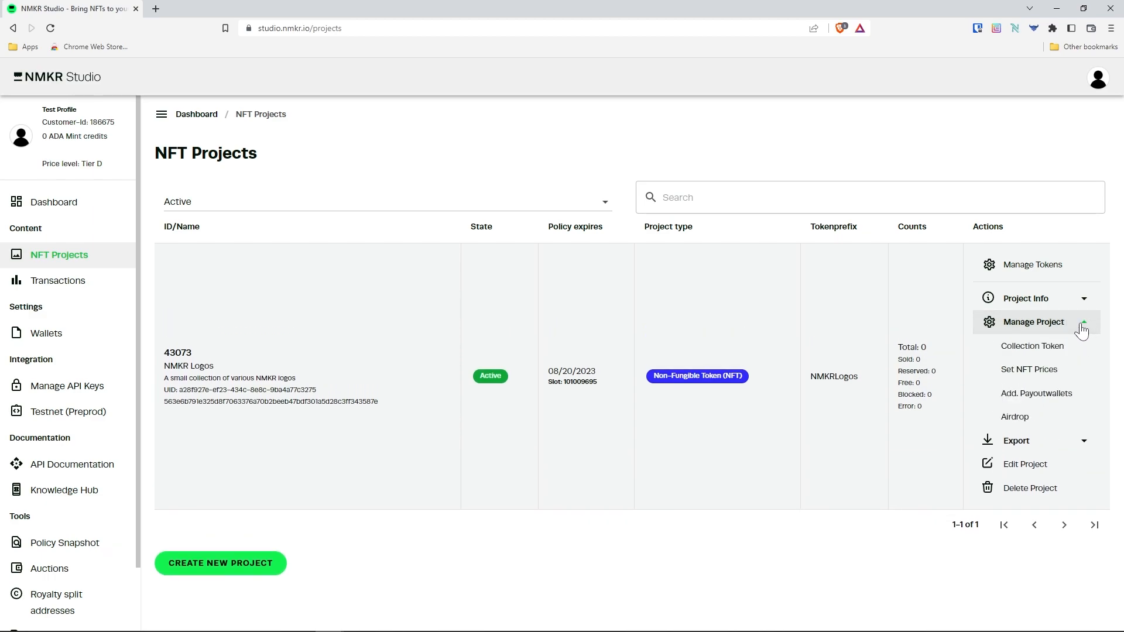
left_click(1031, 346)
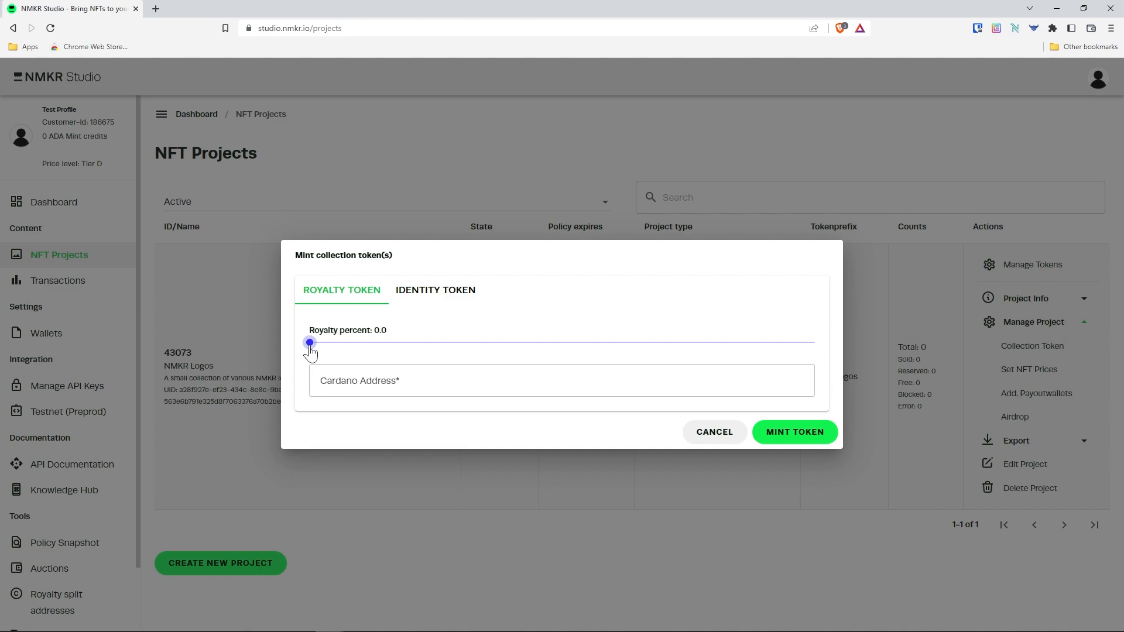
left_click_drag(309, 341, 332, 342)
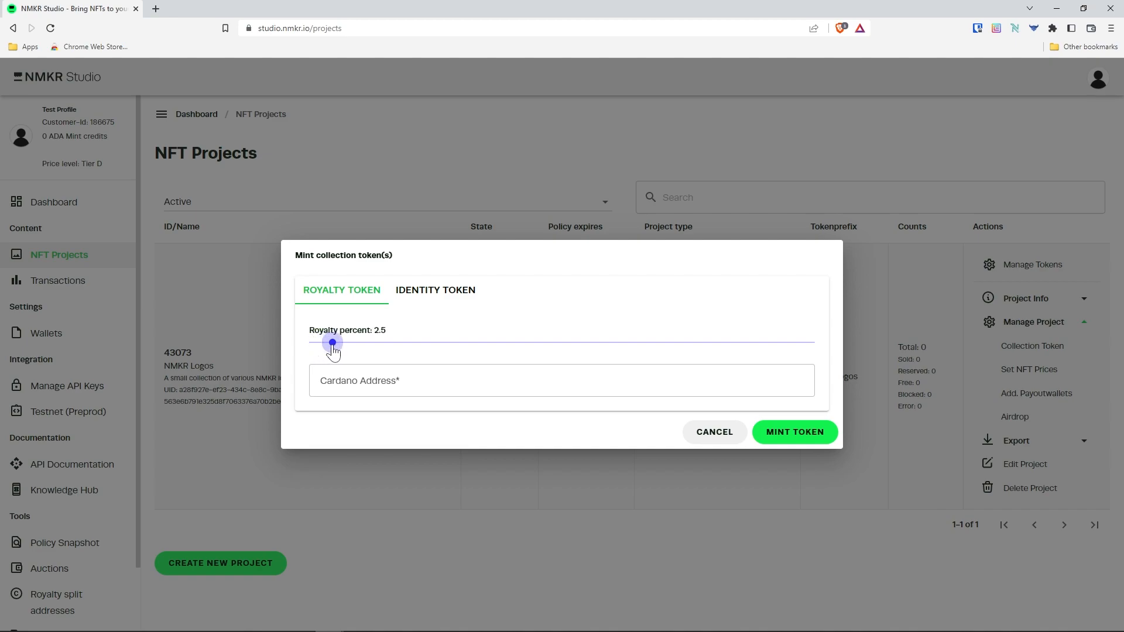
left_click_drag(332, 341, 334, 342)
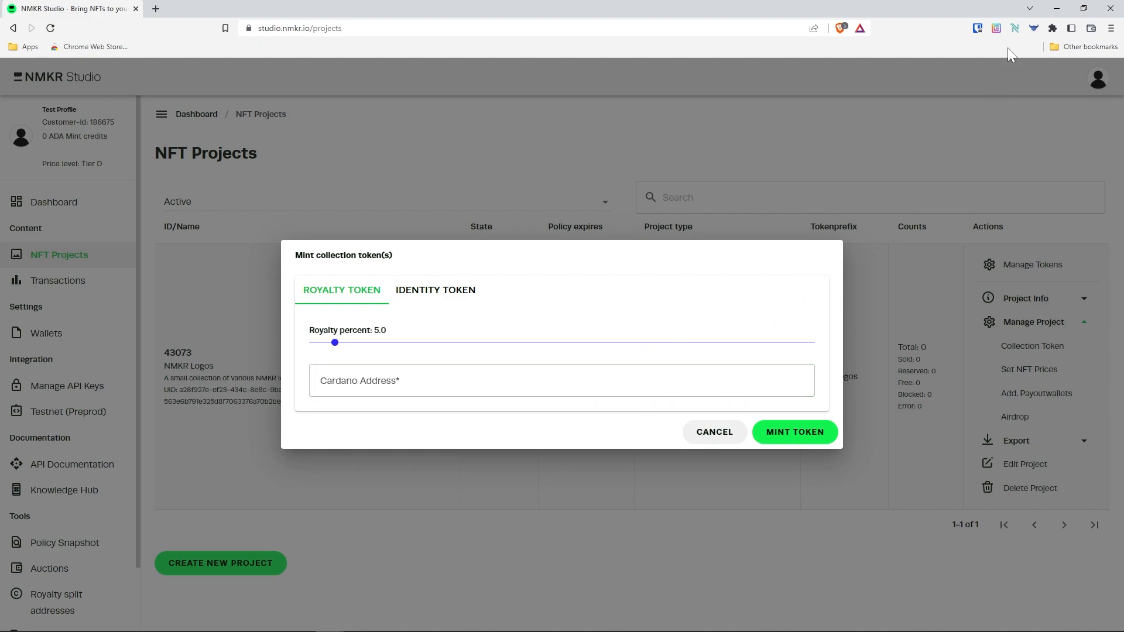
- Use the Nami receive address as royalty recipient and mint the token
left_click(1016, 28)
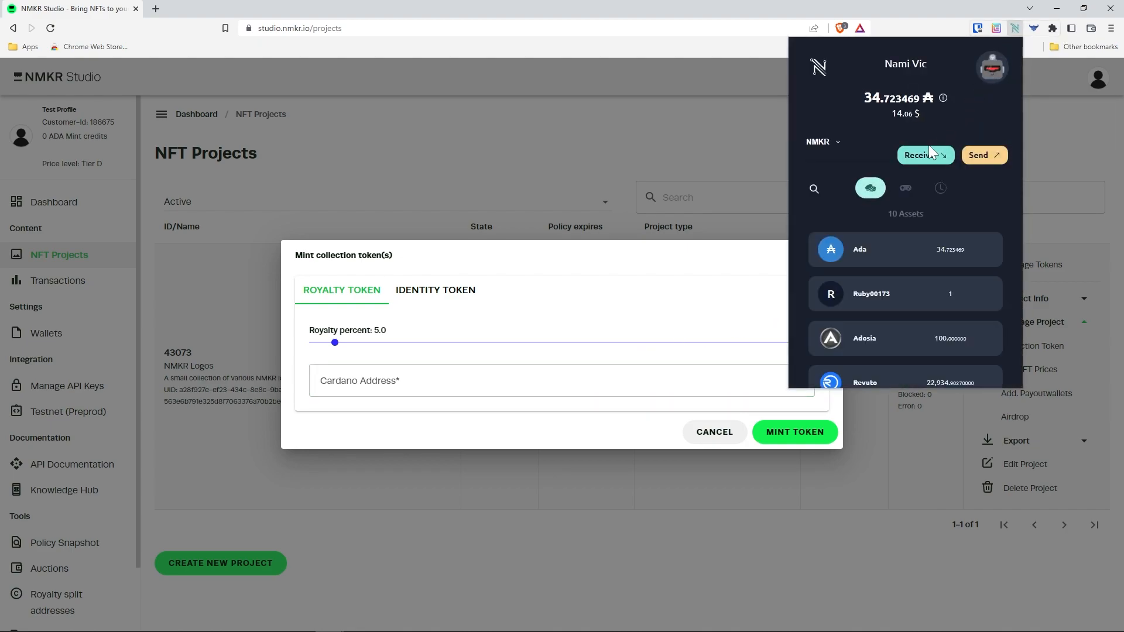
left_click(925, 155)
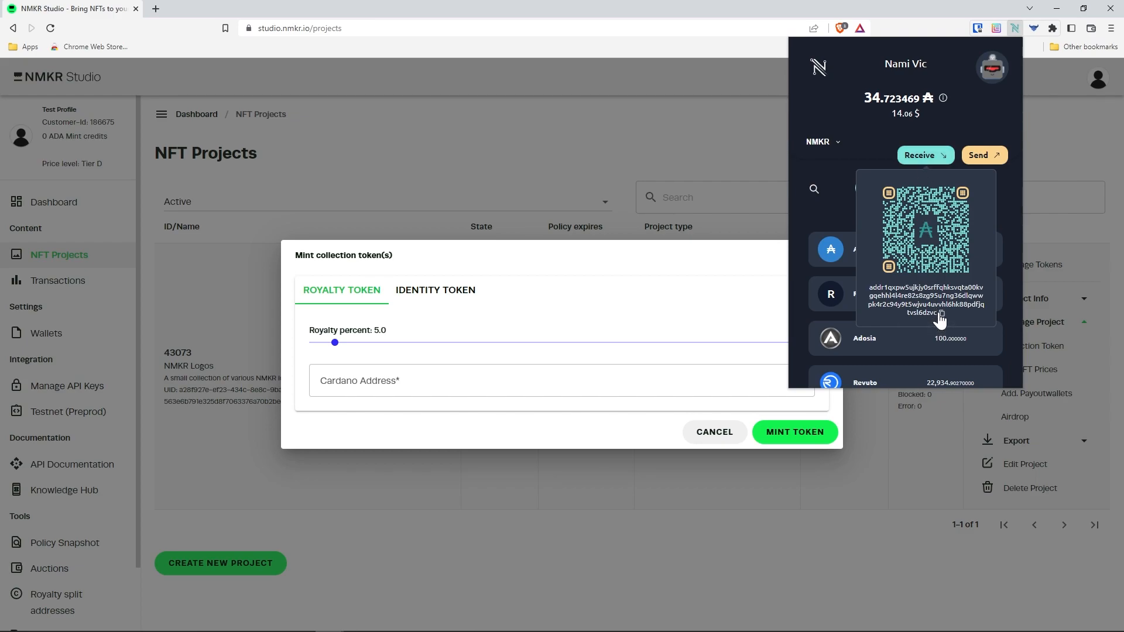
left_click(561, 380)
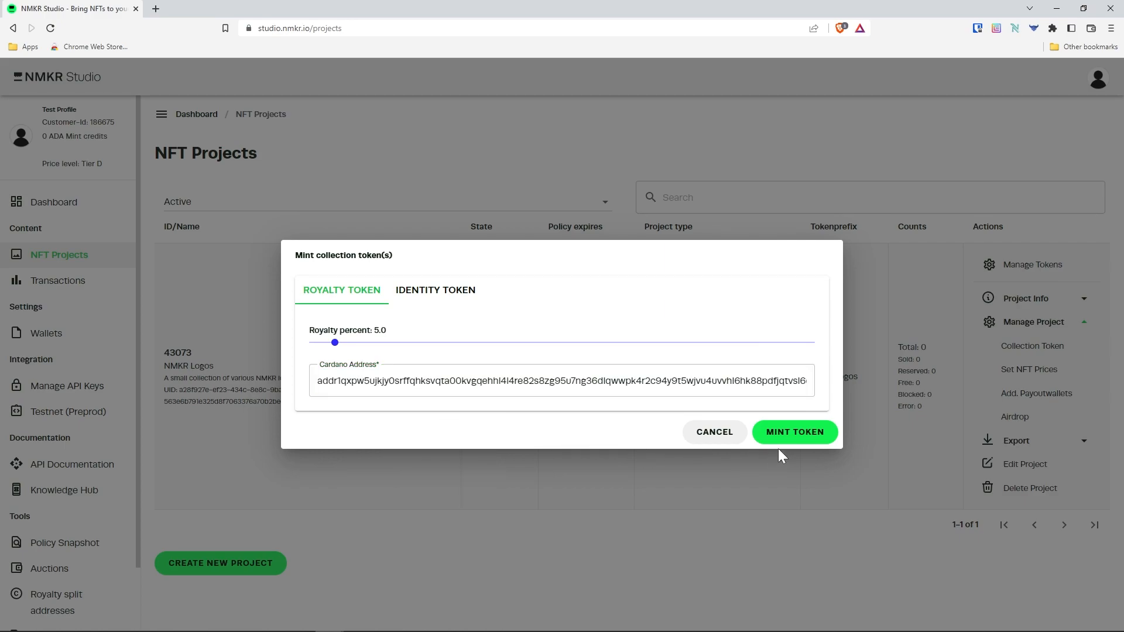
left_click(794, 431)
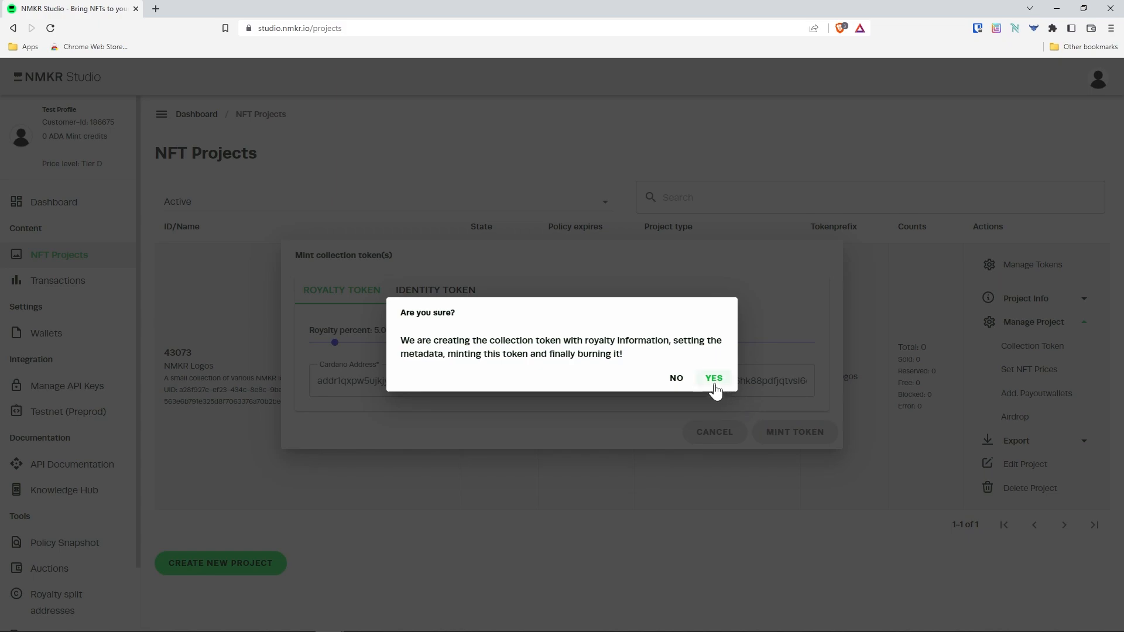
left_click(713, 378)
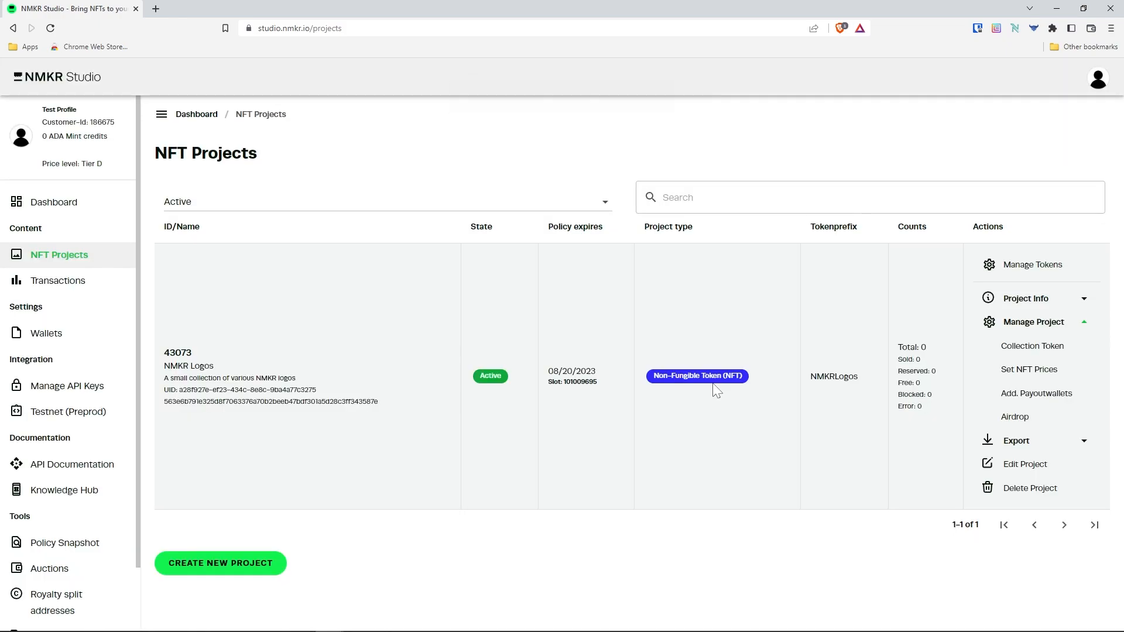
mouse_move(50, 28)
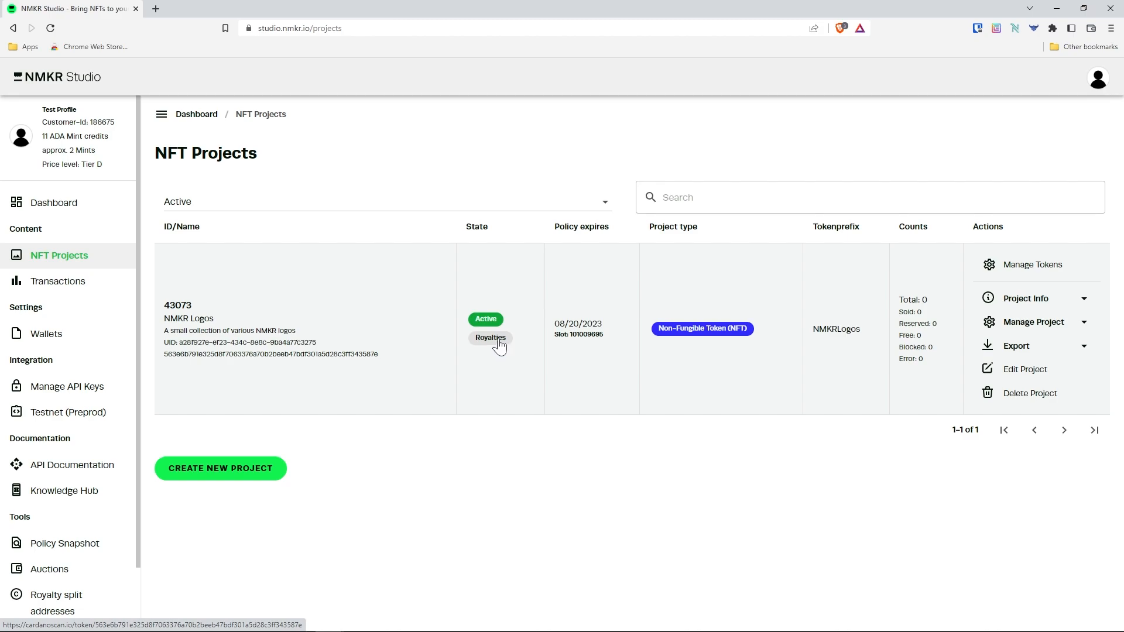
mouse_move(641, 473)
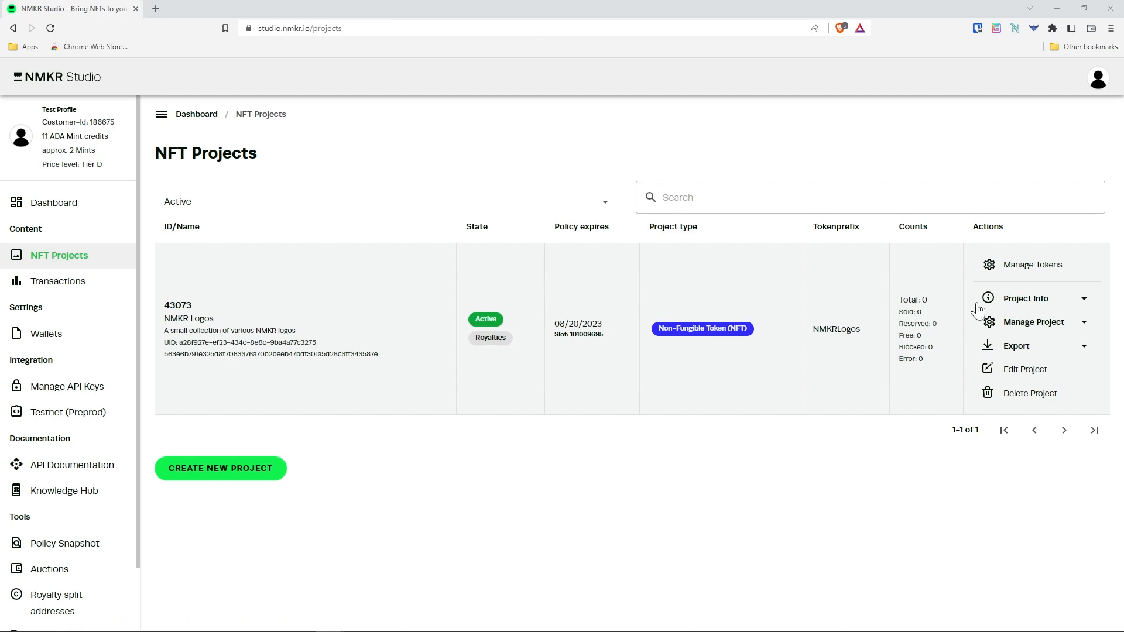
- Open NMKR Logos token management and the blank Upload Files form for a new NFT
left_click(1032, 264)
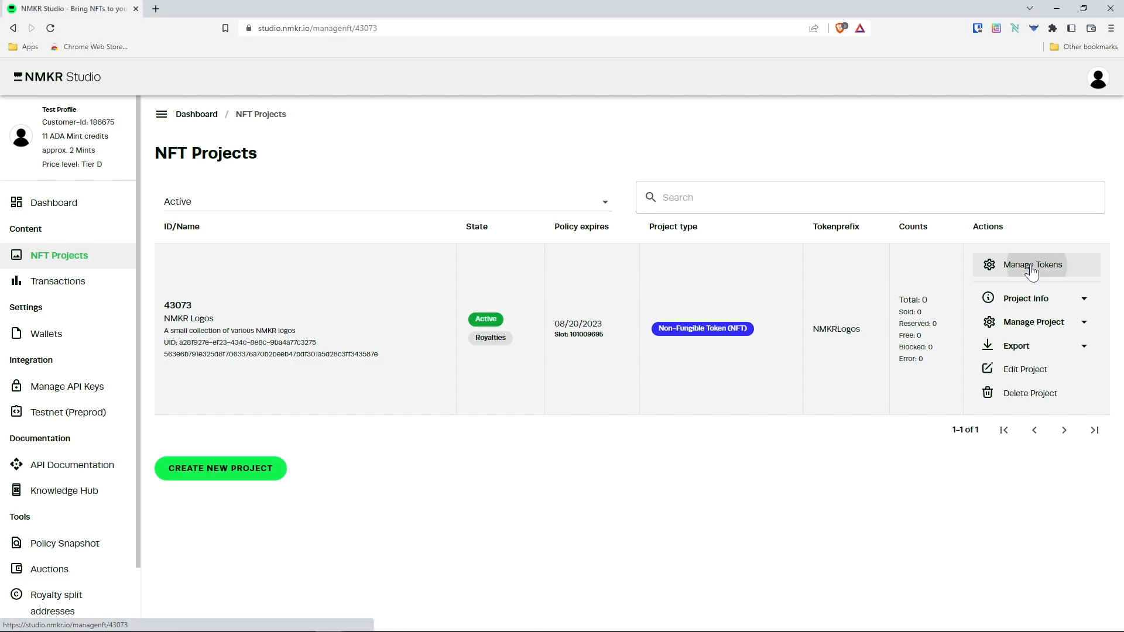
left_click(1032, 265)
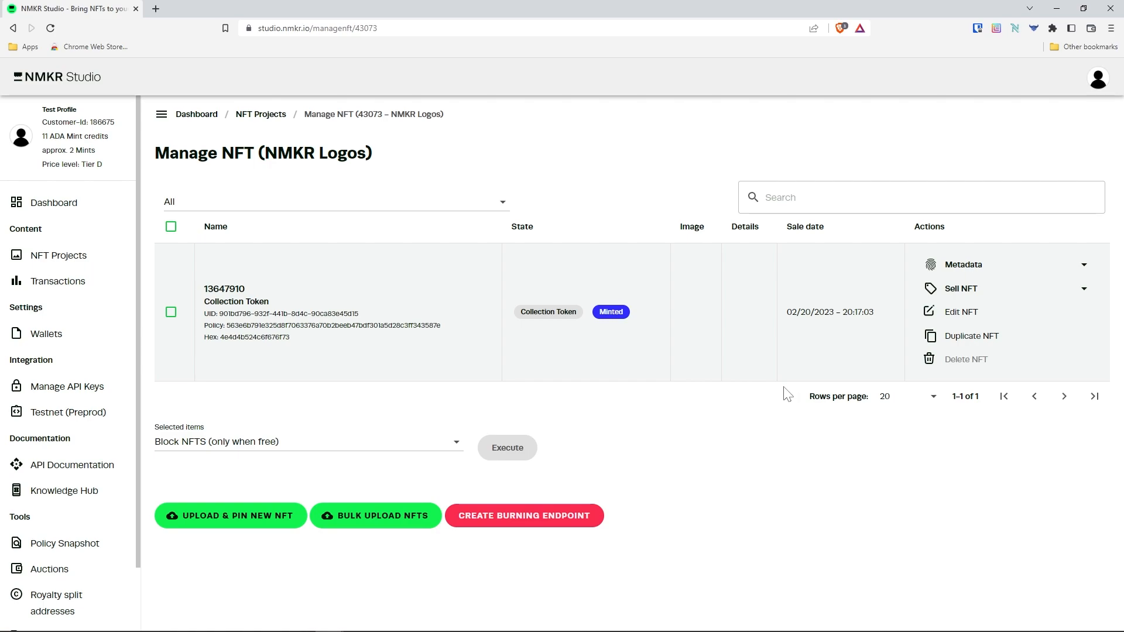
mouse_move(788, 393)
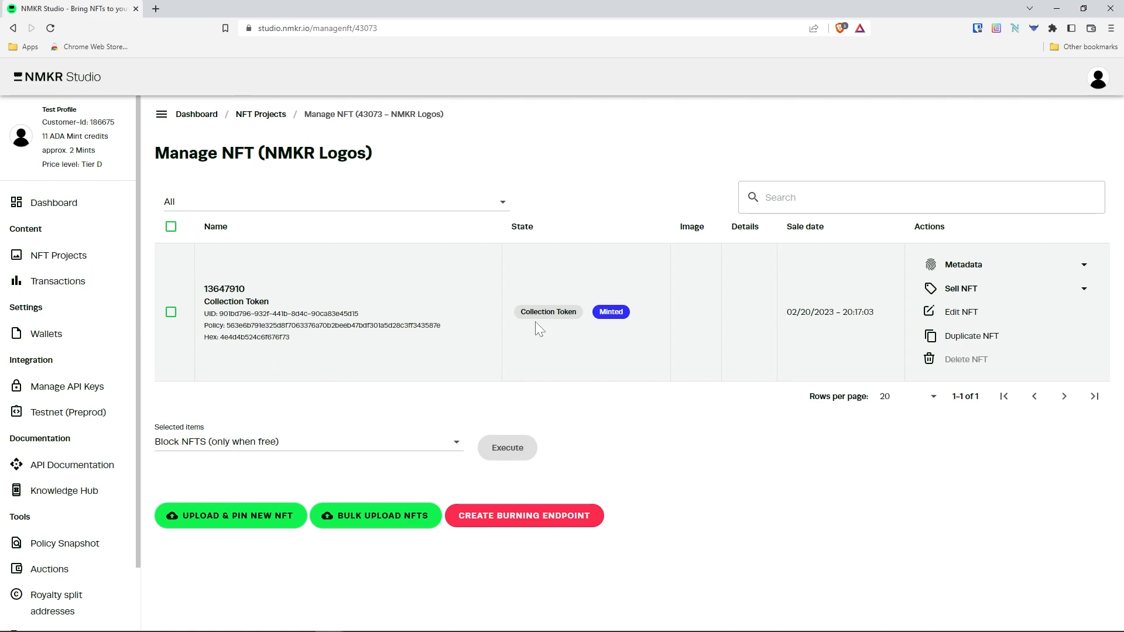
mouse_move(613, 328)
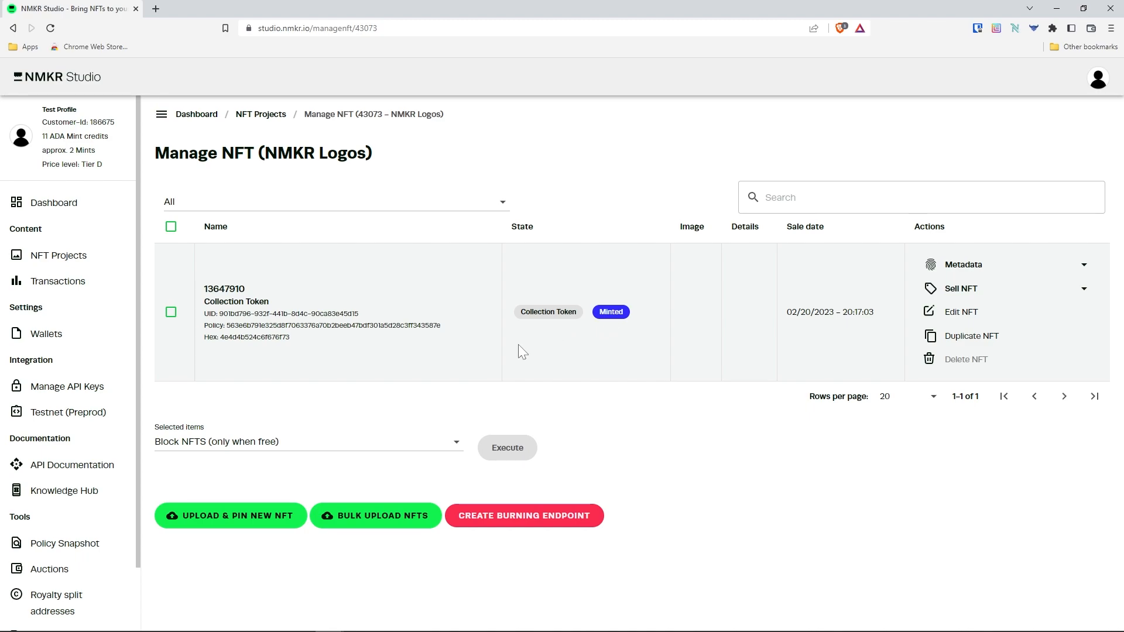
left_click(230, 516)
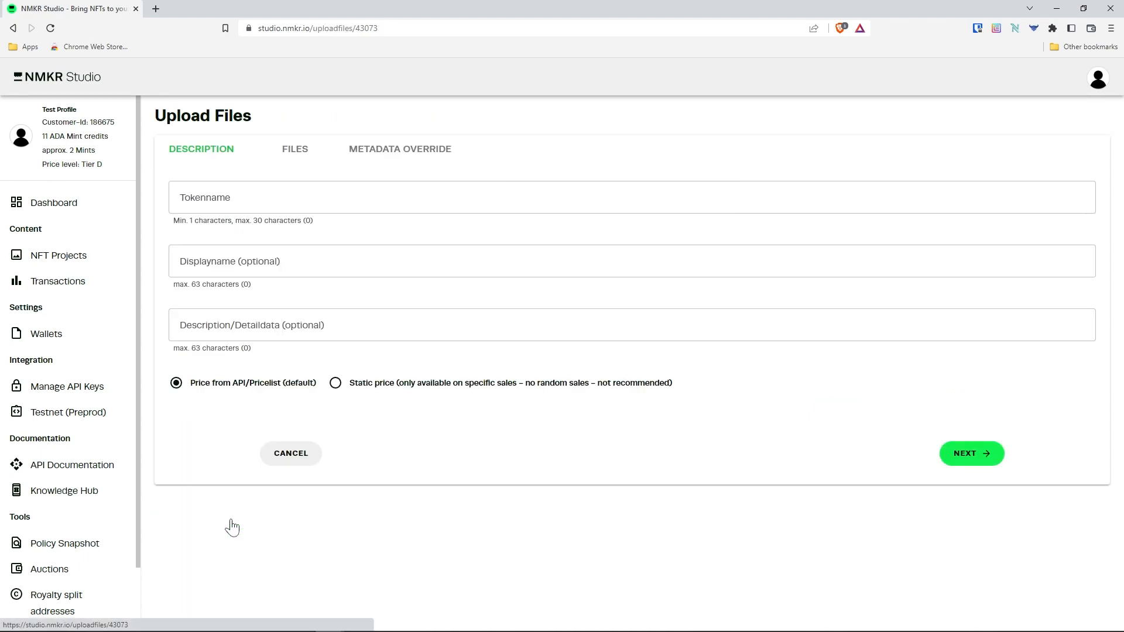
- Enter display name 'Blue NMKR Logo' and description 'A blue NMKR Logo' for the new NFT
type("Blue NMKR Logo")
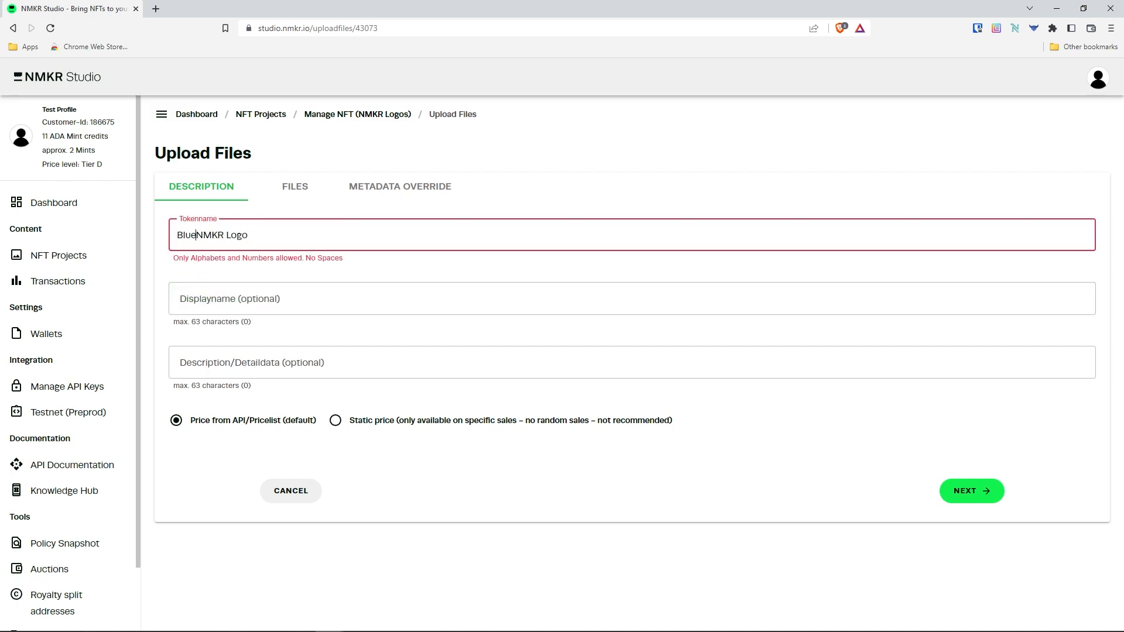
left_click(633, 362)
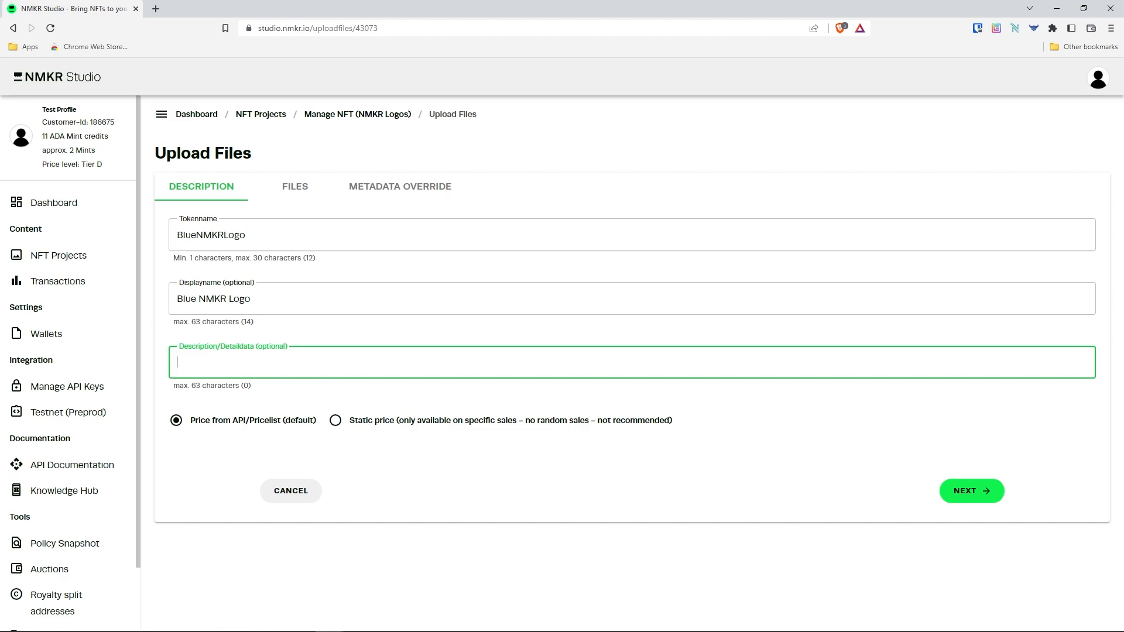
type("A blue NMKR Logo")
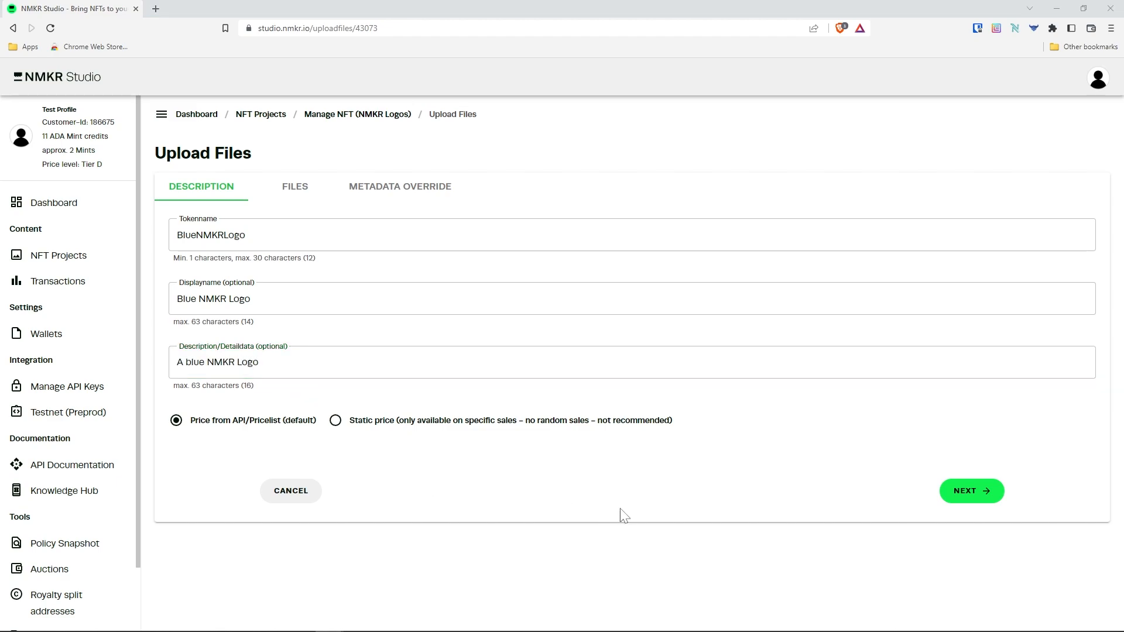
left_click(970, 491)
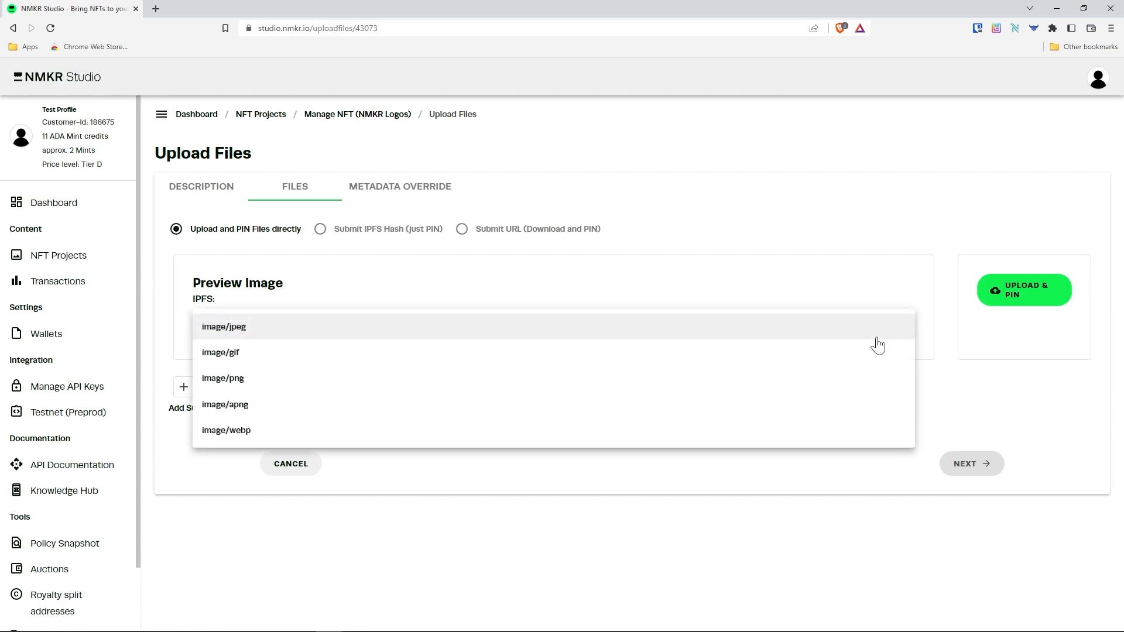
- Upload and pin the blue logo image as an image/png file to IPFS
left_click(223, 377)
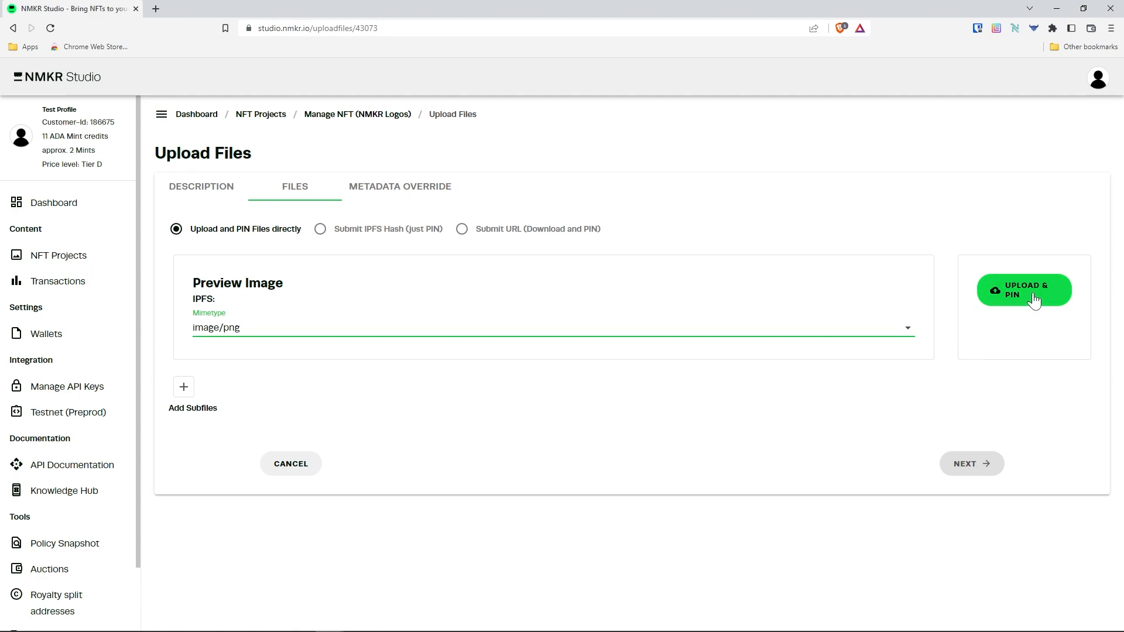
left_click(1023, 289)
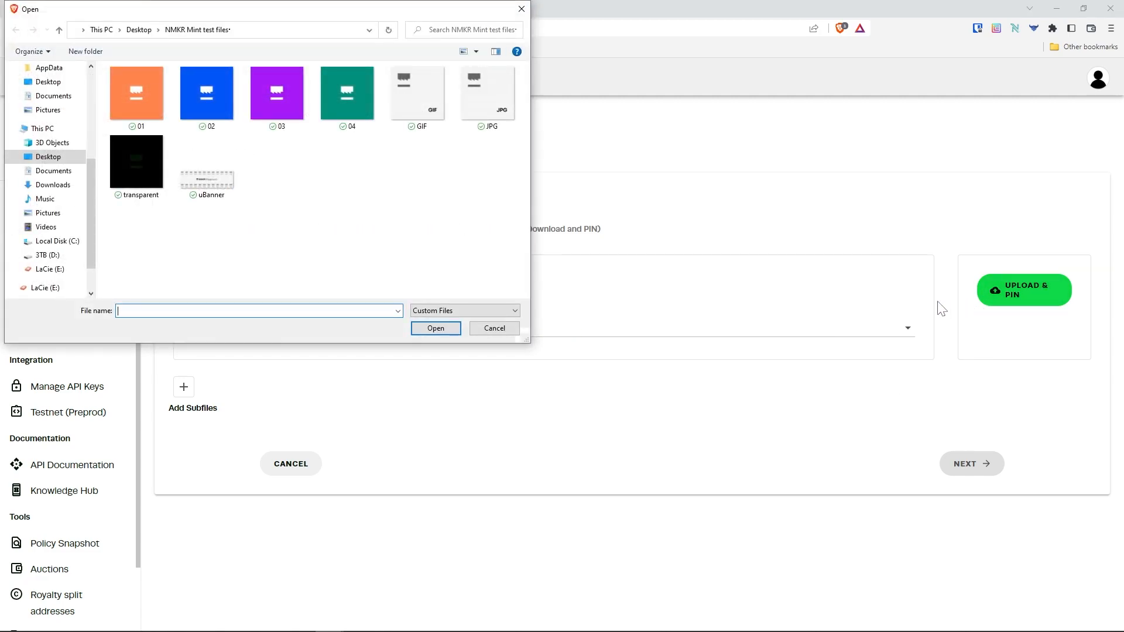
left_click(494, 328)
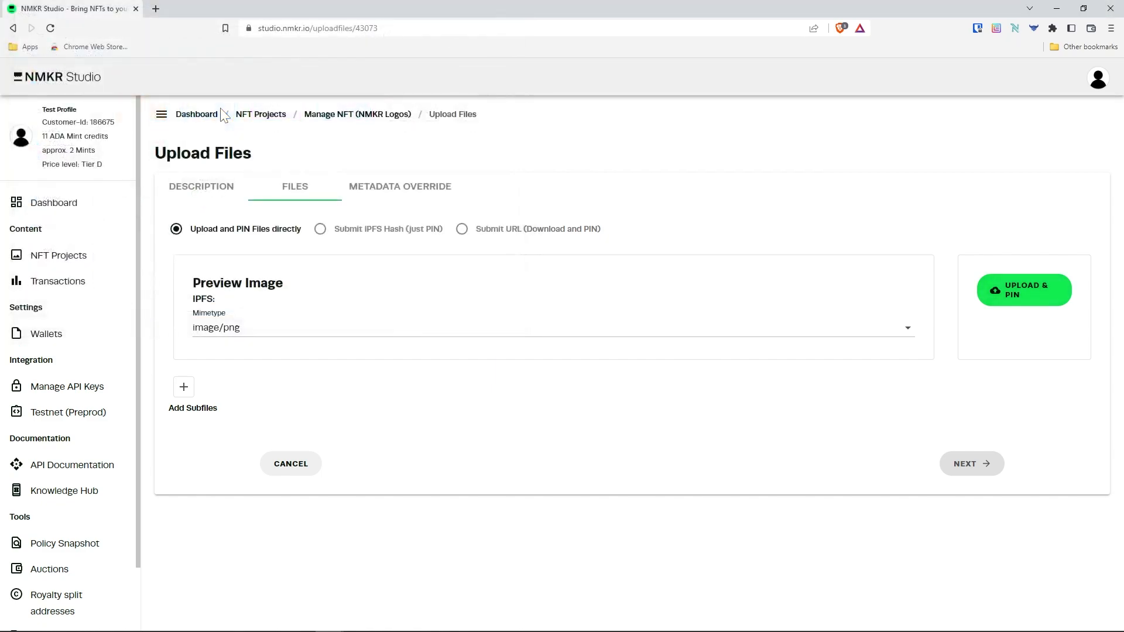
left_click(1023, 290)
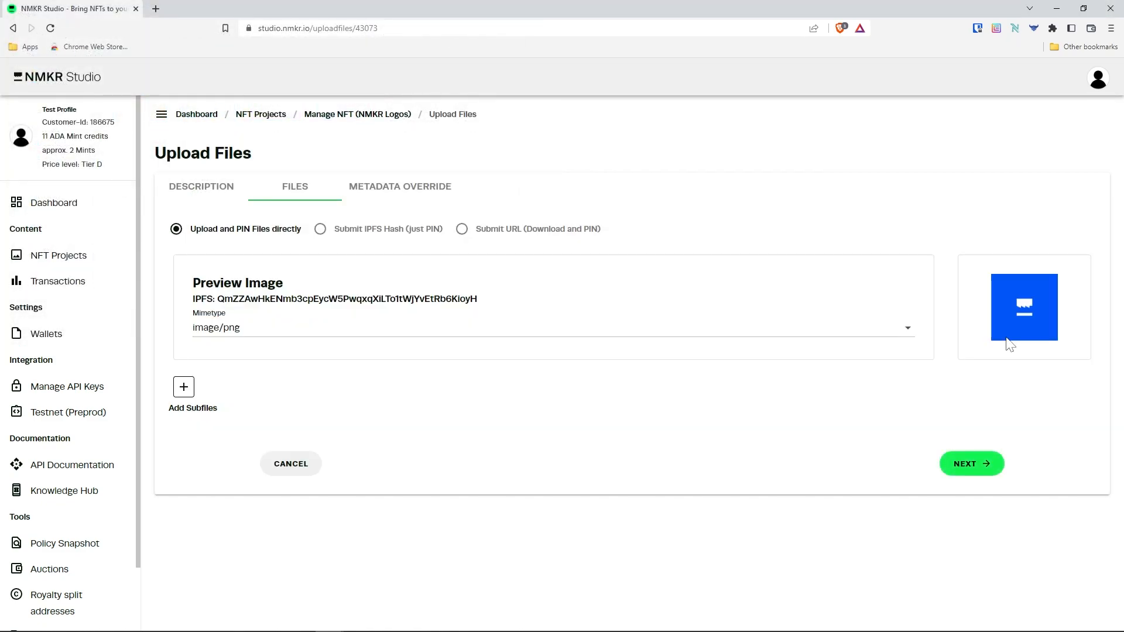
mouse_move(183, 387)
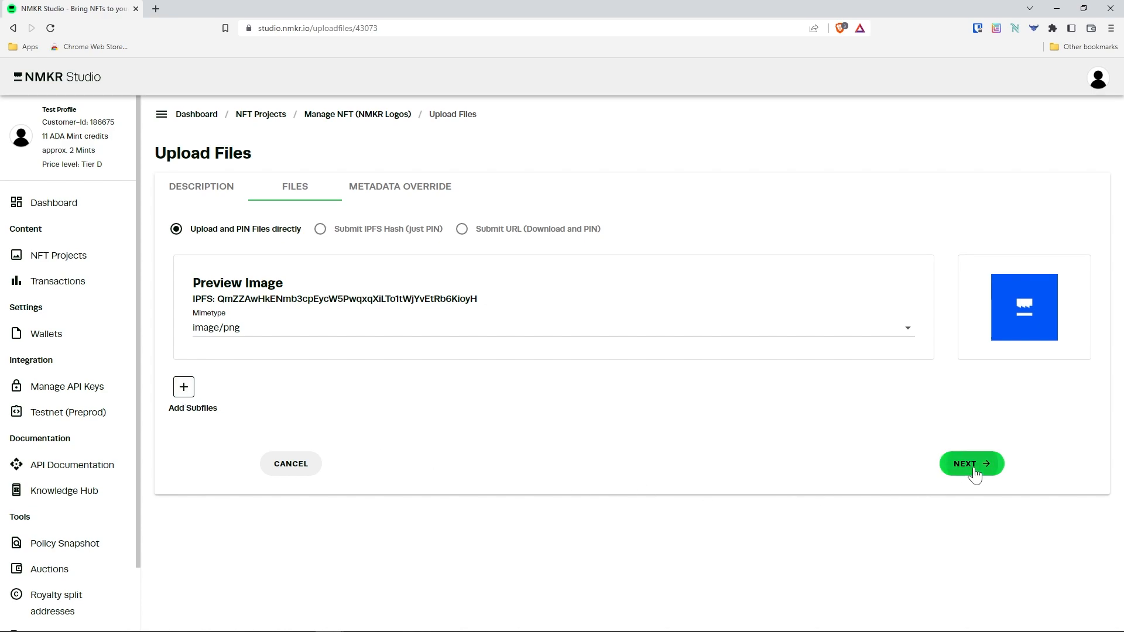
left_click(971, 463)
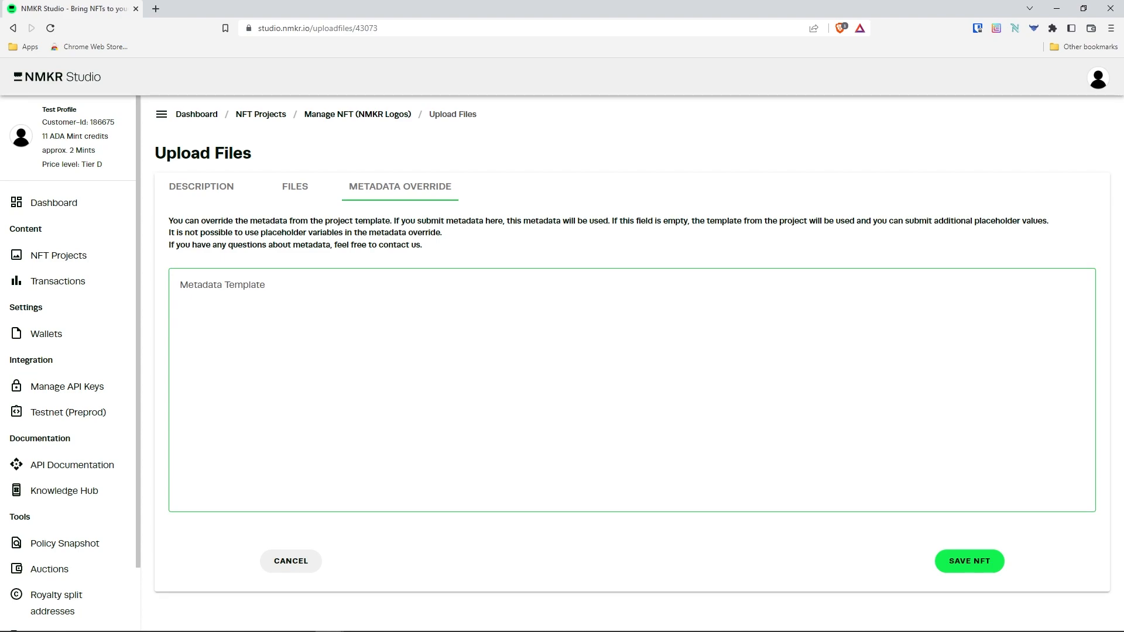
- Save the BlueNMKRLogo NFT and return to the NFT Projects list
left_click(968, 561)
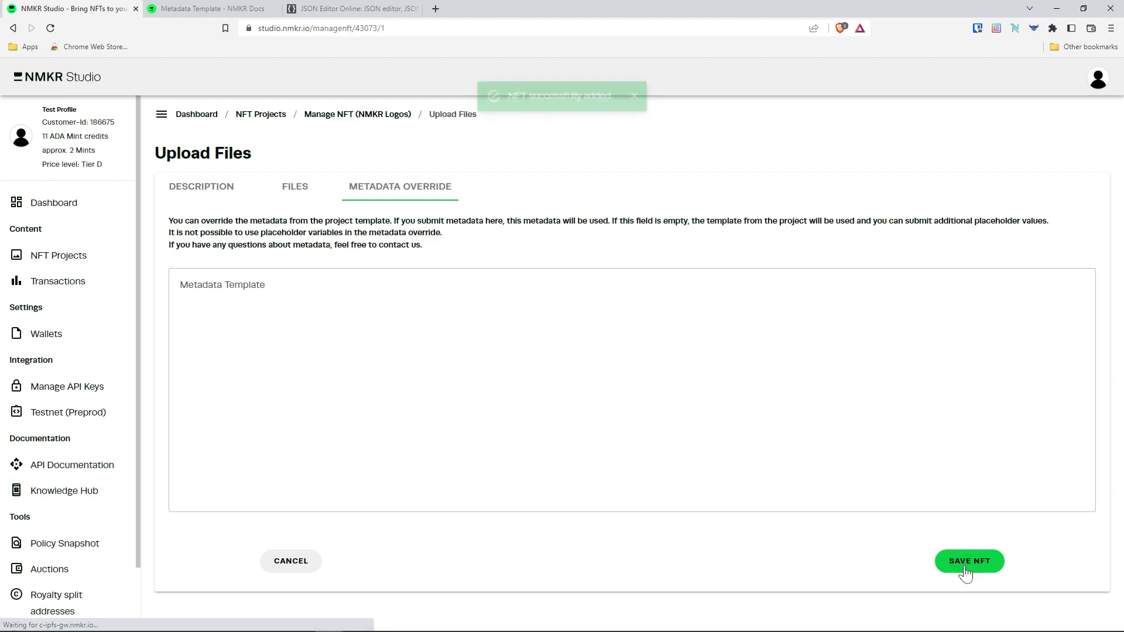
left_click(968, 561)
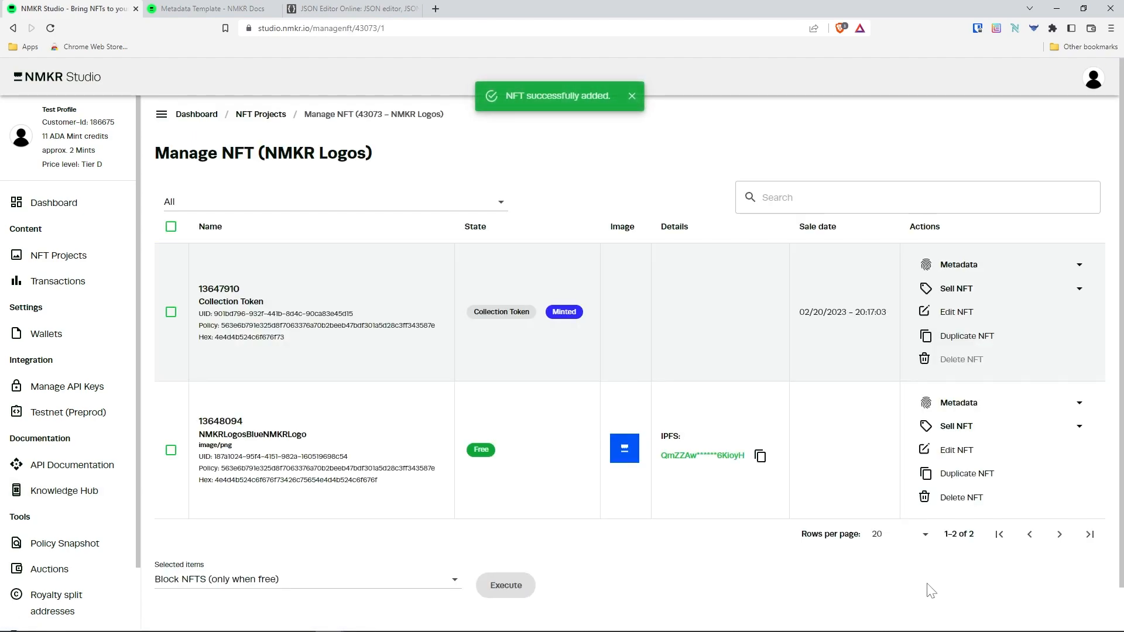
mouse_move(846, 597)
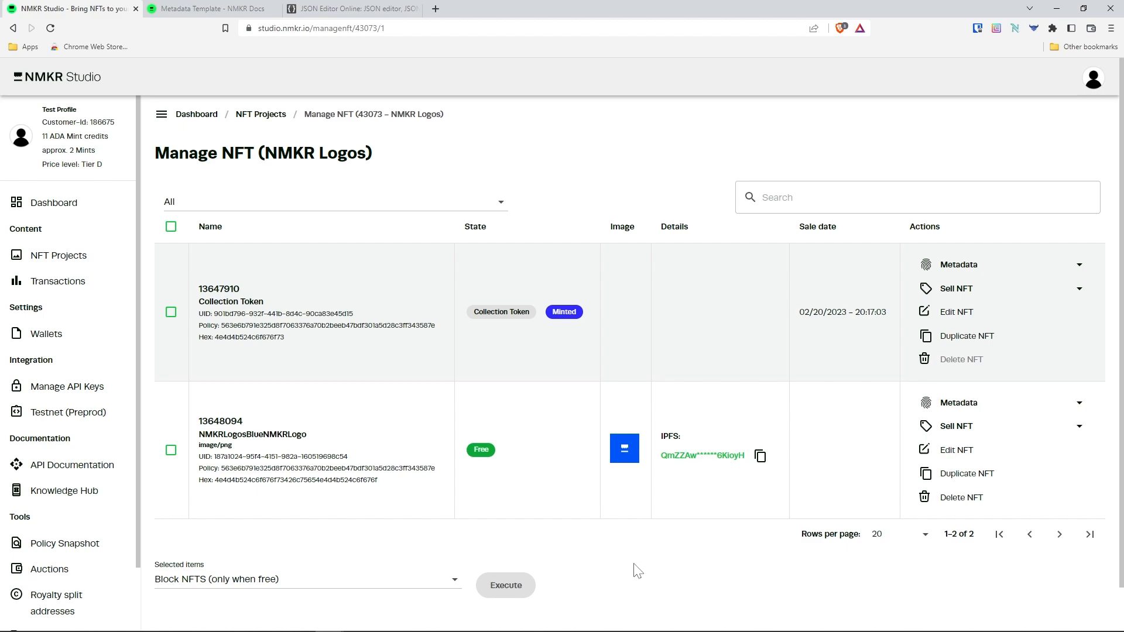
left_click(170, 450)
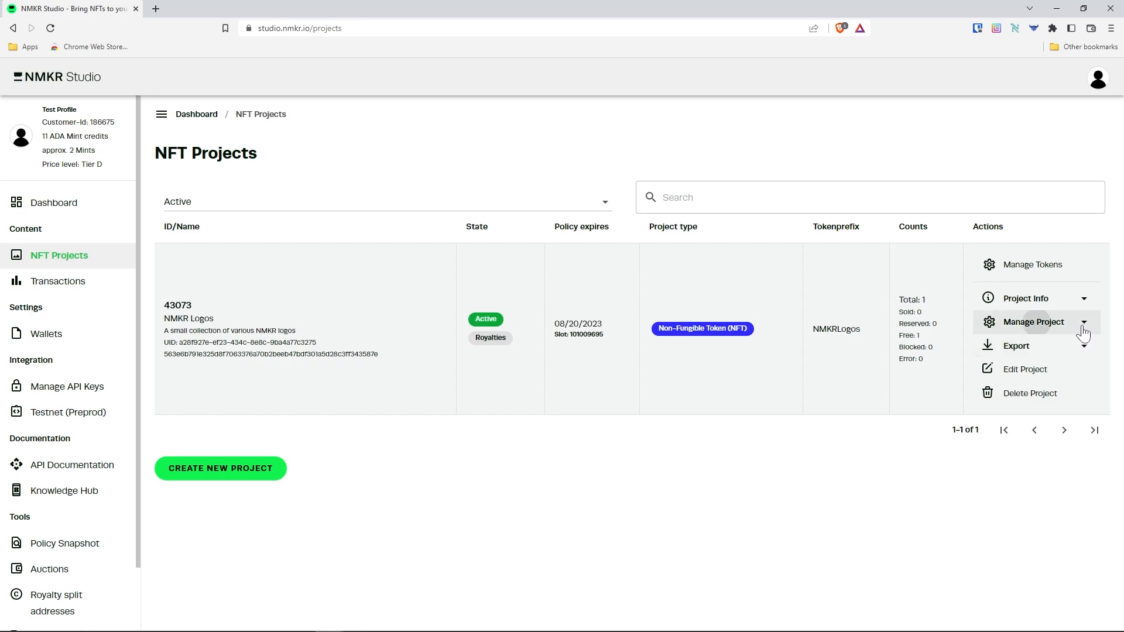
- Open the price settings for the NMKR Logos project
left_click(1032, 322)
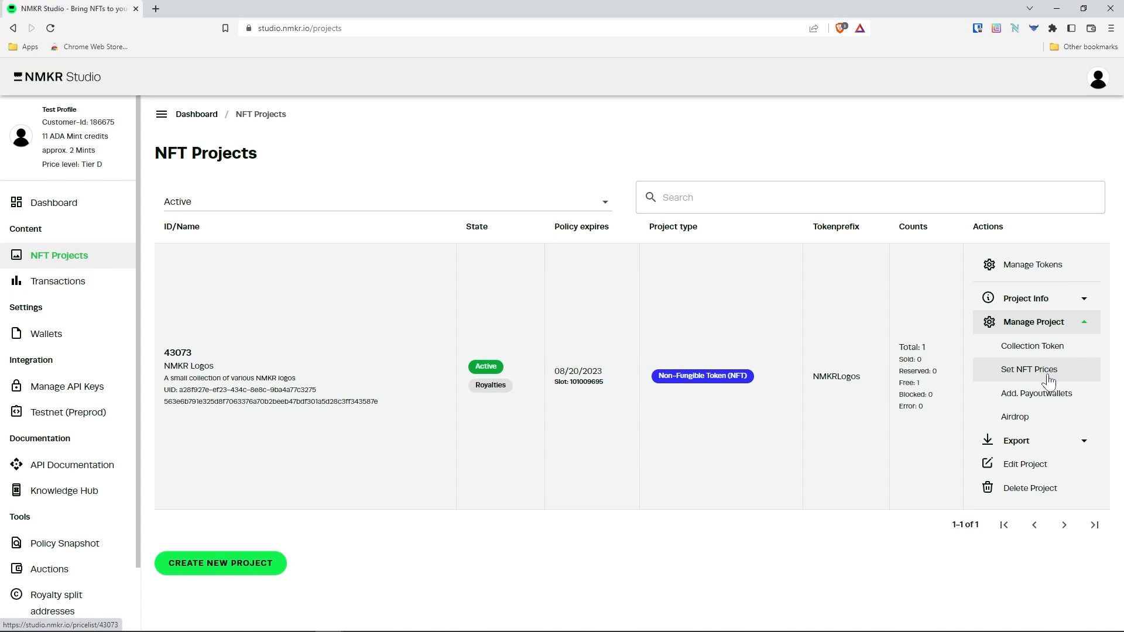
left_click(1030, 369)
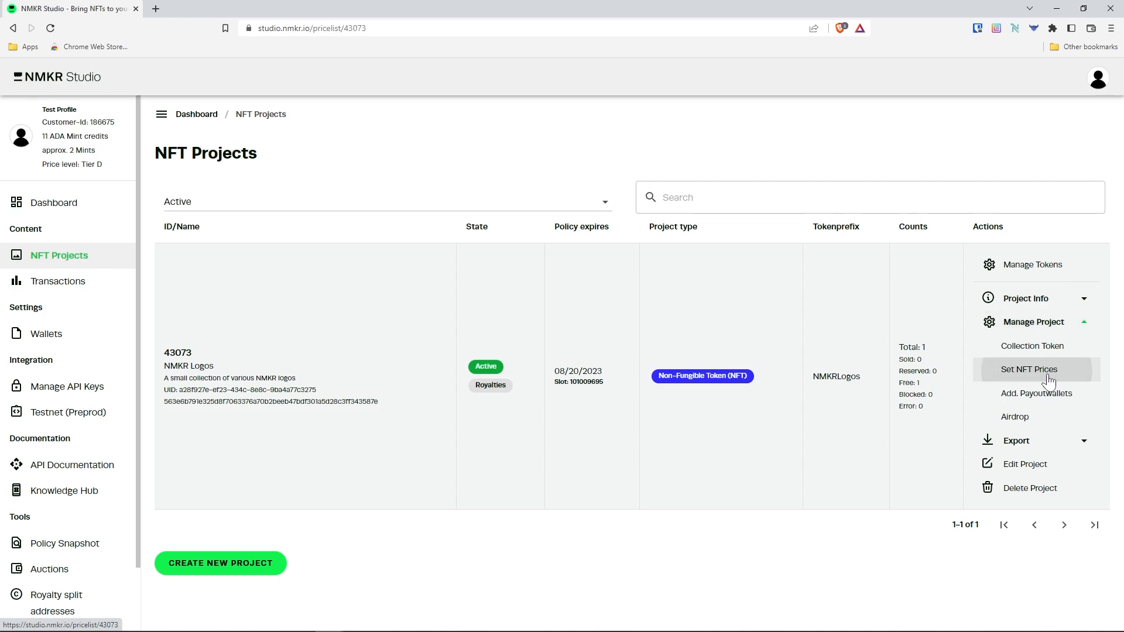
left_click(1029, 370)
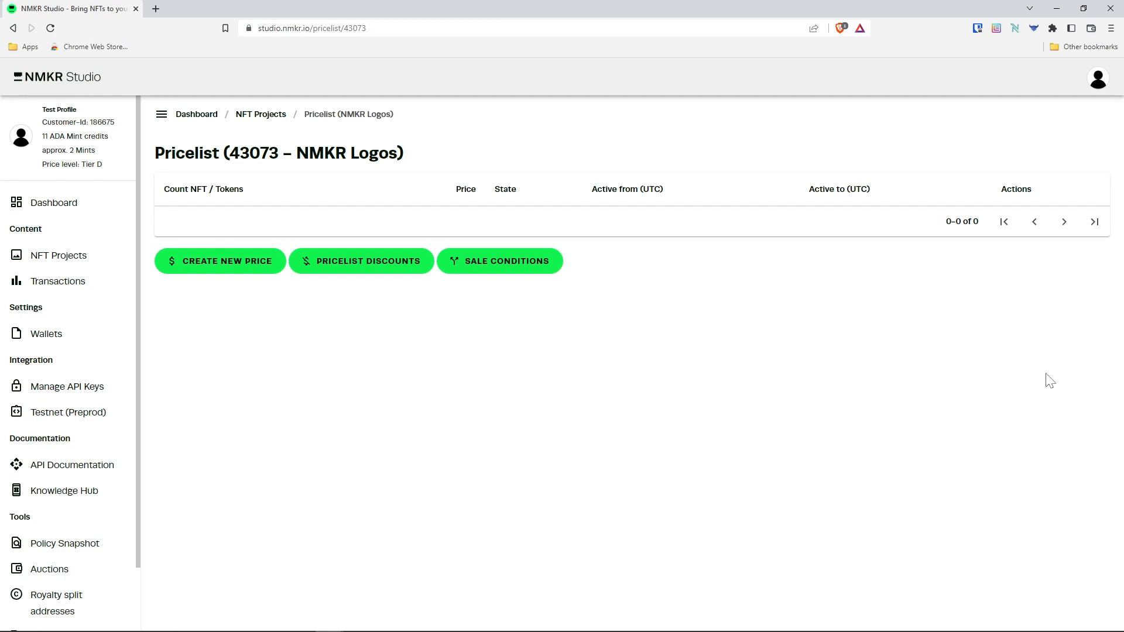
mouse_move(250, 268)
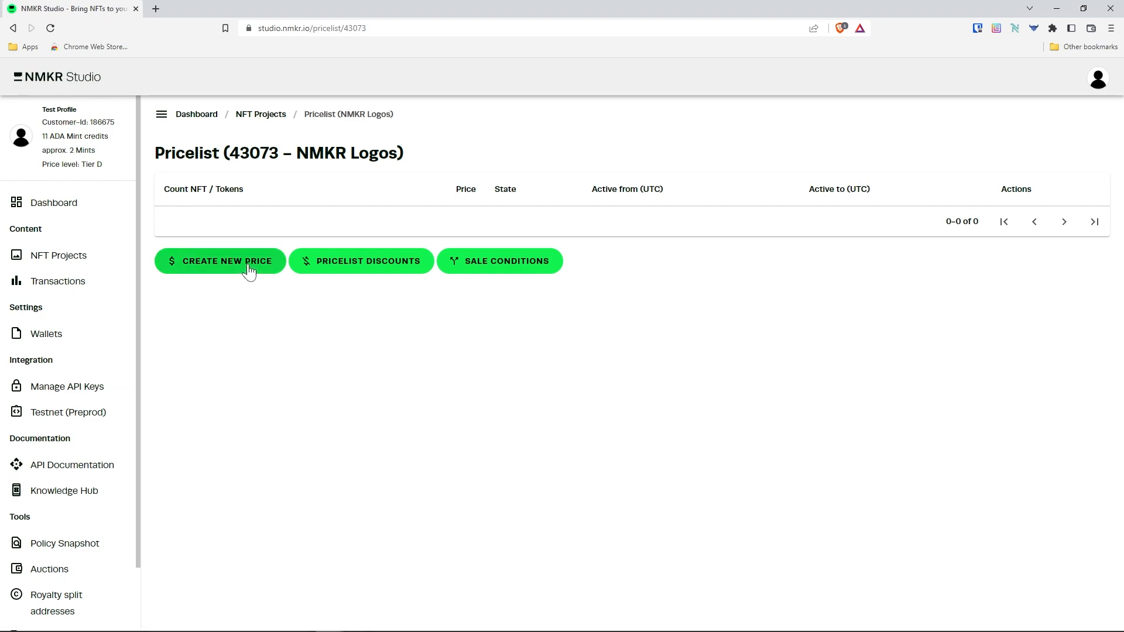
- Add an activated price of 10 ADA for a count of one token
left_click(227, 260)
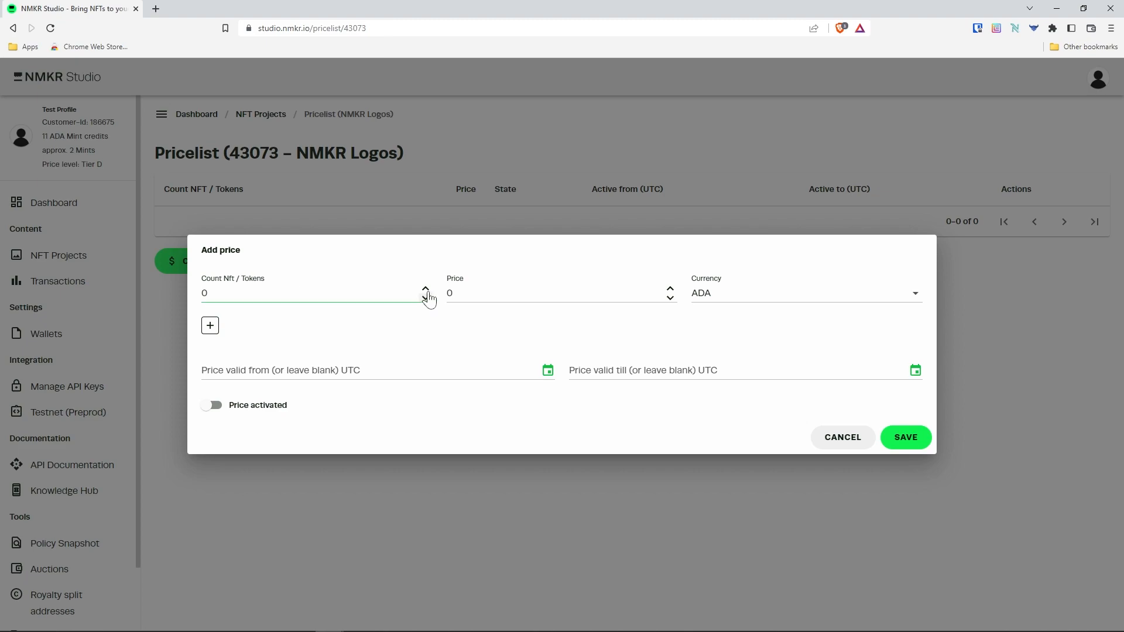
left_click(425, 288)
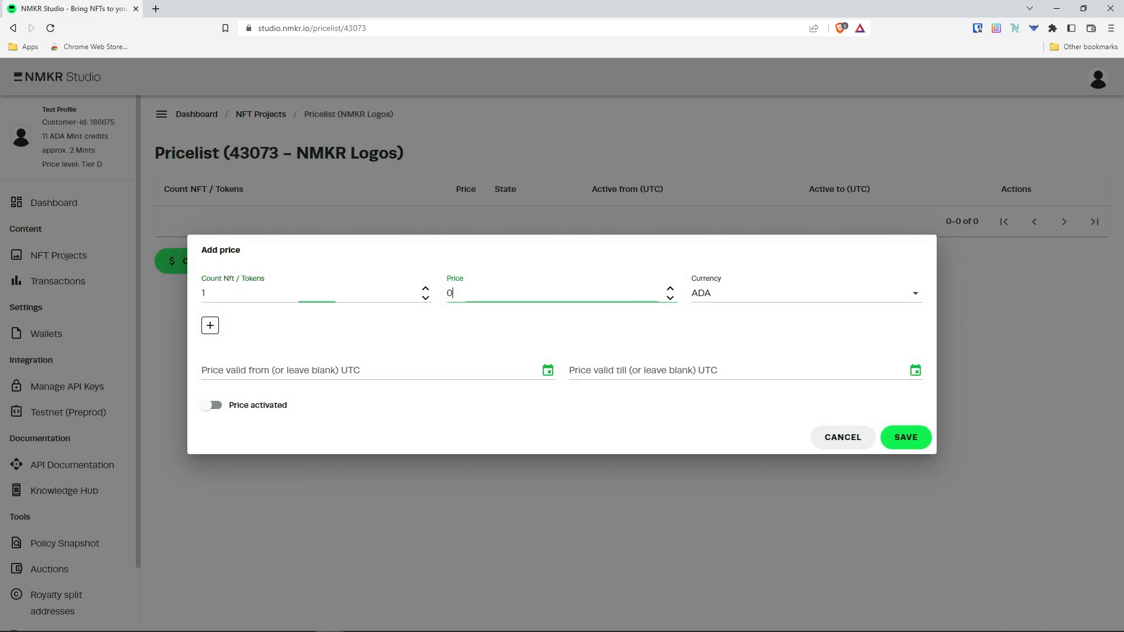
type("10")
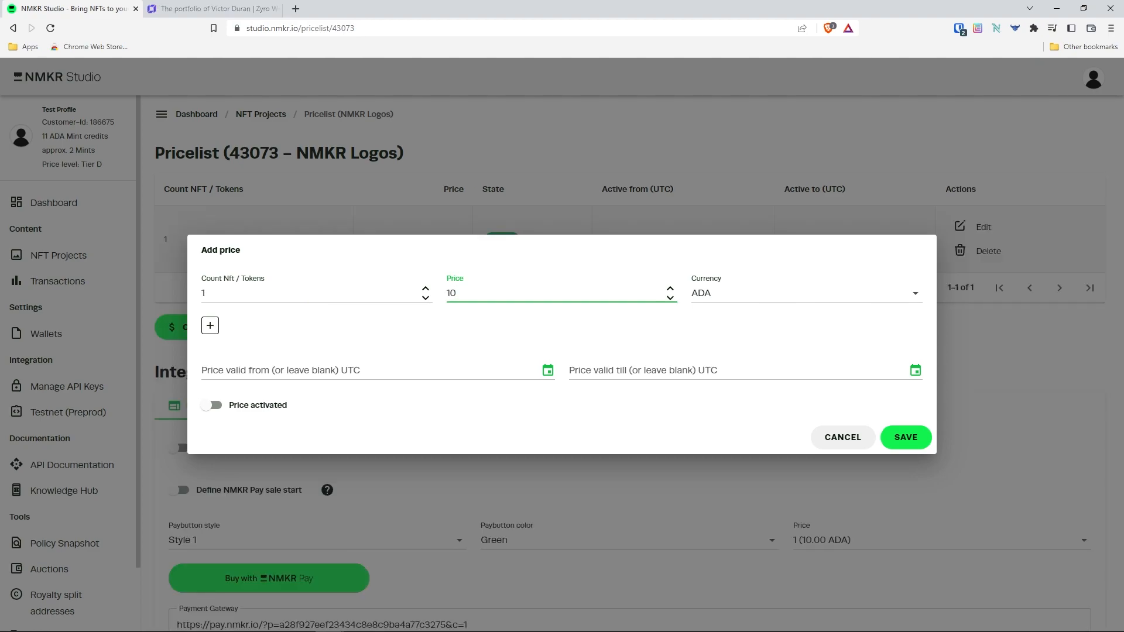
mouse_move(762, 325)
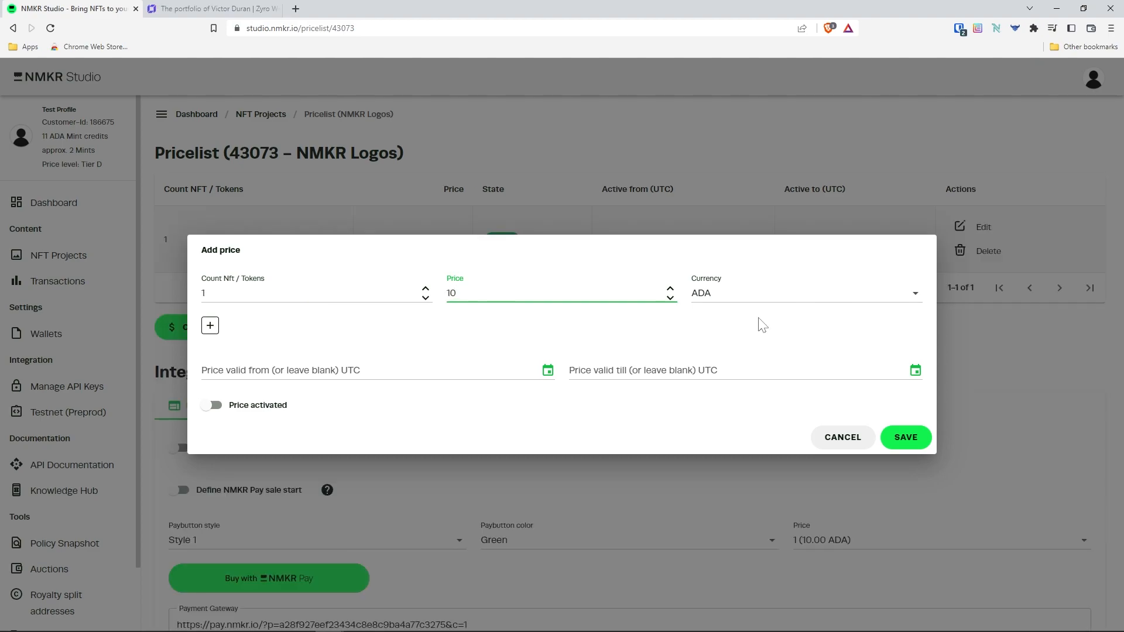
left_click(802, 293)
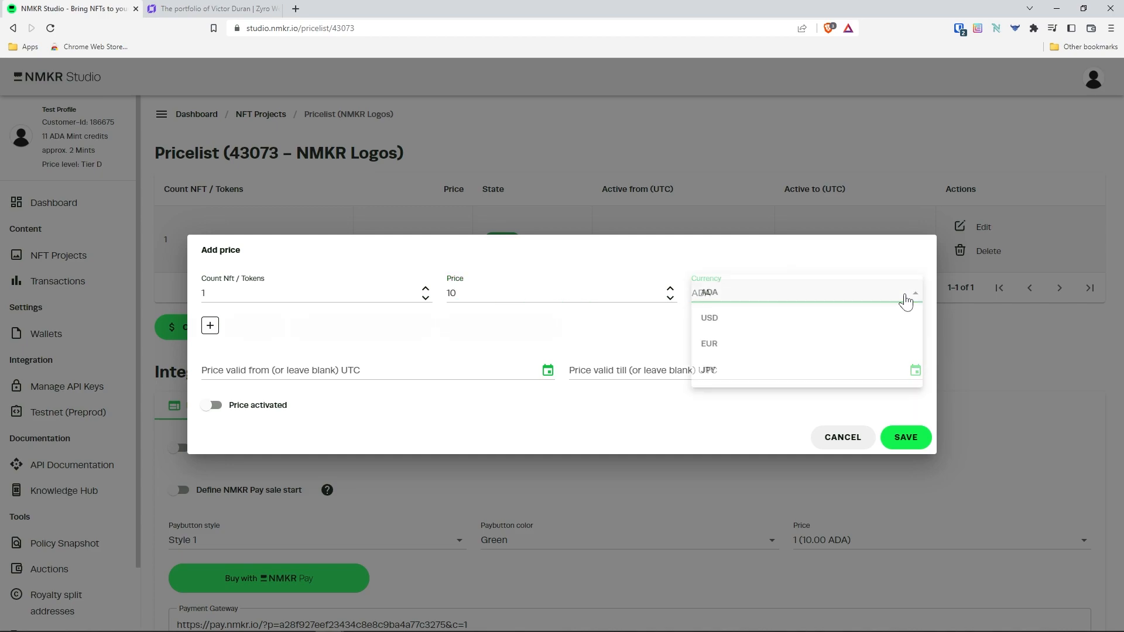
left_click(709, 291)
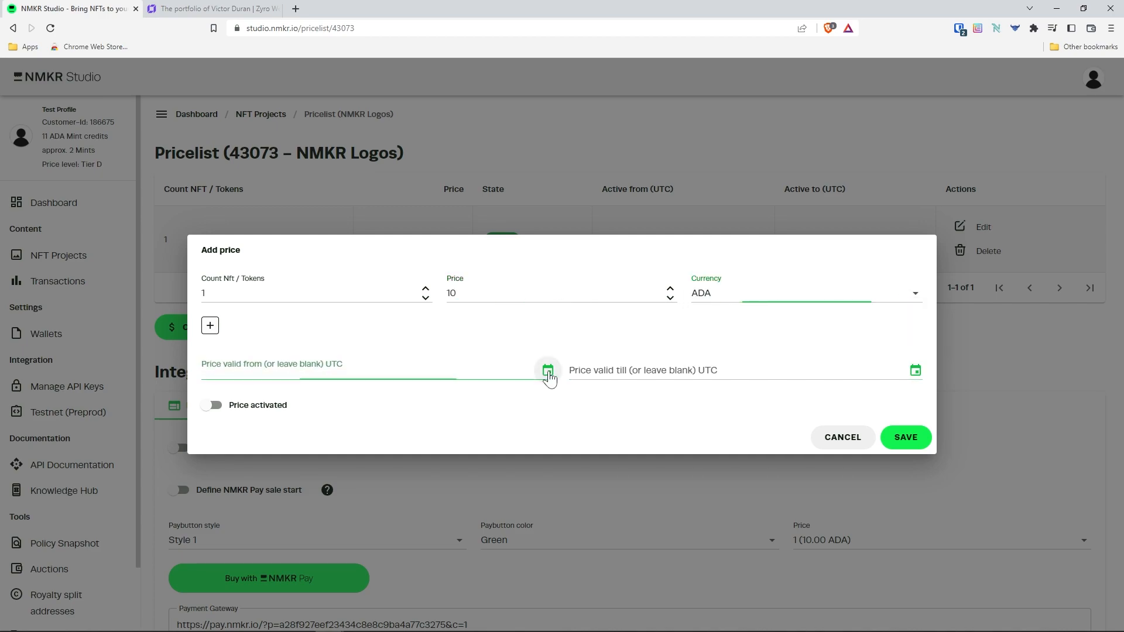
left_click(548, 371)
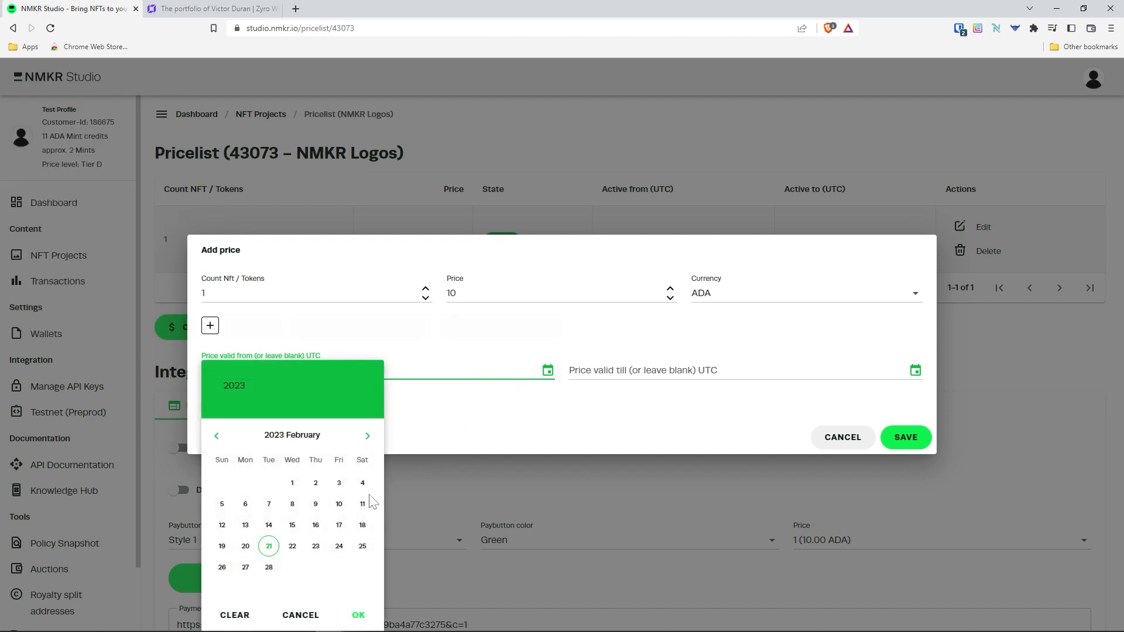
mouse_move(449, 472)
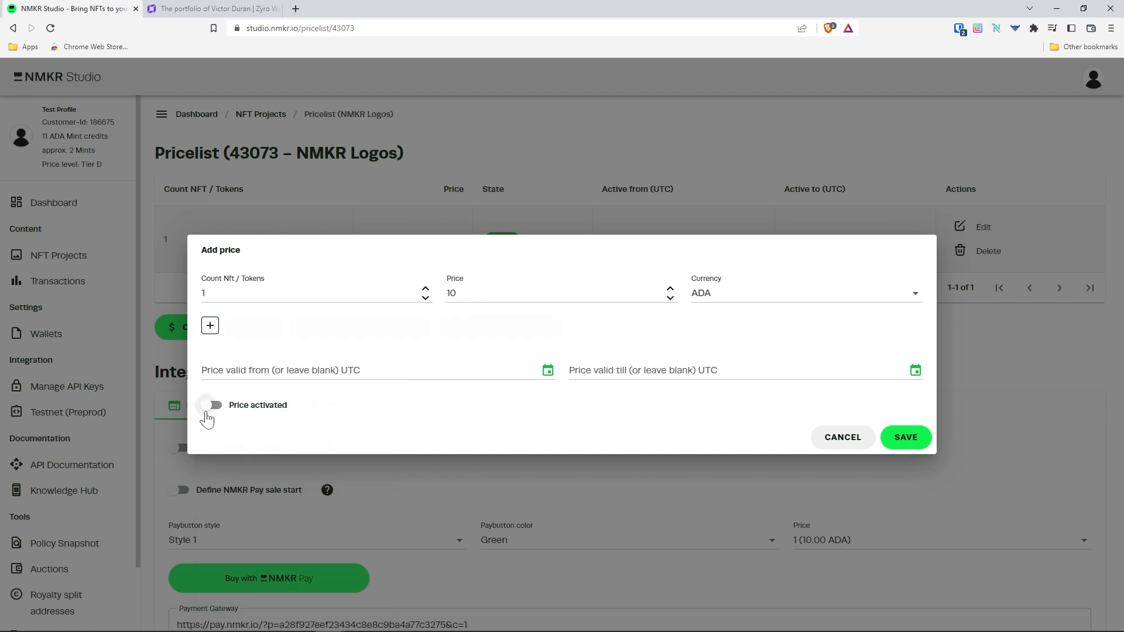
left_click(212, 405)
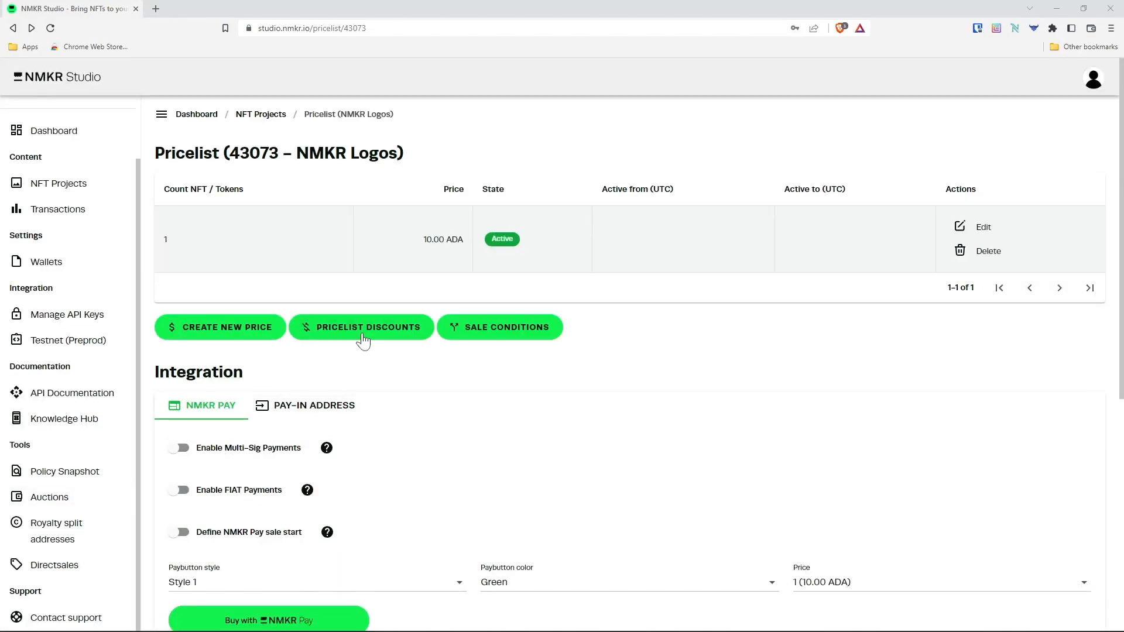
mouse_move(362, 326)
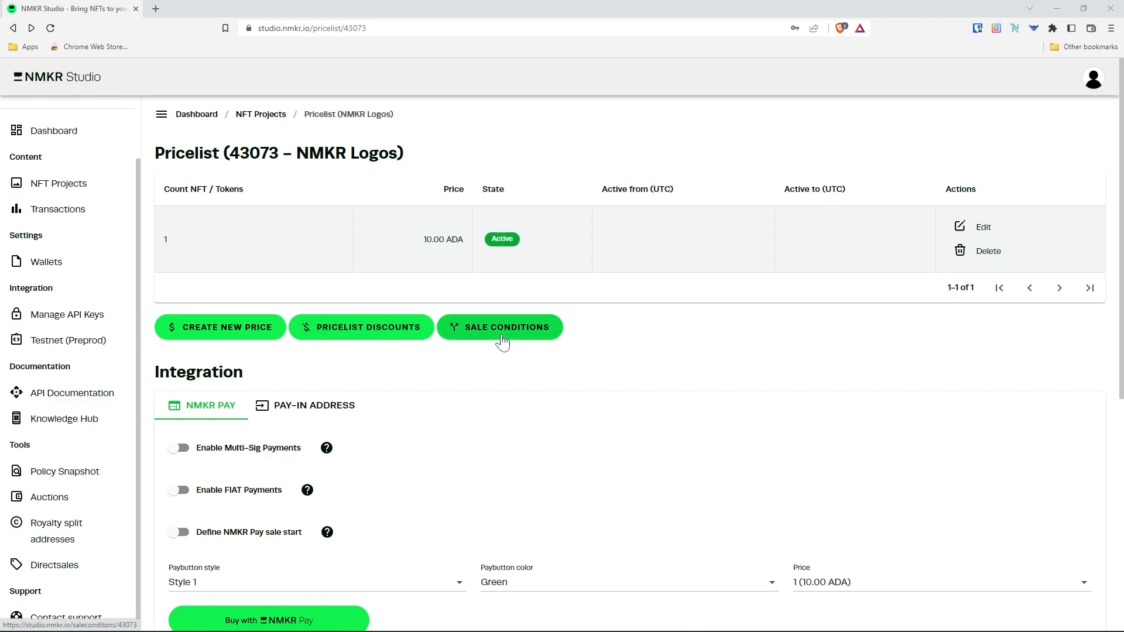
- Cancel a 'Buyer must stake on a specific Stakepool' sale condition and go back to the pricelist
left_click(500, 327)
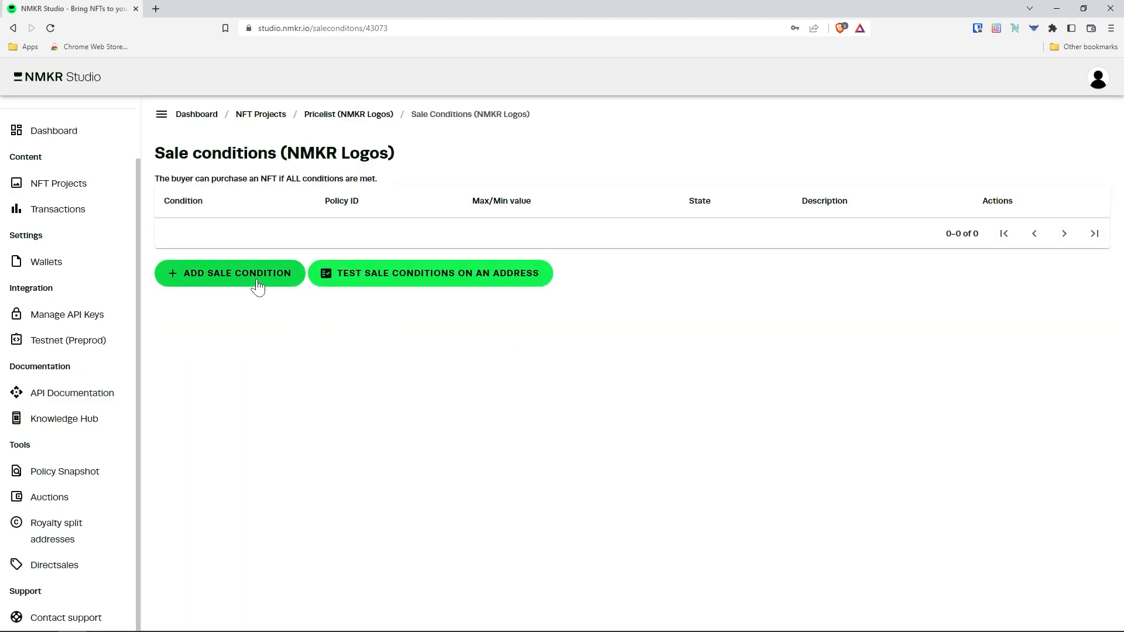
left_click(230, 273)
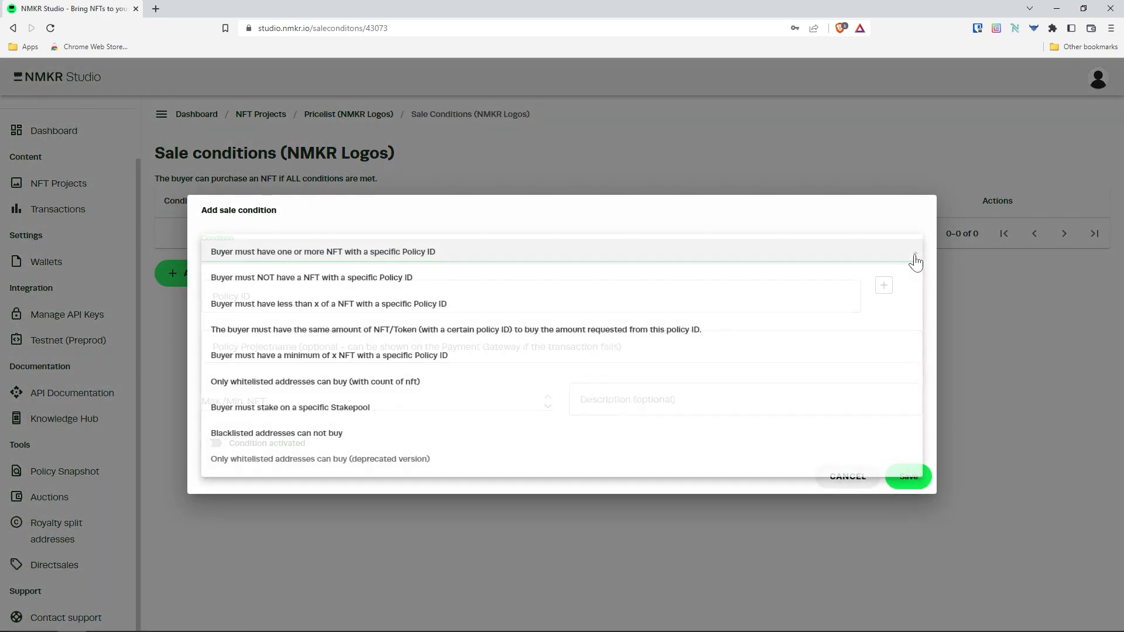
left_click(289, 407)
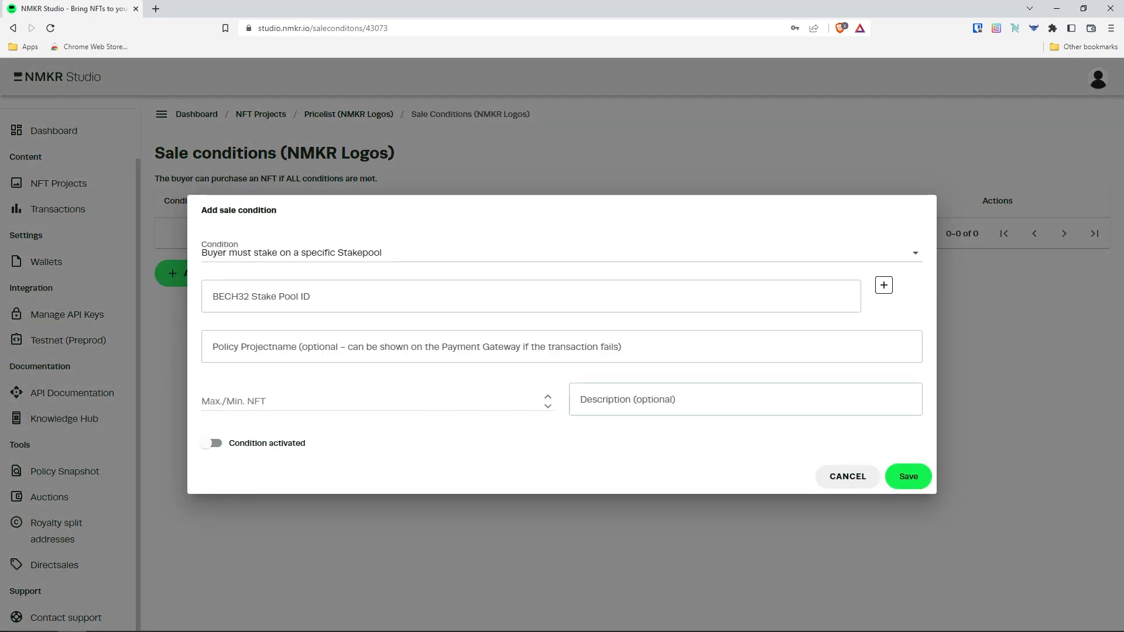
left_click(562, 346)
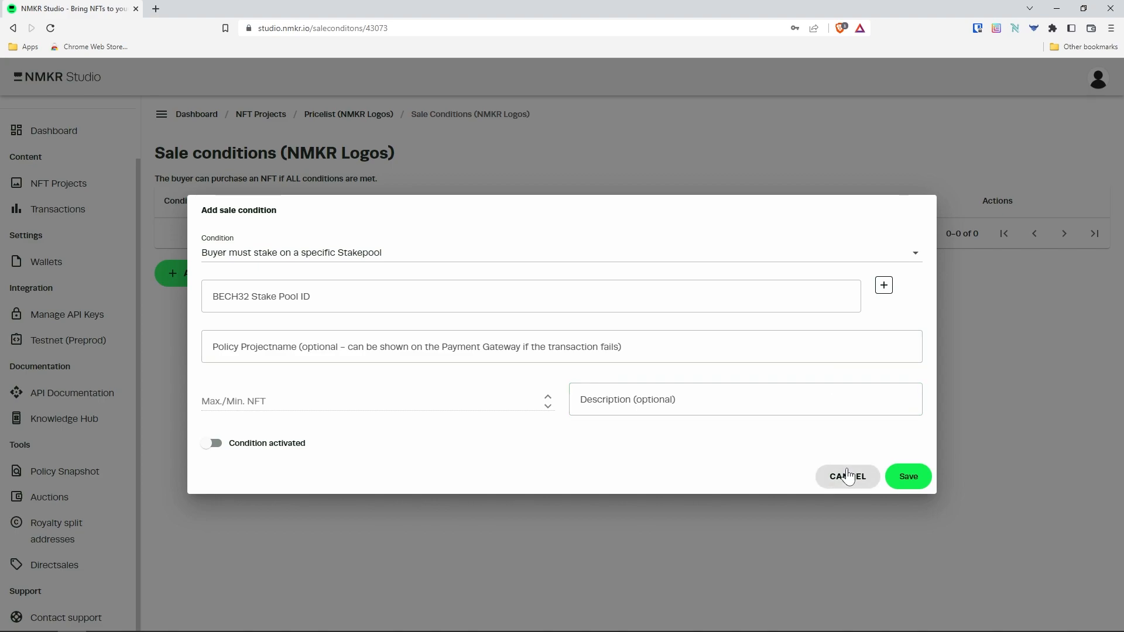
left_click(847, 476)
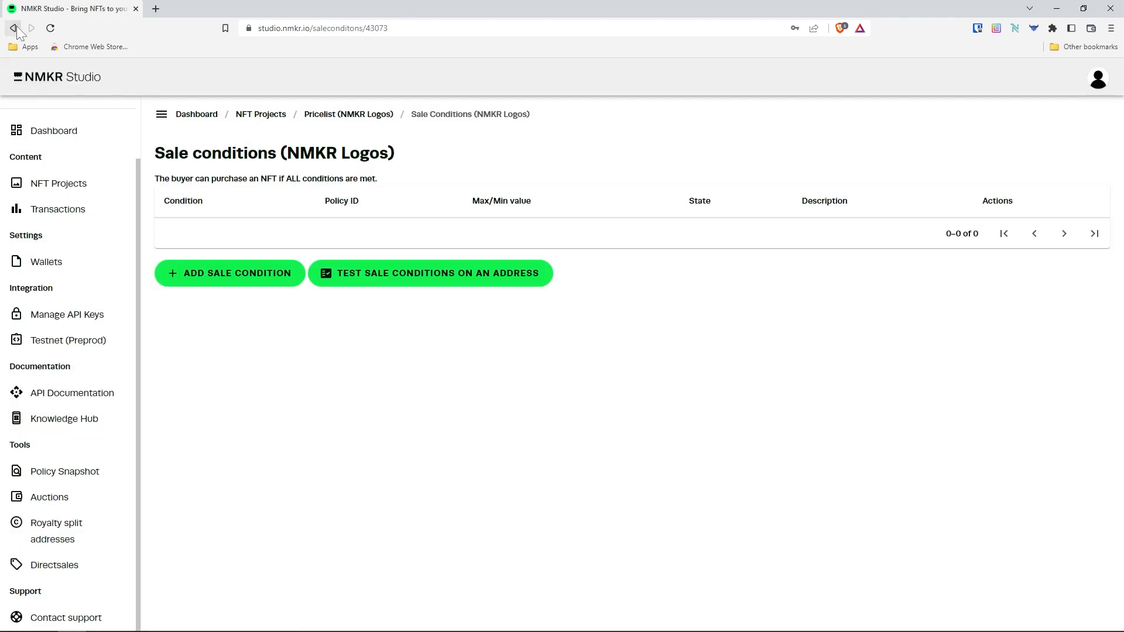
left_click(13, 28)
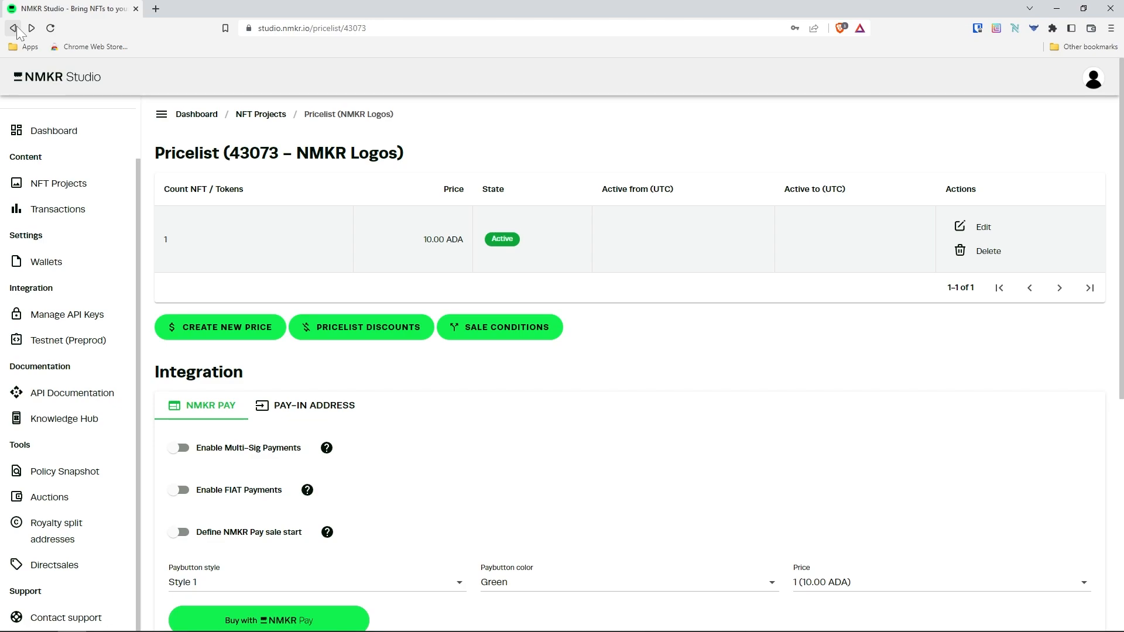
mouse_move(314, 366)
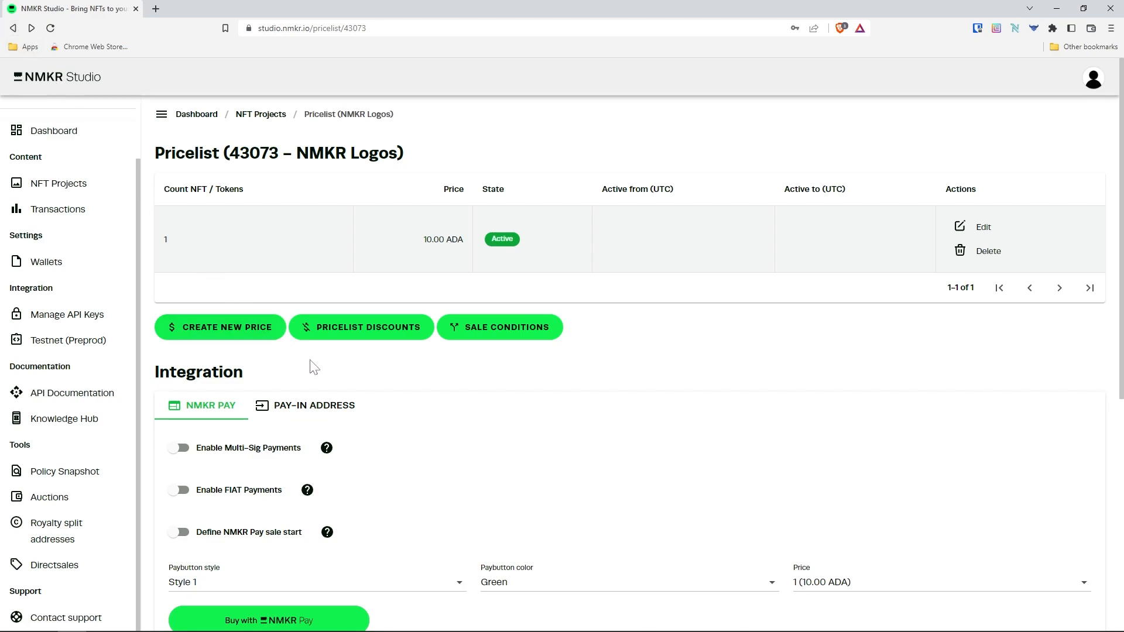
- Review the NMKR Pay integration settings, enabling then disabling the scheduled sale start
scroll("down", 3)
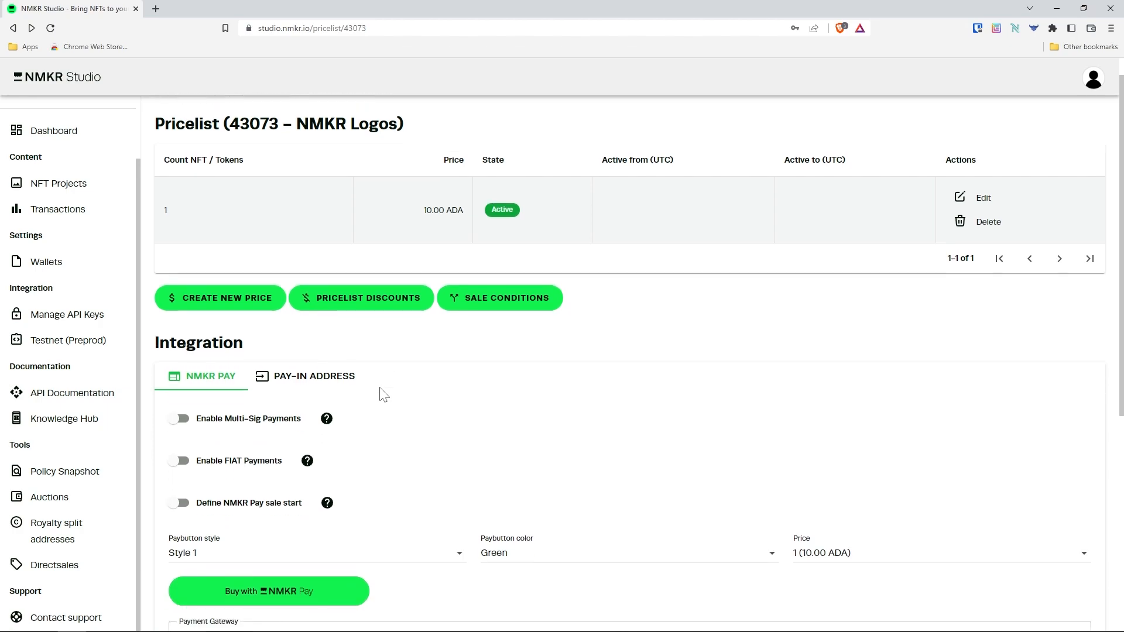
scroll("down", 3)
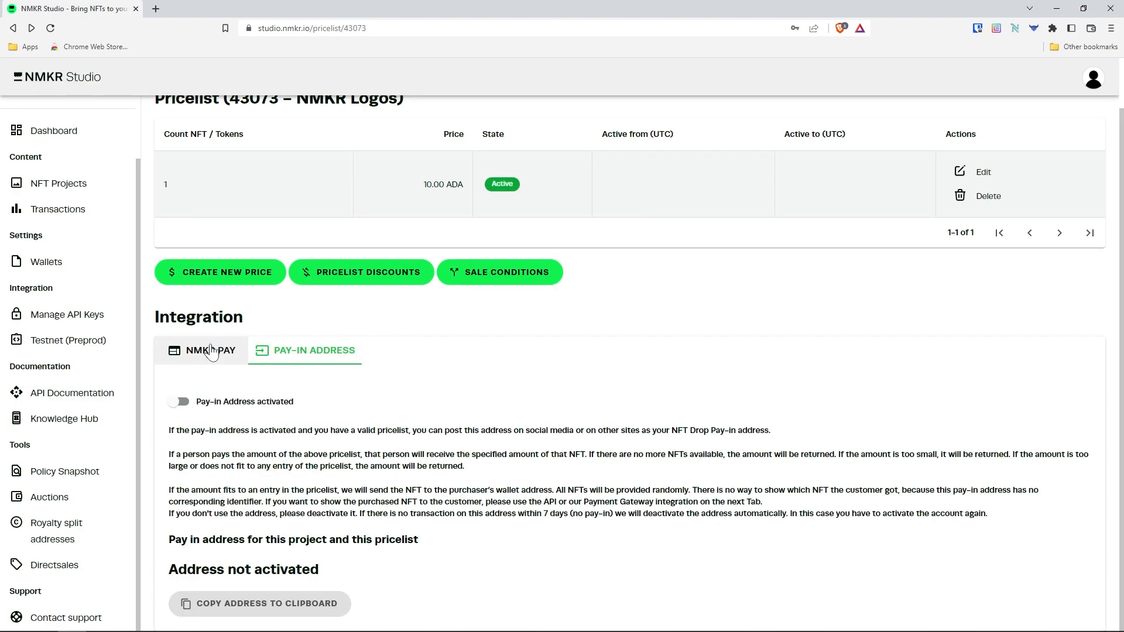
left_click(210, 351)
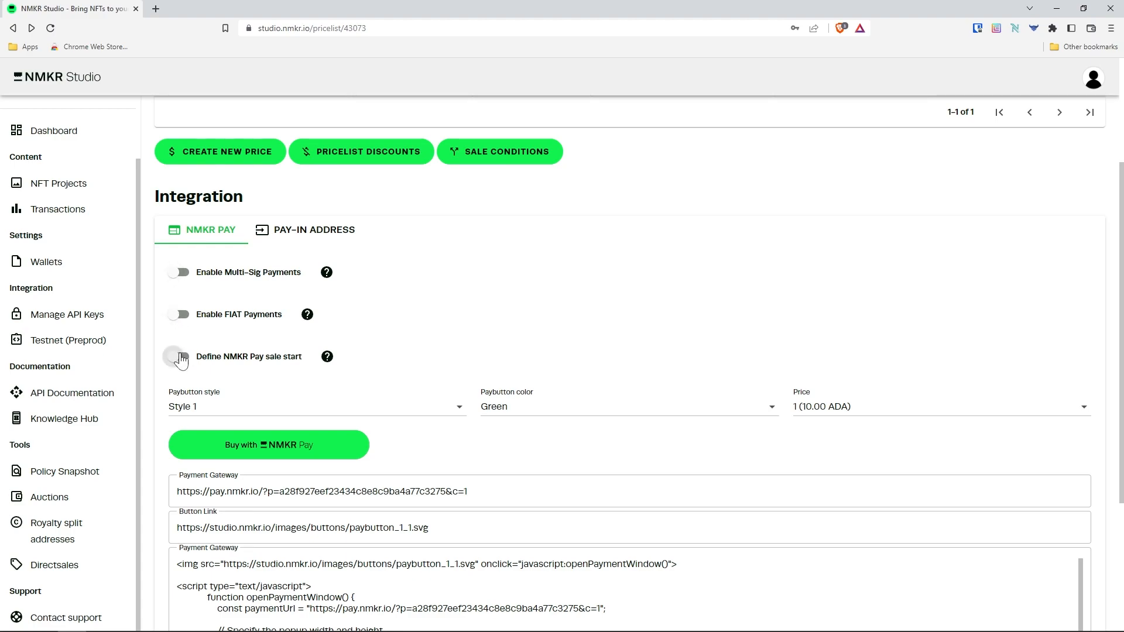
left_click(178, 356)
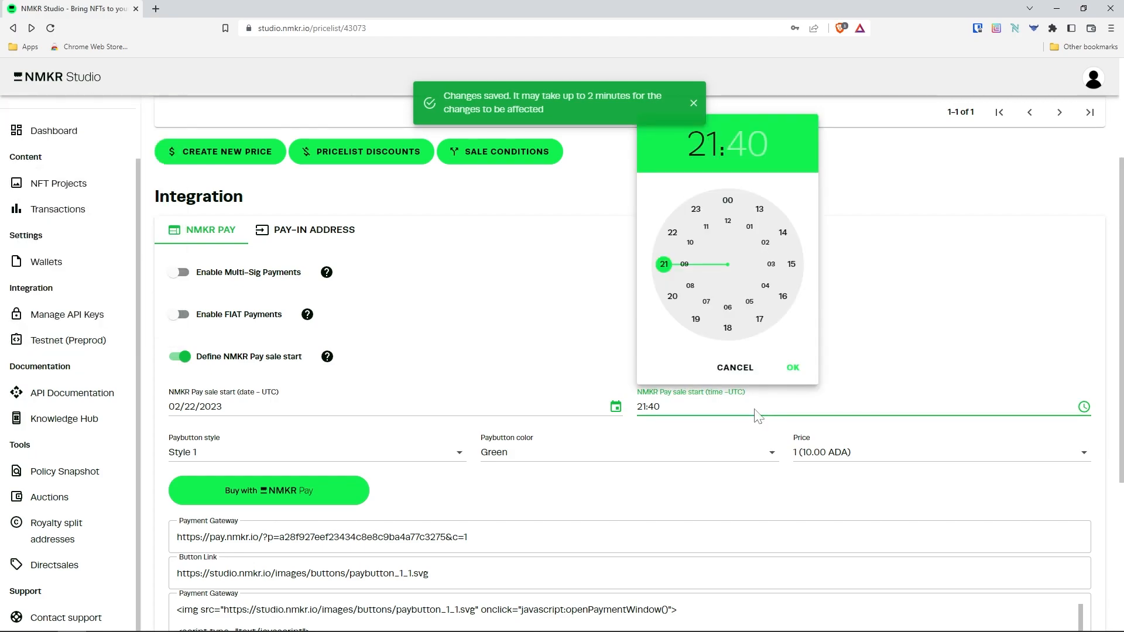
left_click(178, 356)
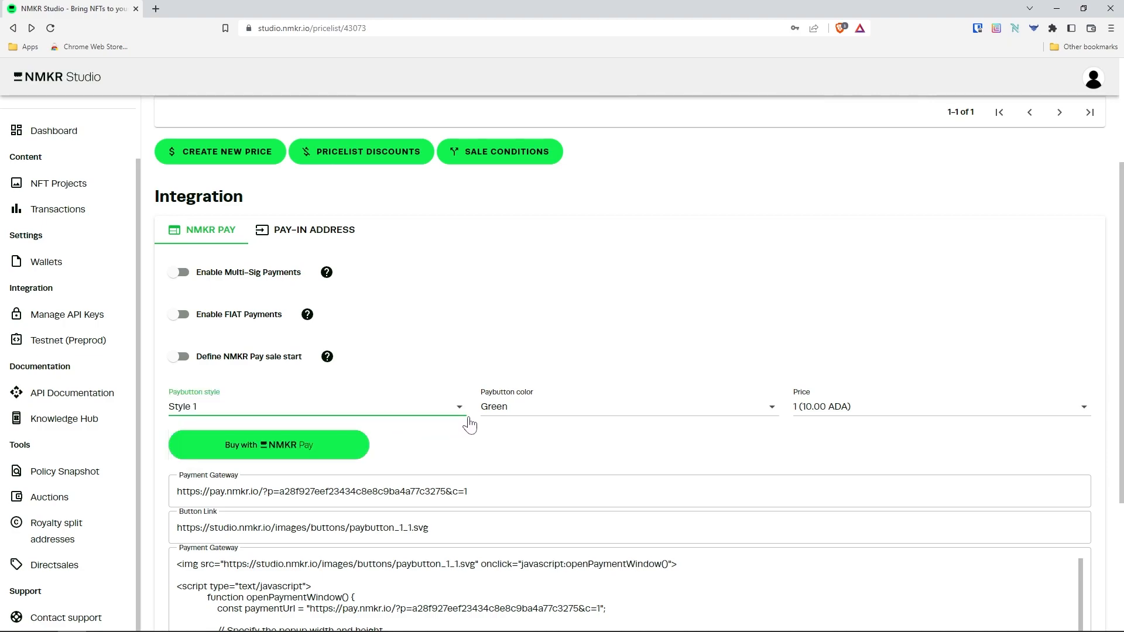
- Copy the pay button embed code with the button colour set to White
left_click(627, 406)
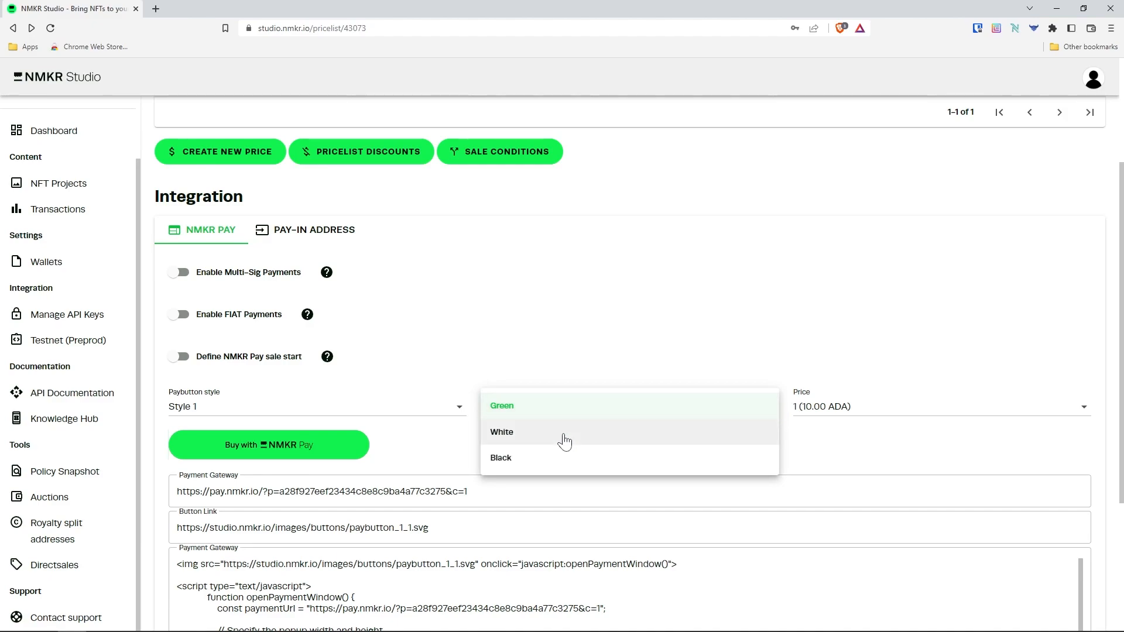
left_click(501, 431)
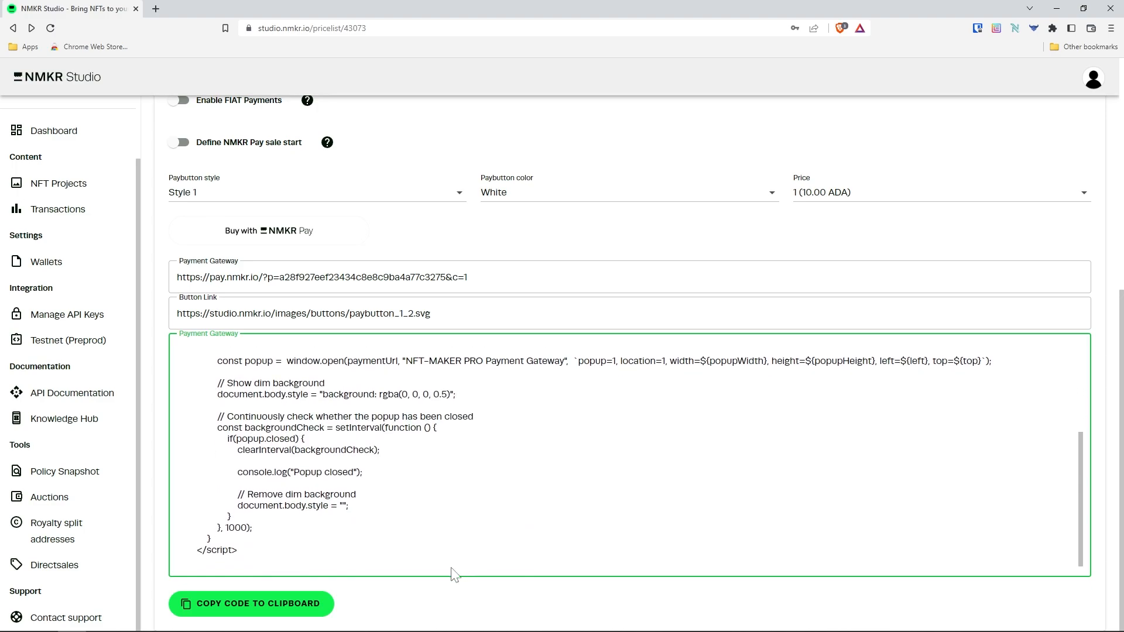
left_click(251, 603)
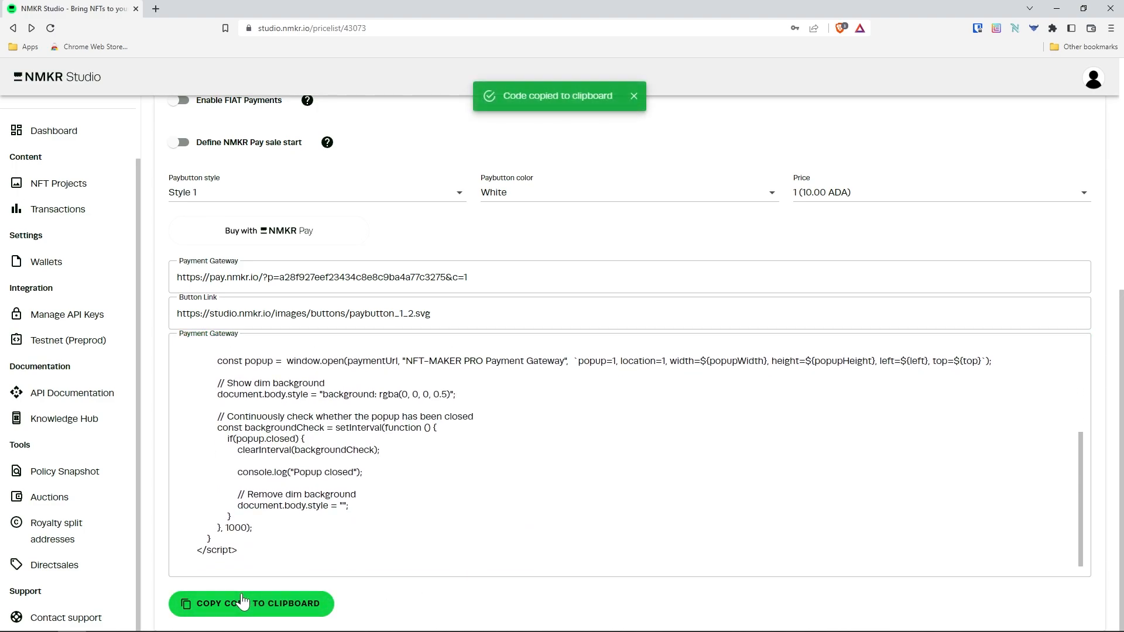
- Test the website's Buy with NMKR Pay button, reaching a 10 ADA checkout
left_click(212, 9)
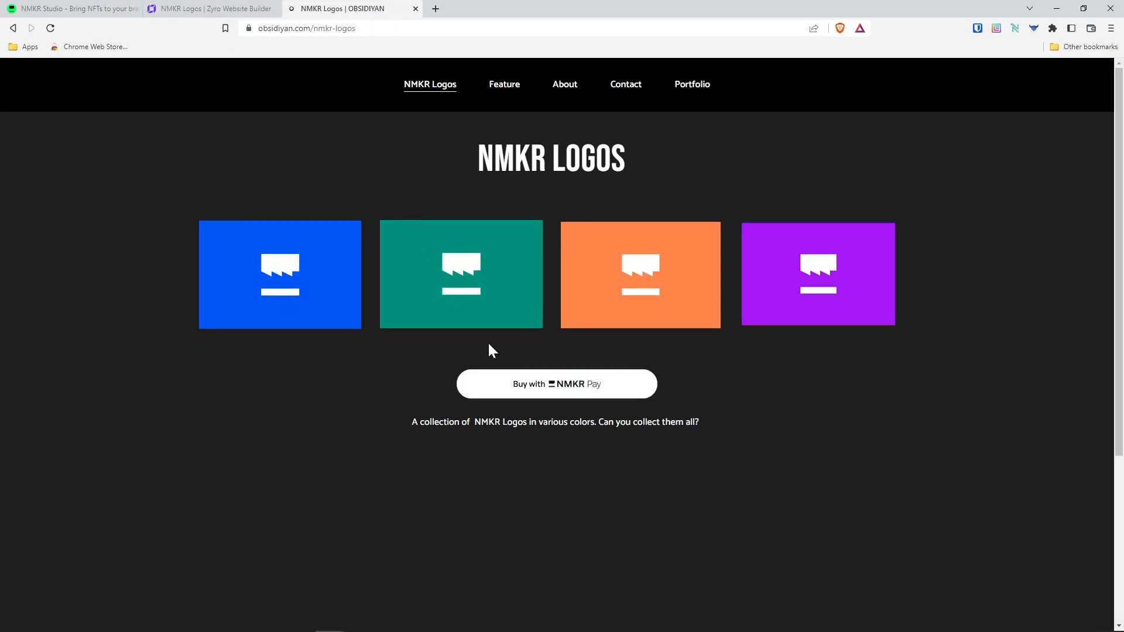
left_click(556, 383)
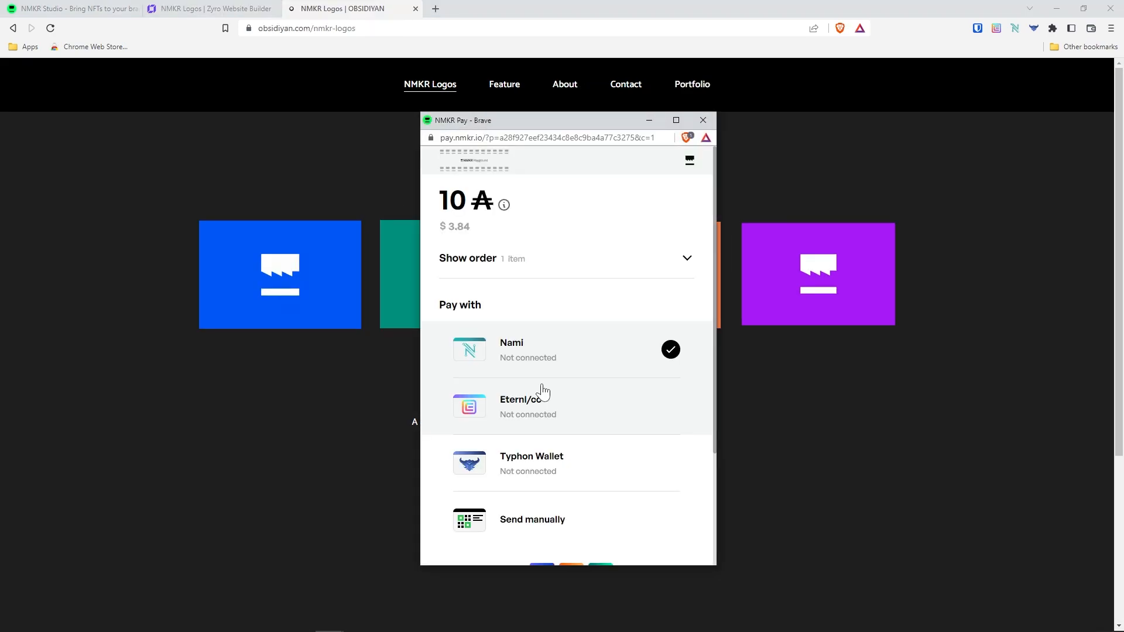
scroll("down", 3)
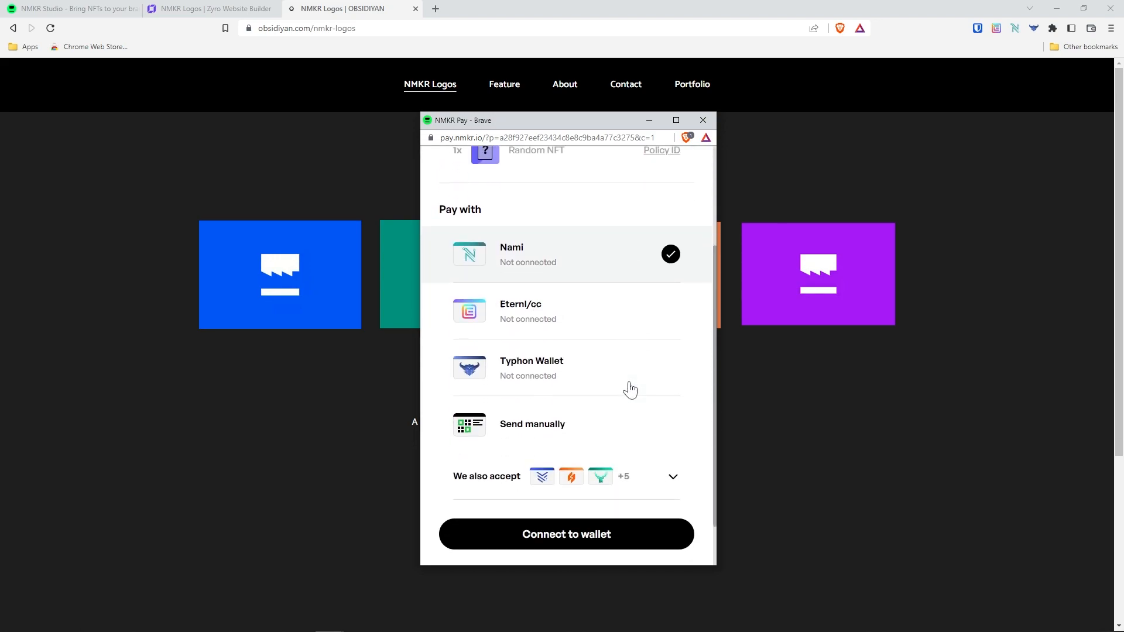
left_click(72, 8)
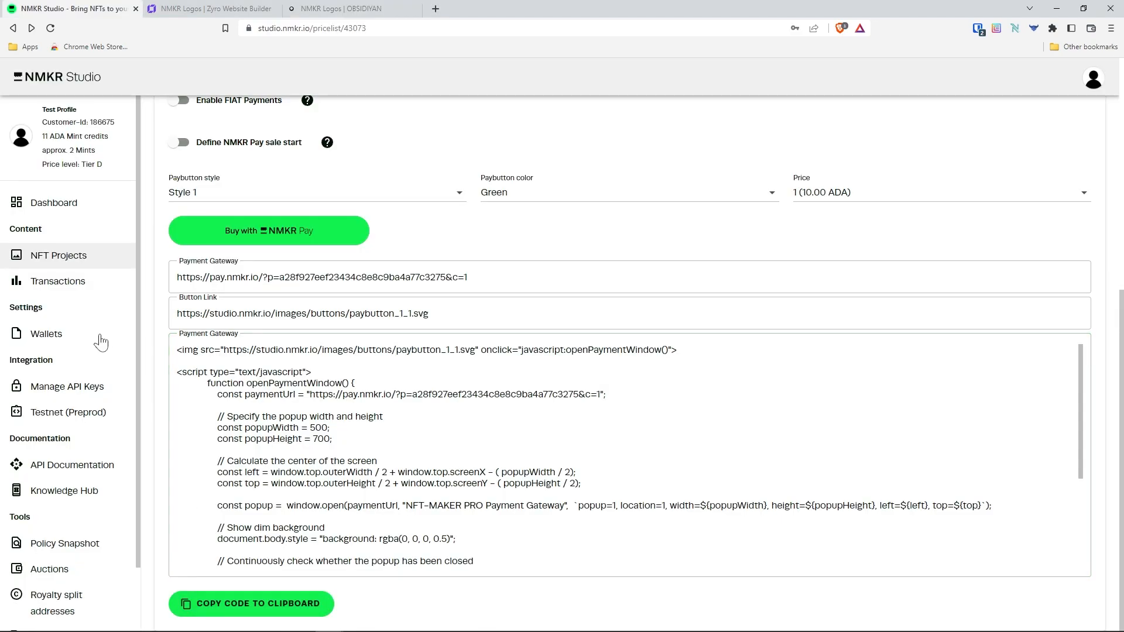
- Add the NMKRGreenLogo NFT with its green logo image to NMKR Logos
left_click(57, 255)
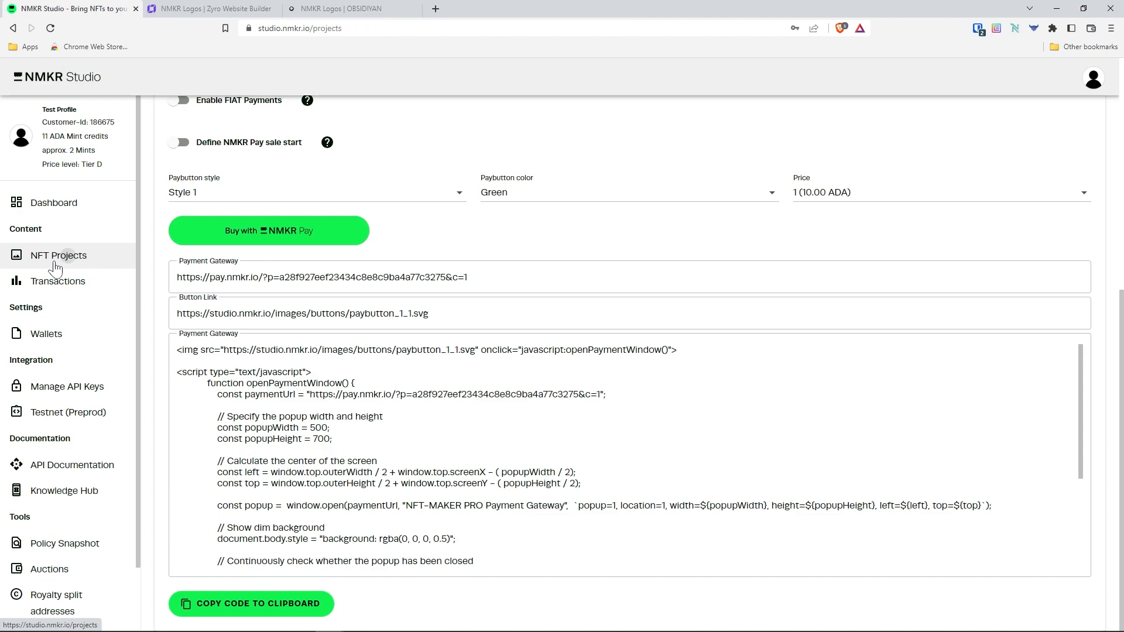
left_click(58, 255)
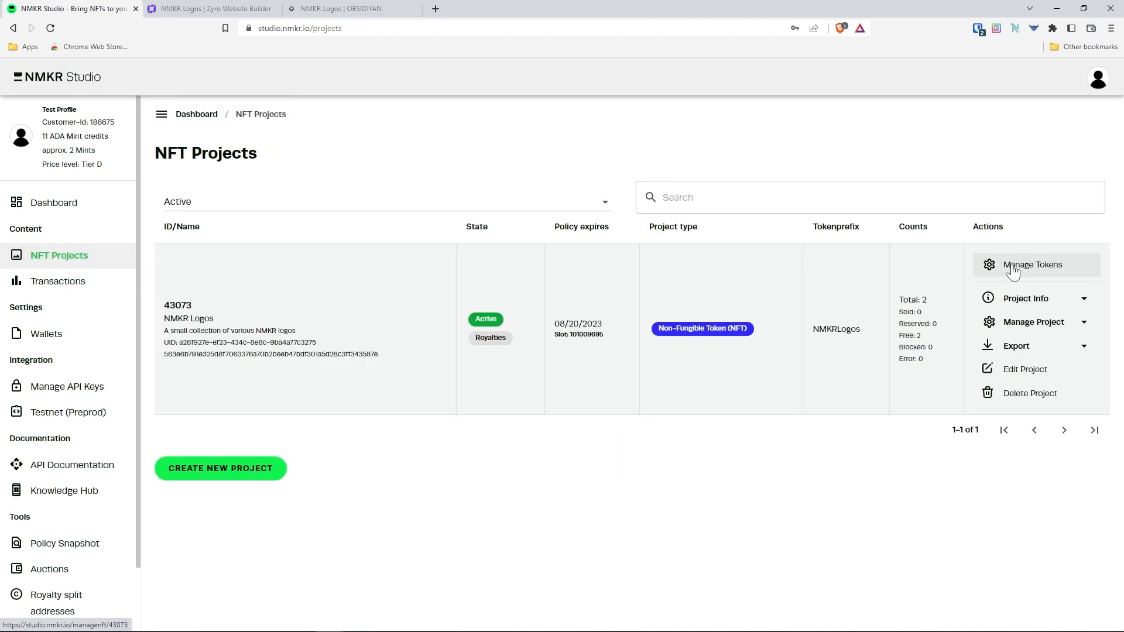
left_click(1032, 264)
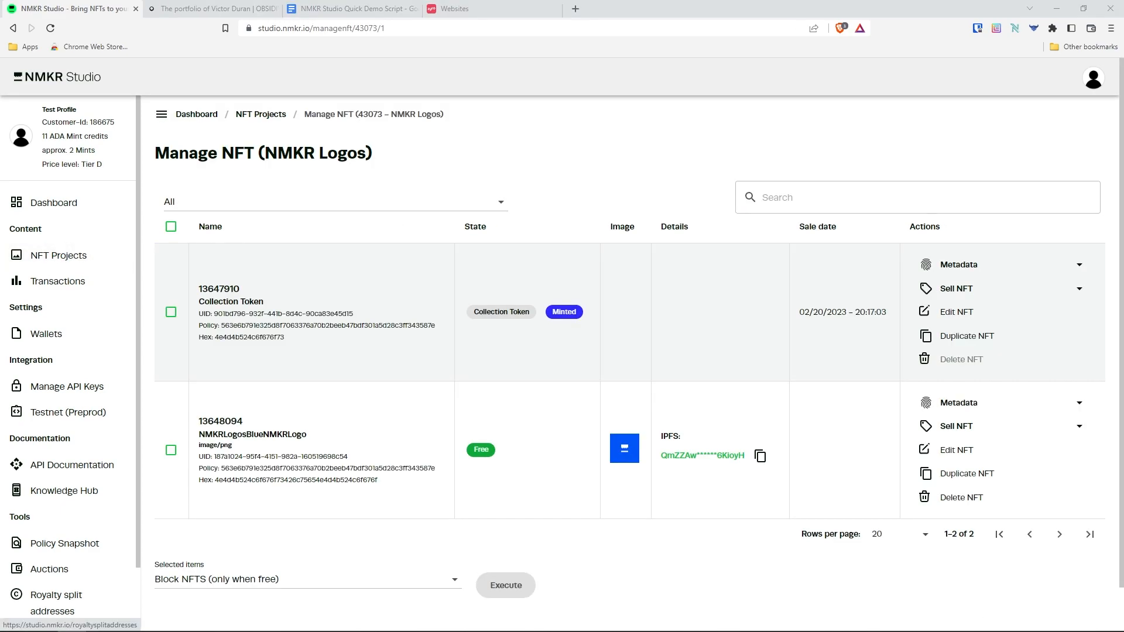
scroll("down", 3)
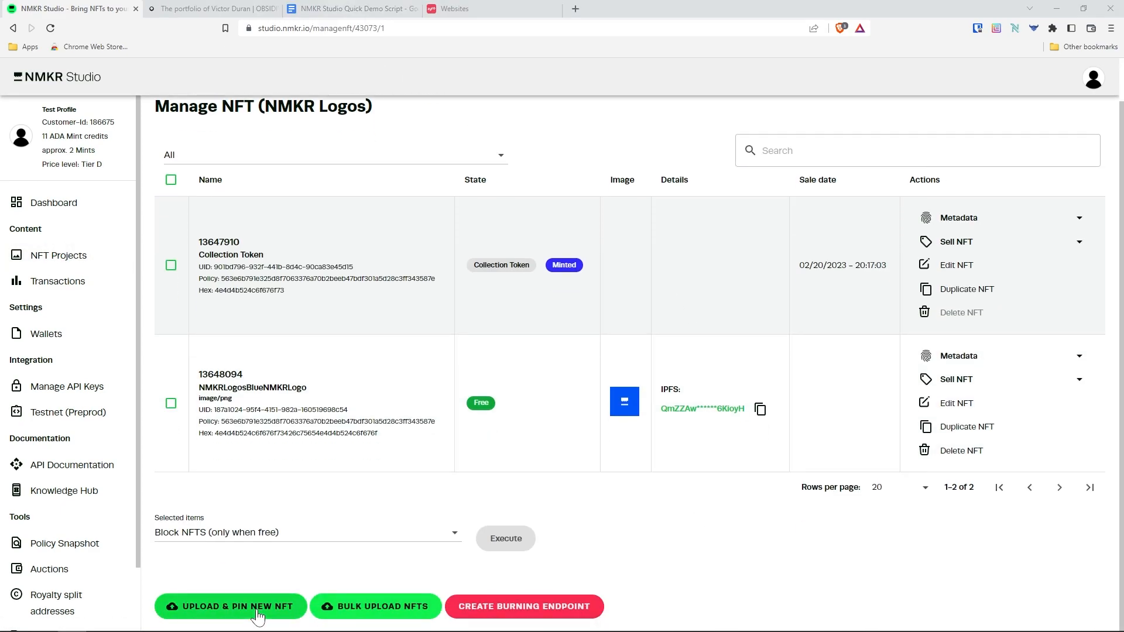
left_click(231, 606)
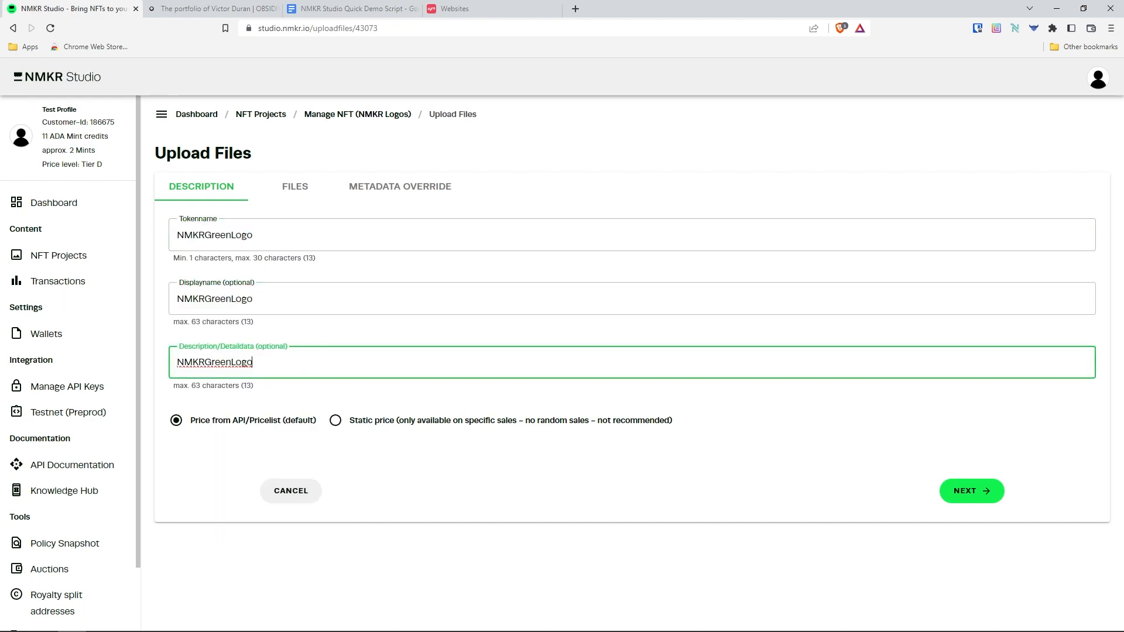
left_click(294, 186)
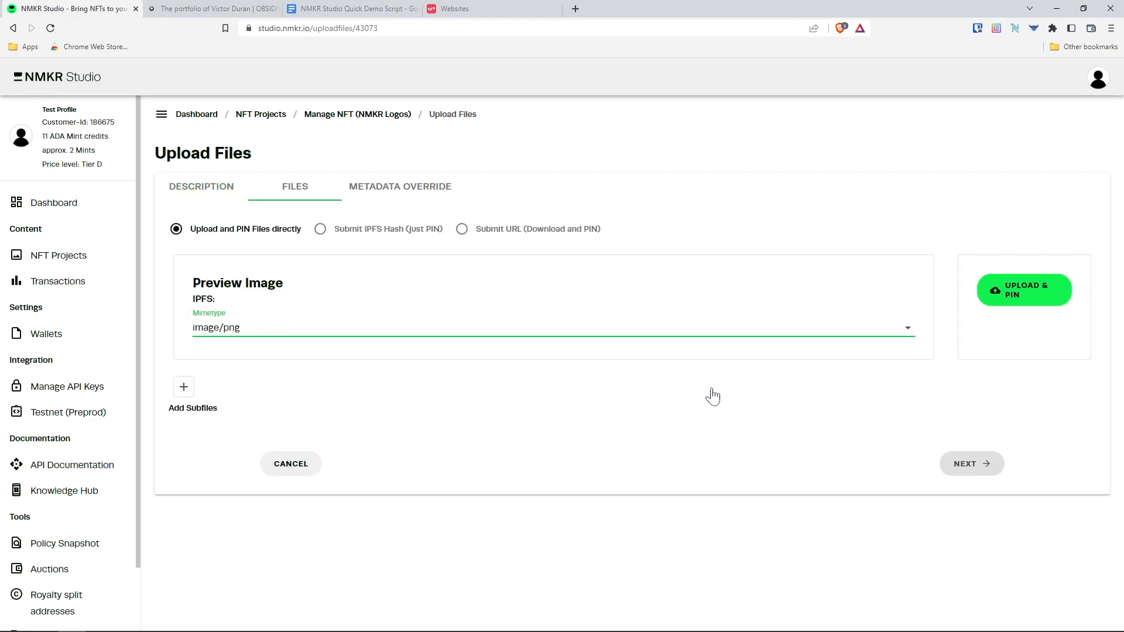
left_click(399, 186)
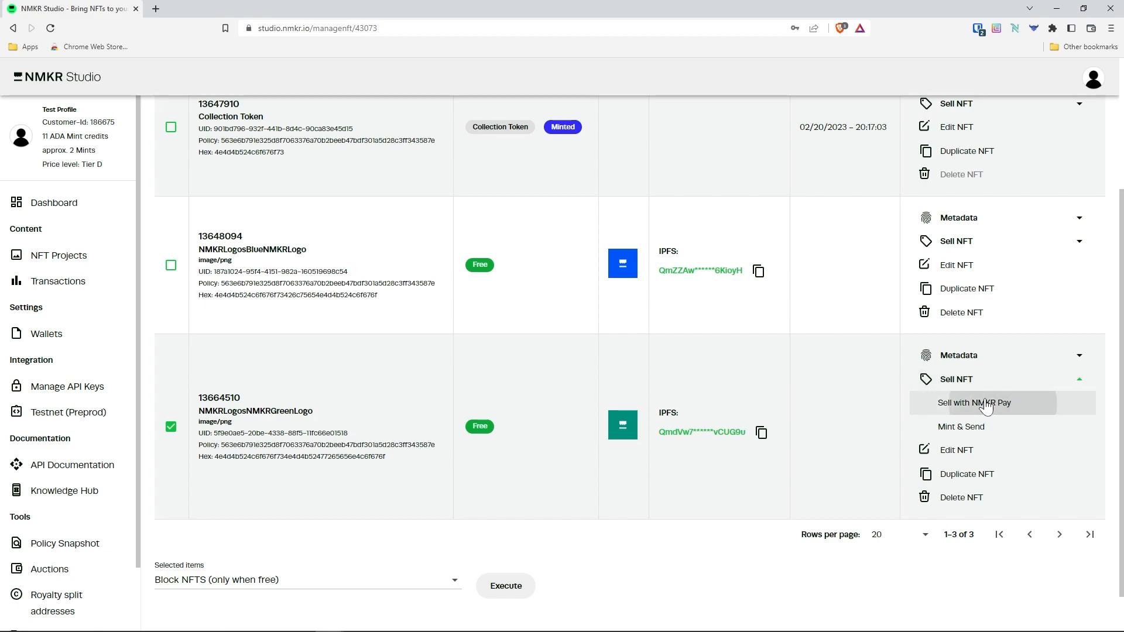
- Copy and try the green logo's NMKR Pay link, which opens a 10 ADA checkout
left_click(974, 402)
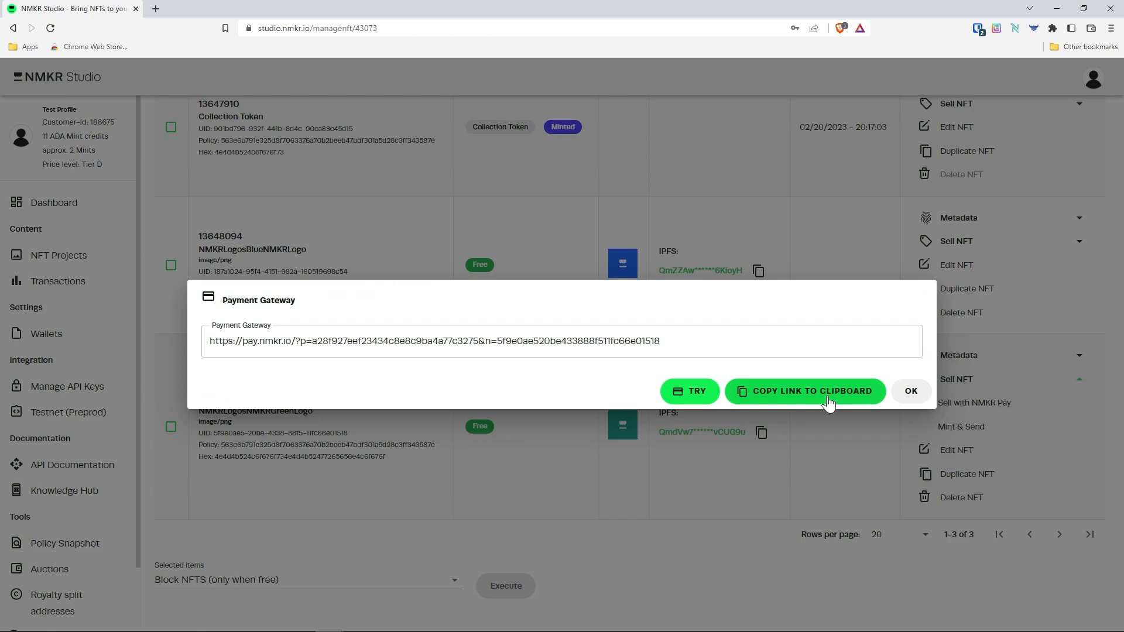
left_click(804, 391)
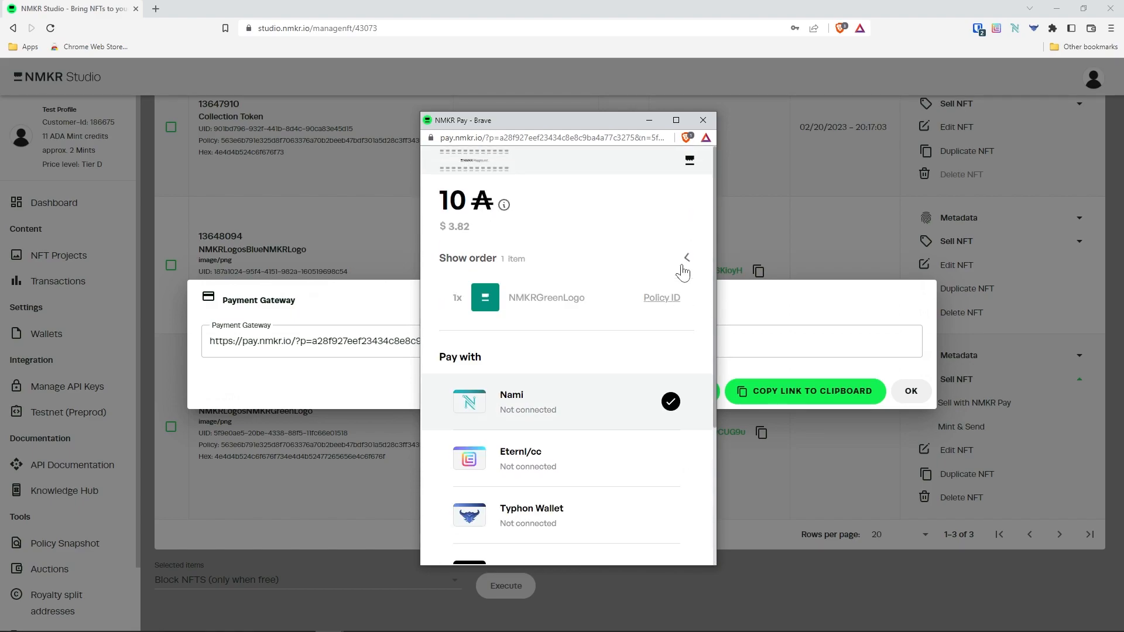
left_click(702, 119)
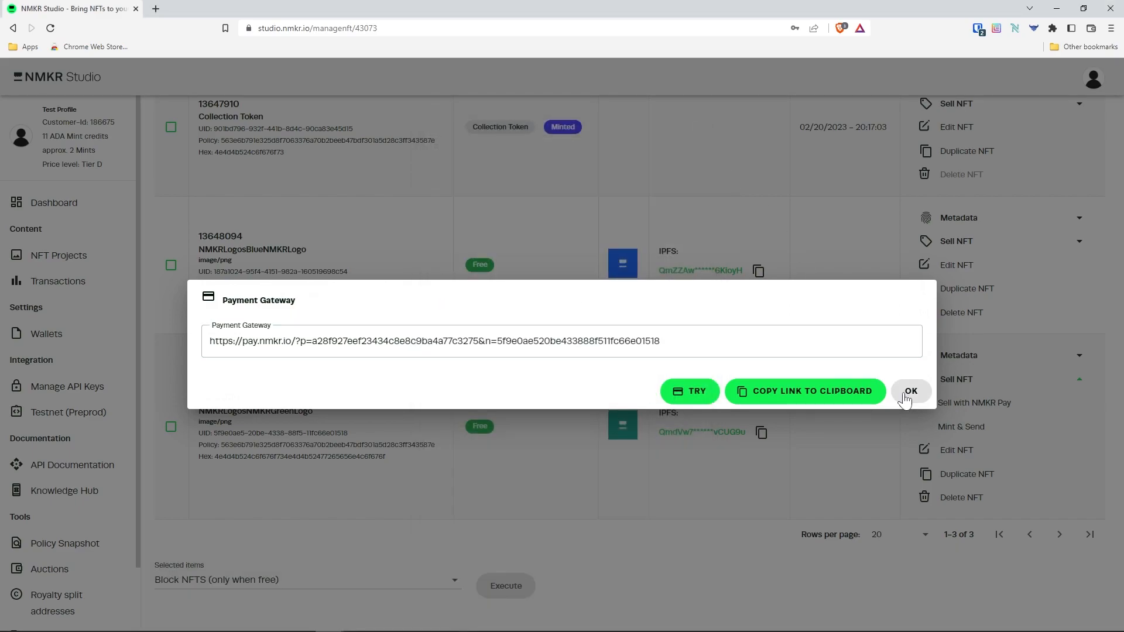
left_click(911, 391)
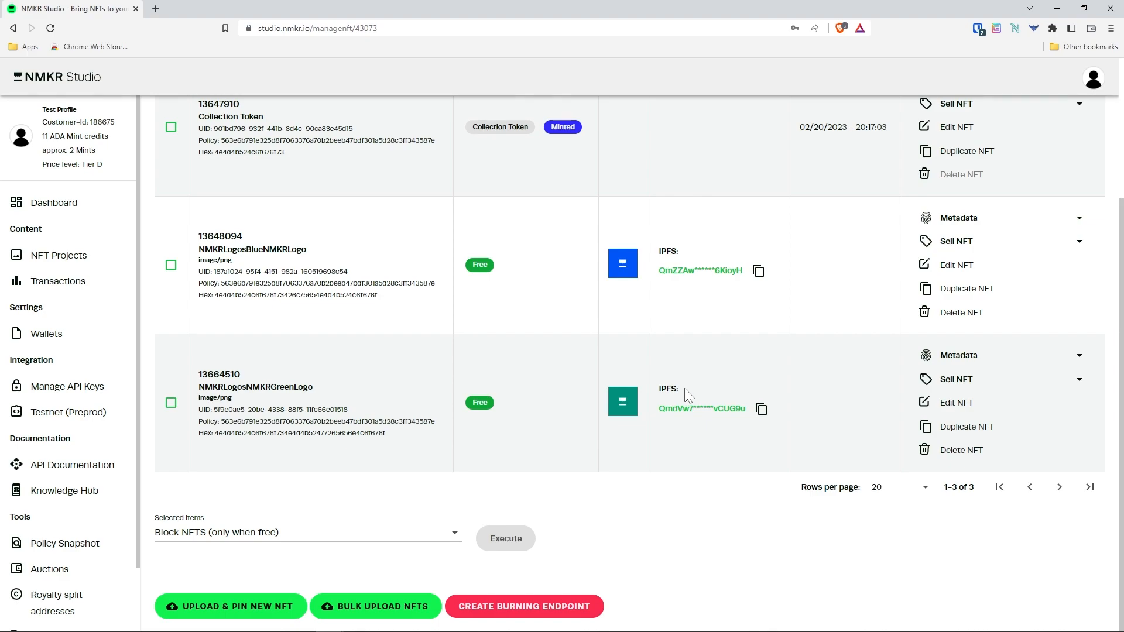
mouse_move(691, 395)
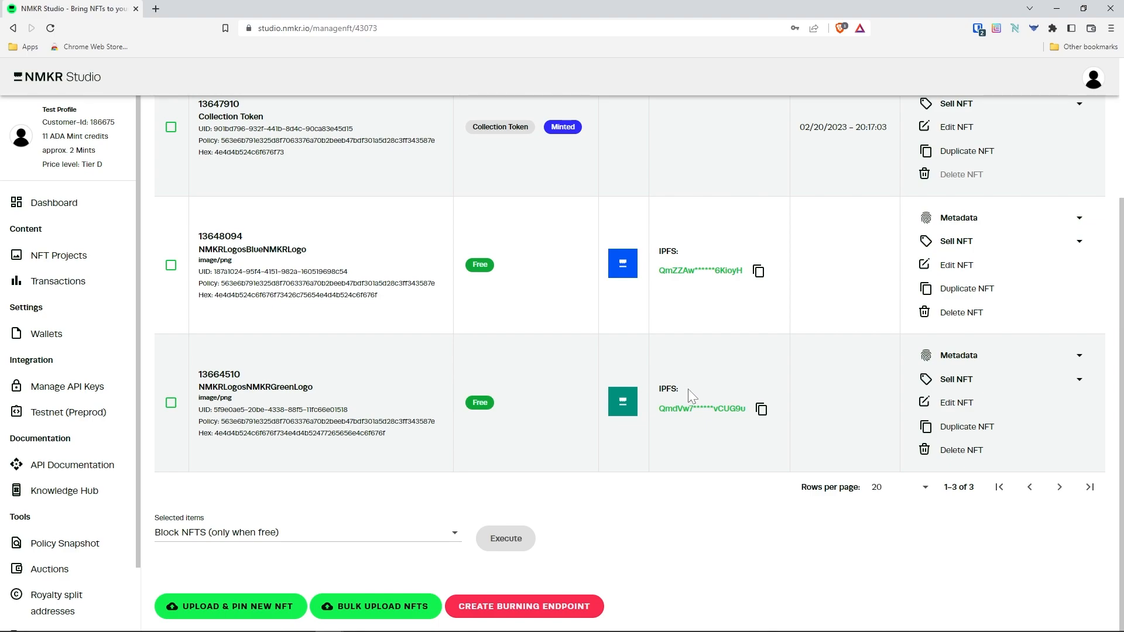
- Show the Selected items bulk actions: block, unblock, delete, and remint & burn
left_click(306, 532)
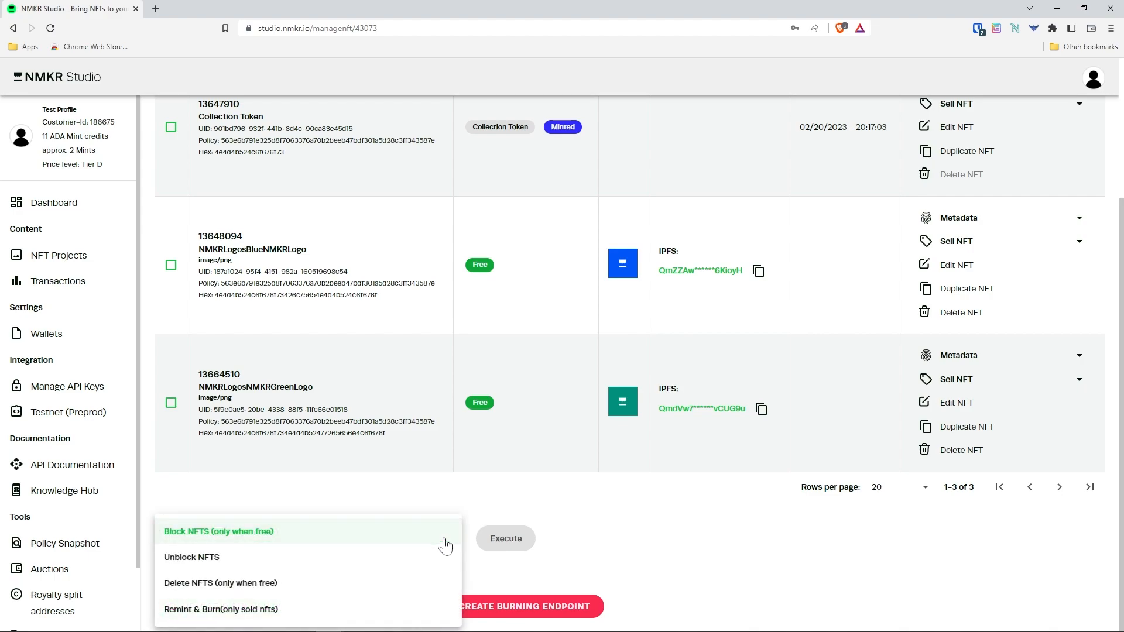